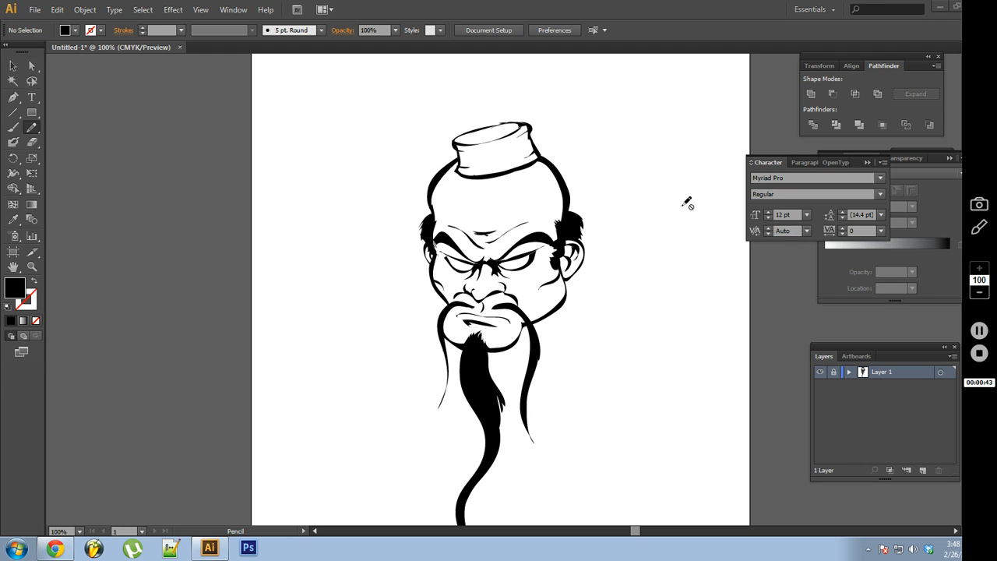
pyautogui.moveTo(300, 166)
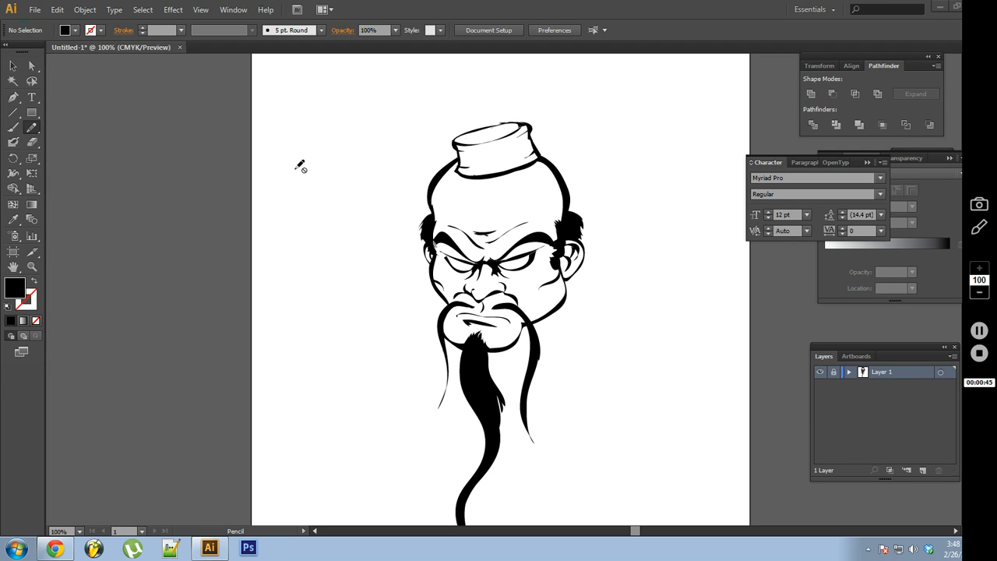
# - Add a new layer and pencil a filled black arc left of the hat
pyautogui.click(923, 470)
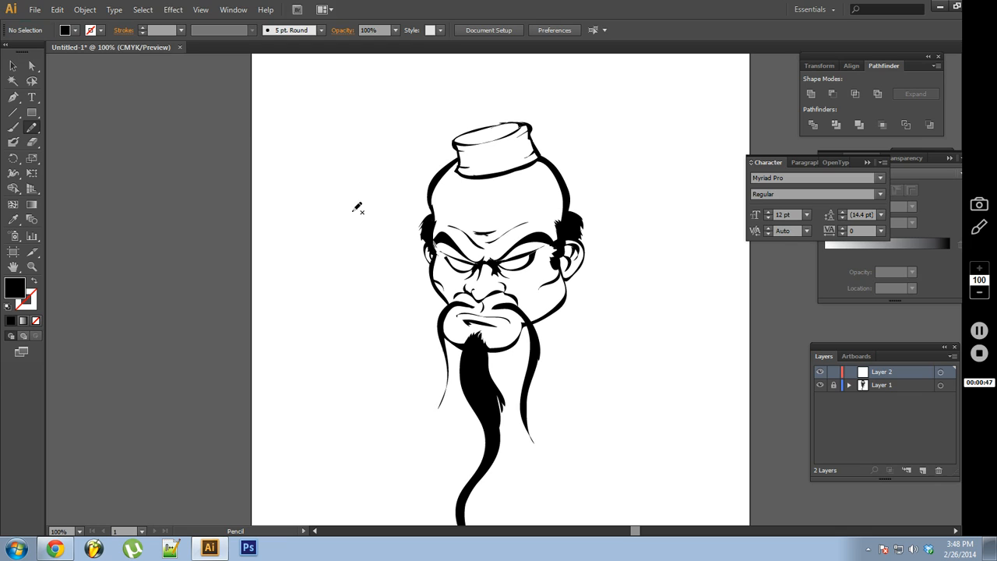
pyautogui.moveTo(296, 166); pyautogui.dragTo(454, 104)
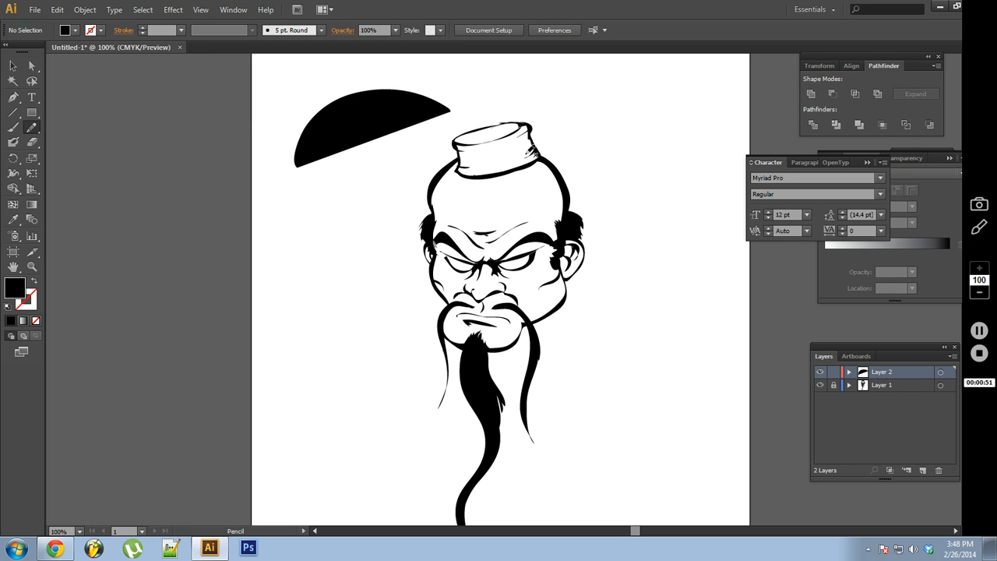
pyautogui.moveTo(560, 154)
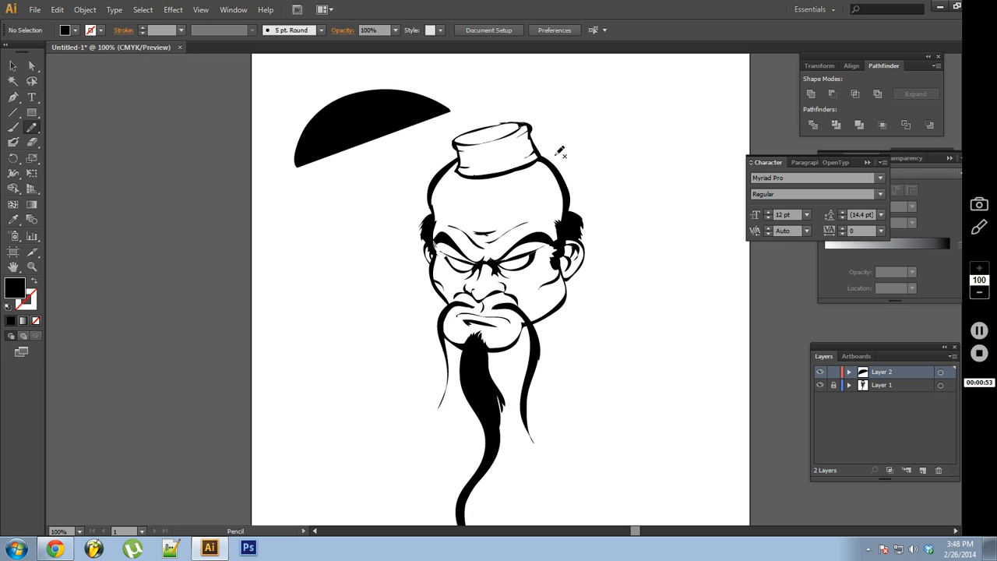
pyautogui.moveTo(555, 156)
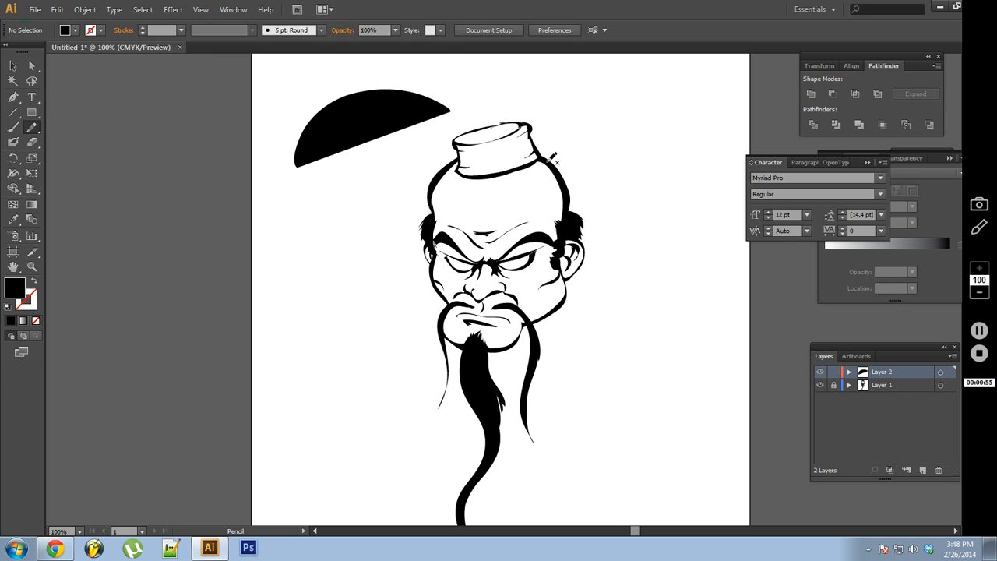
pyautogui.moveTo(480, 113)
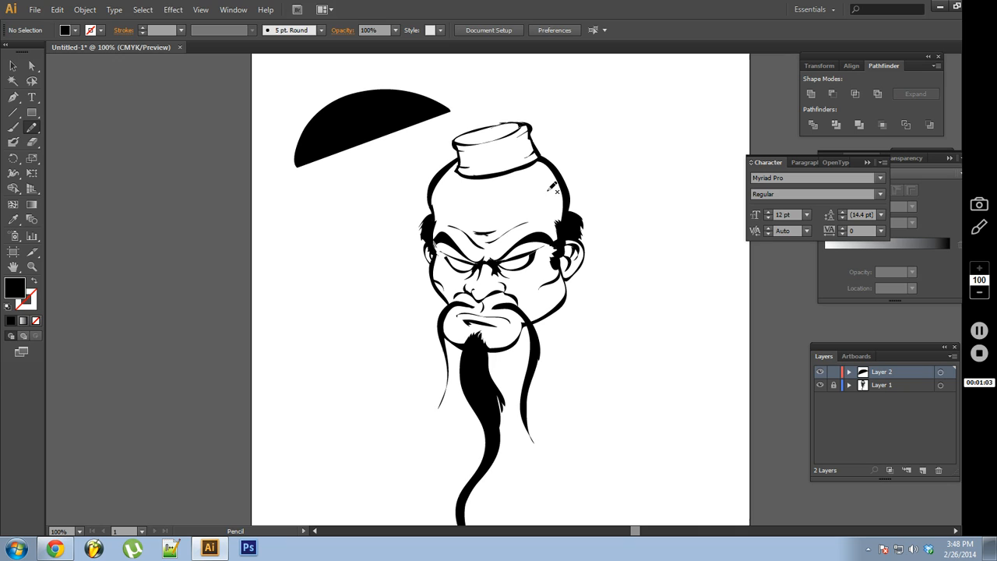
pyautogui.moveTo(543, 79)
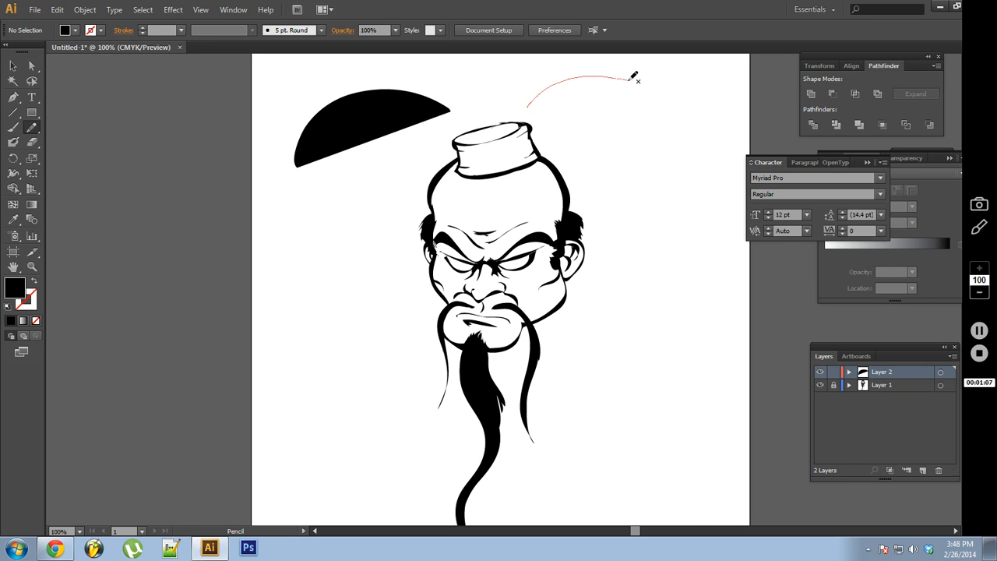
# - Pencil a black arc above the head's right side and a long curve down beside it
pyautogui.moveTo(631, 78); pyautogui.dragTo(666, 117)
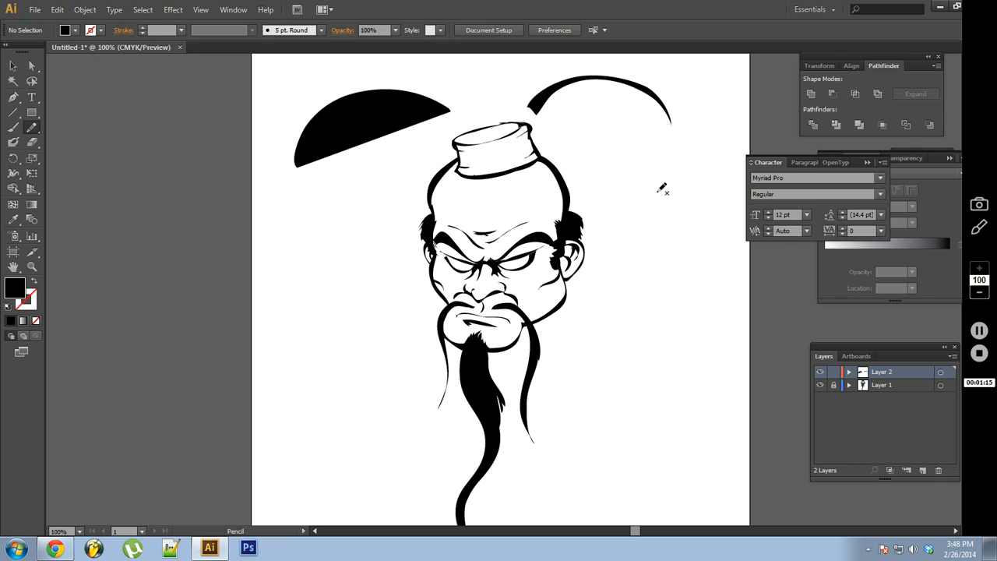
pyautogui.moveTo(659, 183); pyautogui.dragTo(682, 176)
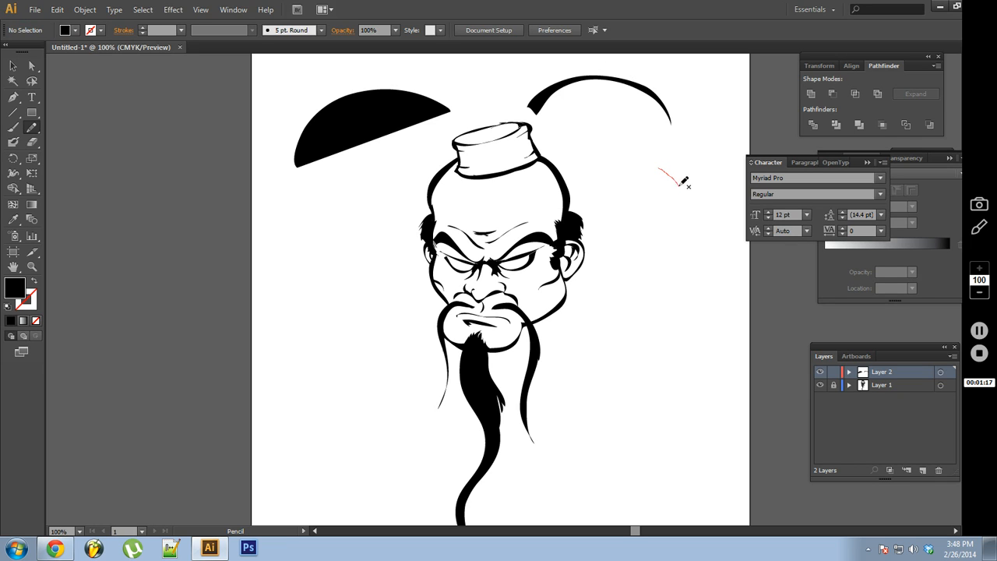
pyautogui.moveTo(666, 176); pyautogui.dragTo(658, 296)
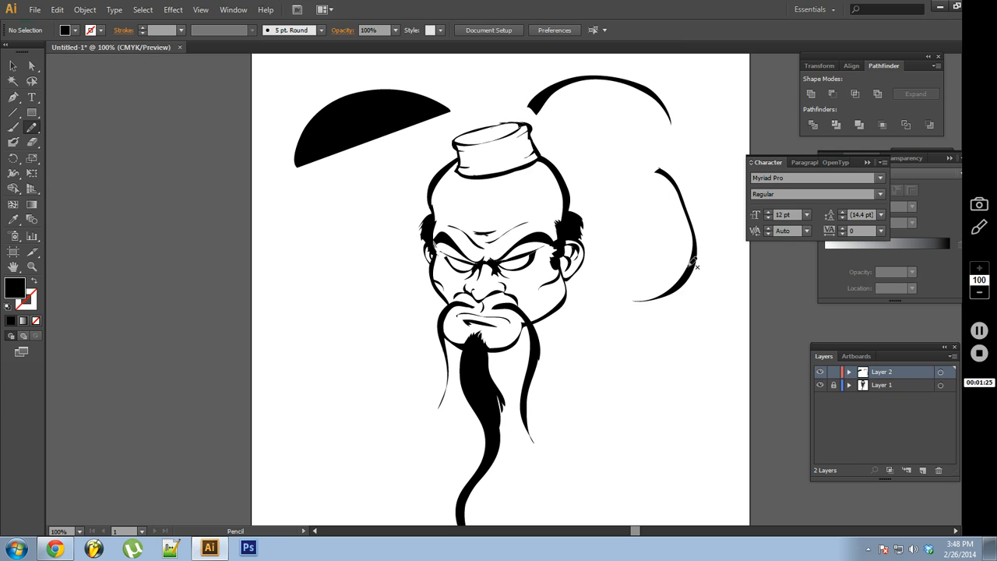
pyautogui.moveTo(708, 245)
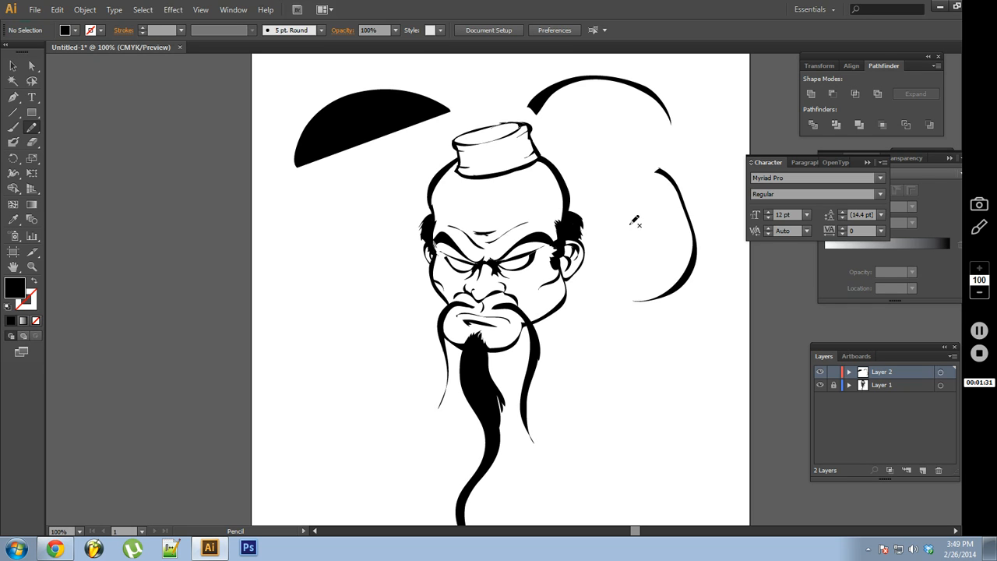
pyautogui.moveTo(53, 129)
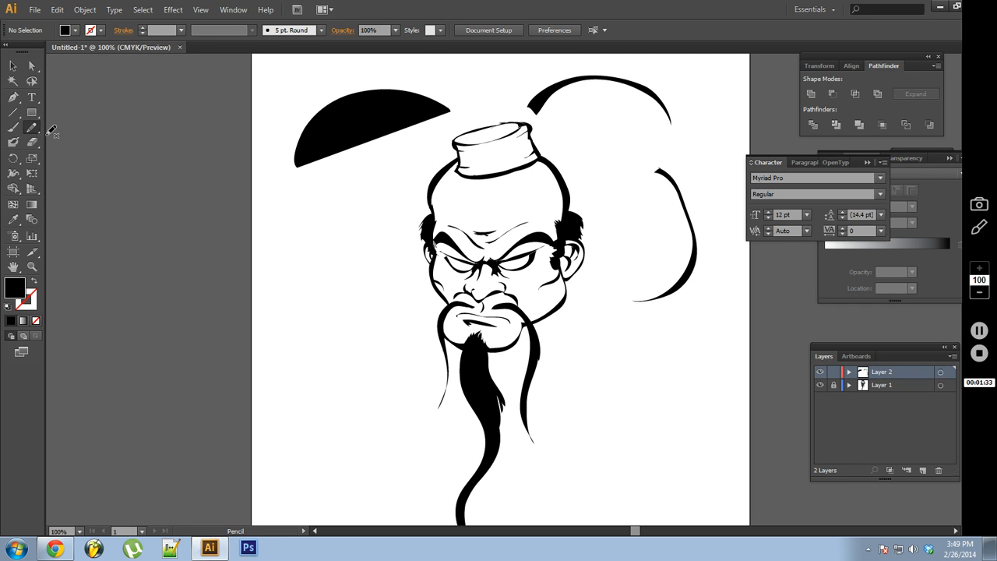
# - Lower the Pencil Tool Options fidelity from 2.5 to 0.5 pixels
pyautogui.doubleClick(11, 124)
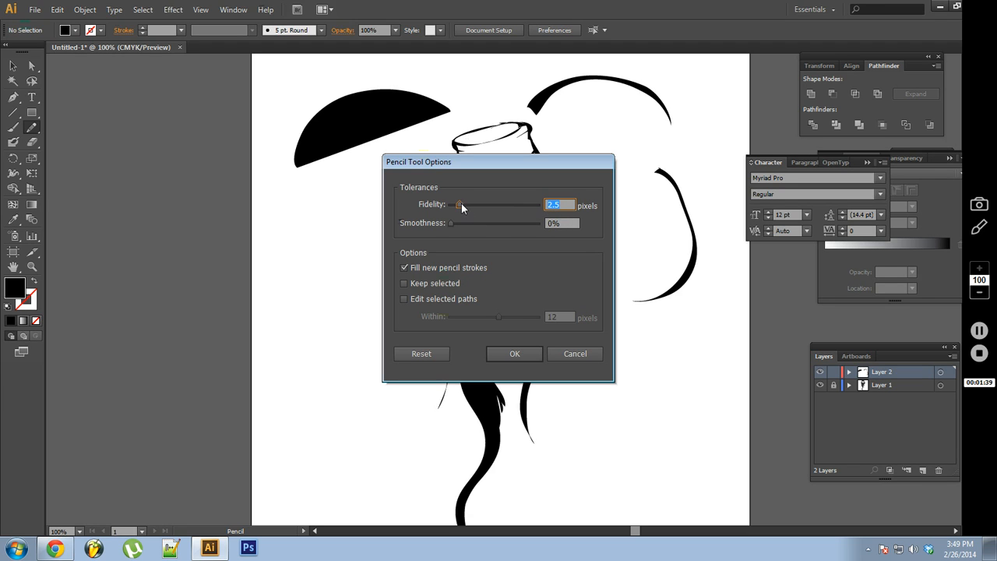
pyautogui.moveTo(458, 205); pyautogui.dragTo(451, 204)
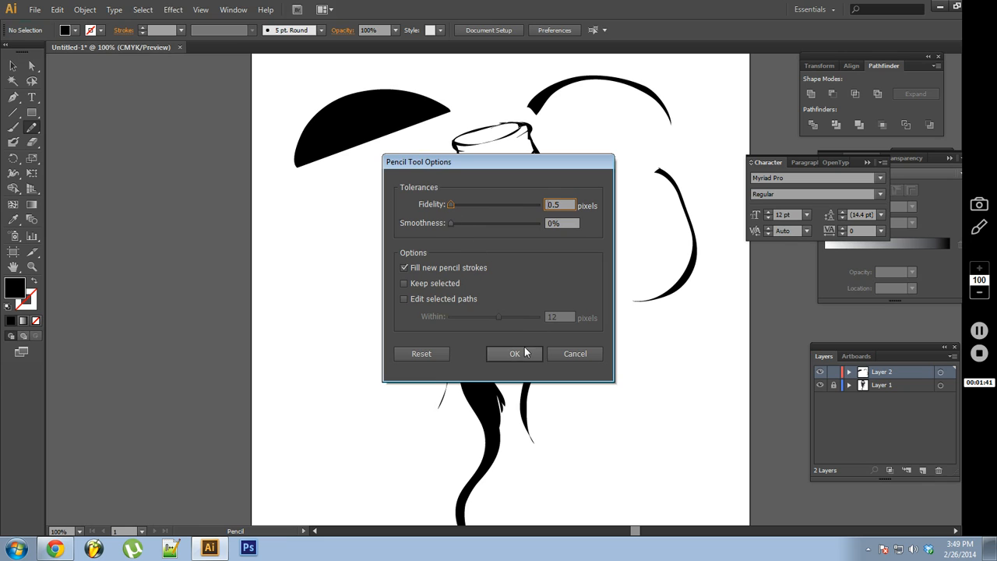
pyautogui.click(514, 354)
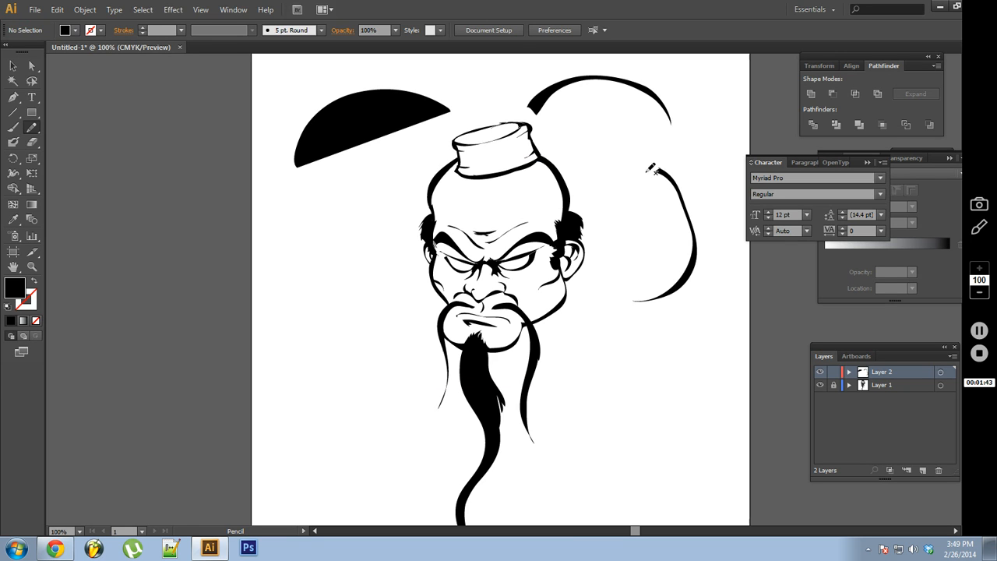
# - Pencil a second curve parallel to the long stroke right of the head
pyautogui.moveTo(639, 173); pyautogui.dragTo(684, 230)
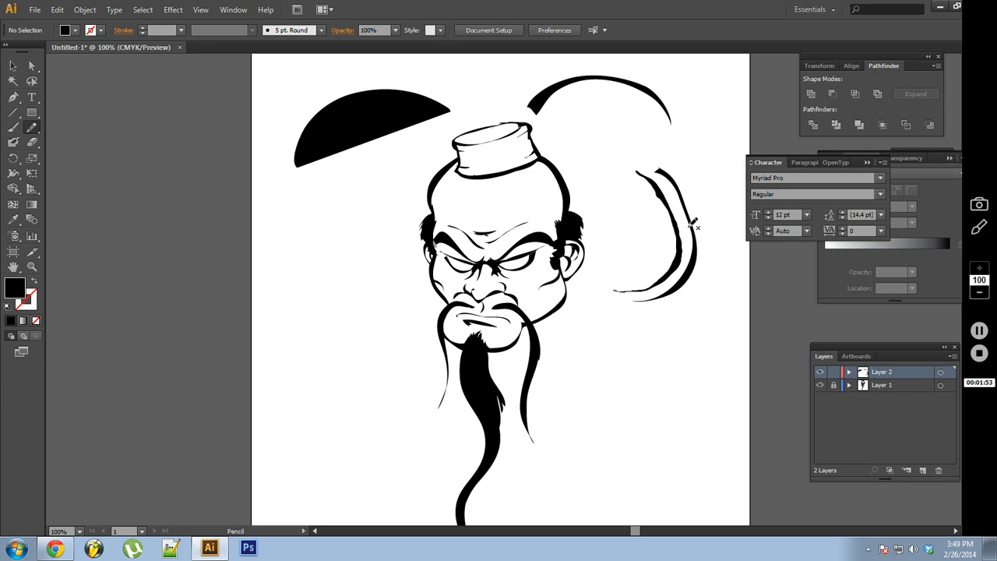
pyautogui.moveTo(670, 226)
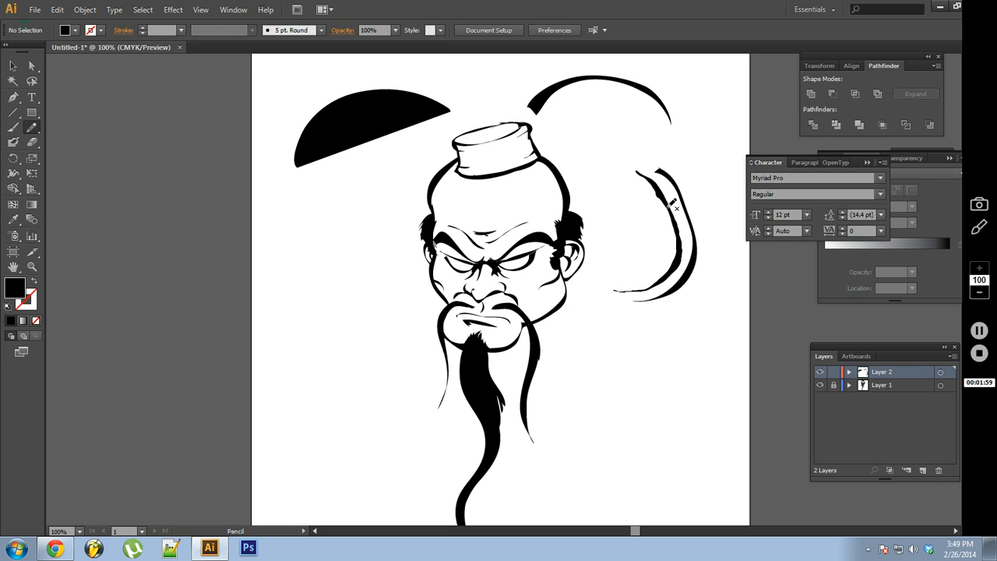
pyautogui.moveTo(679, 228)
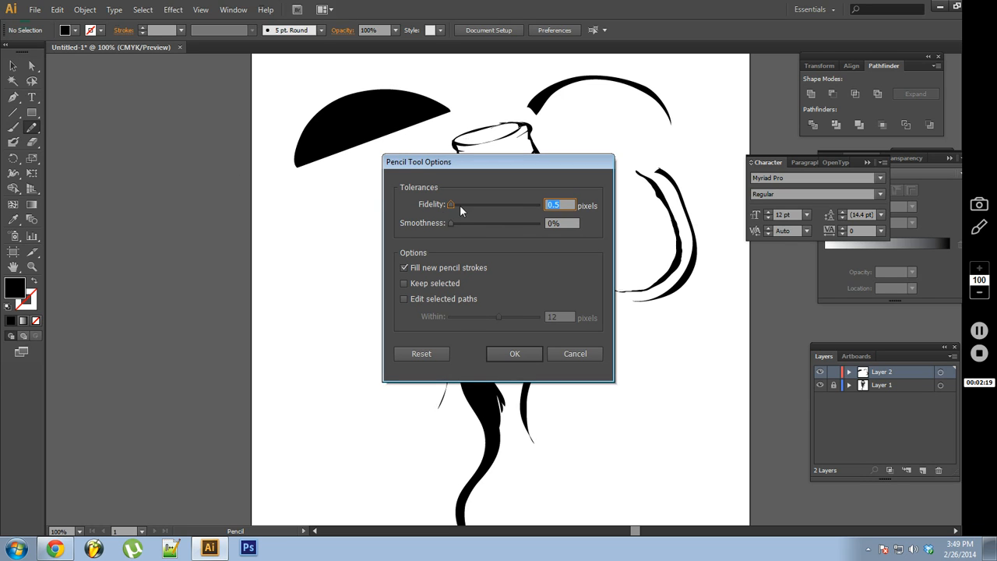
# - Return the Pencil Tool Options fidelity slider to 2.5 pixels
pyautogui.moveTo(450, 204); pyautogui.dragTo(466, 204)
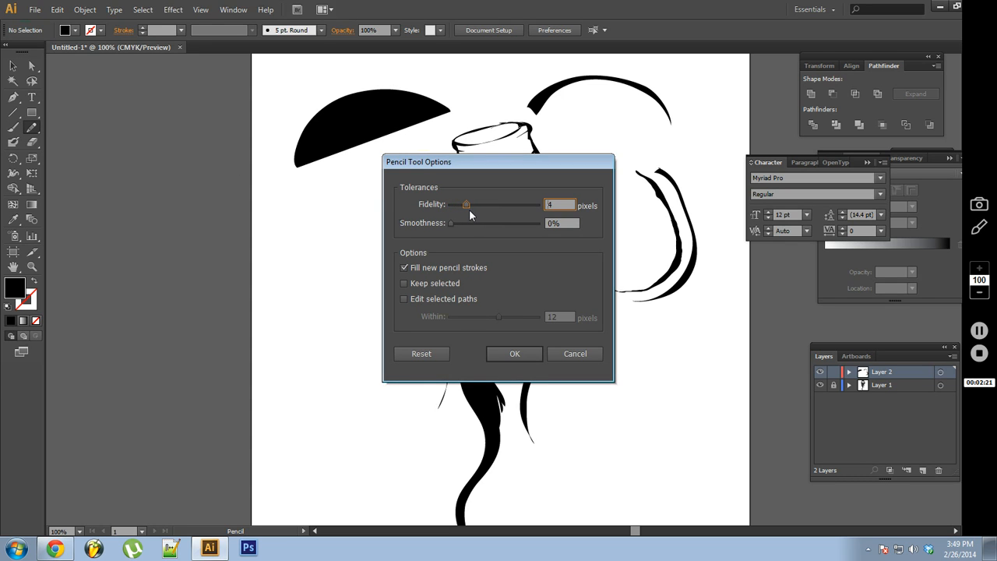
pyautogui.moveTo(466, 204); pyautogui.dragTo(459, 204)
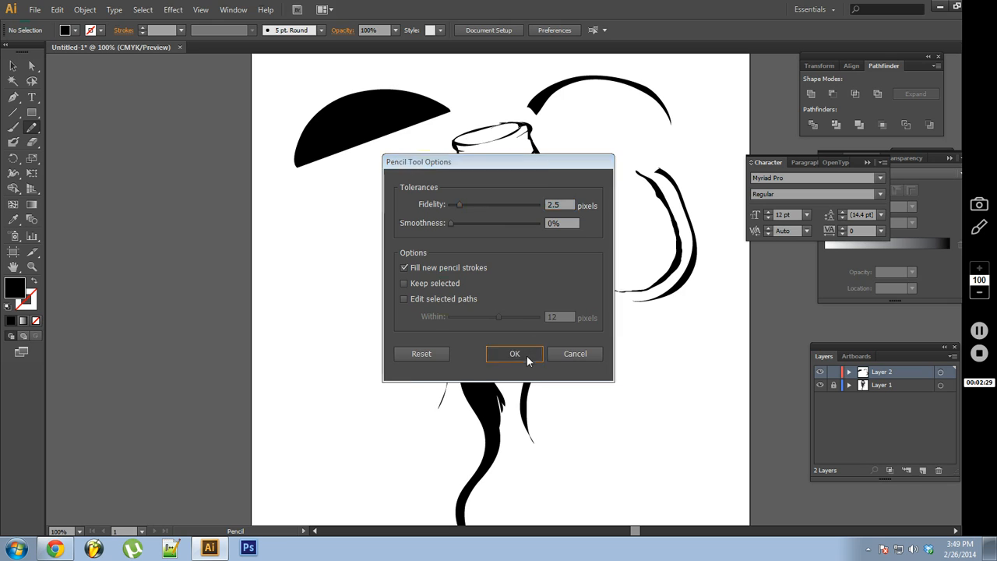
pyautogui.click(514, 353)
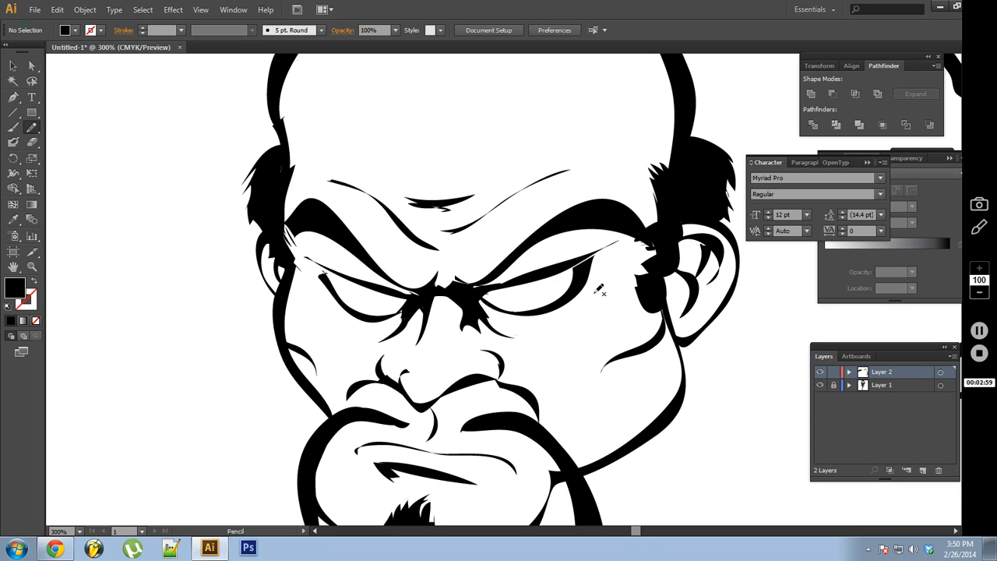
pyautogui.moveTo(386, 297)
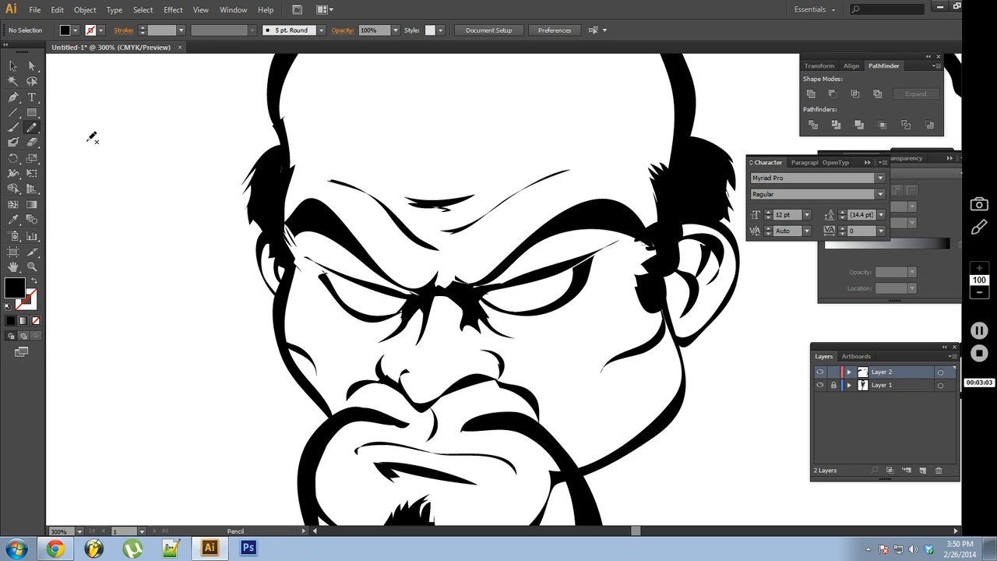
# - Confirm Pencil Tool Options with 2.5 px fidelity, 0% smoothness and filled new strokes
pyautogui.doubleClick(11, 127)
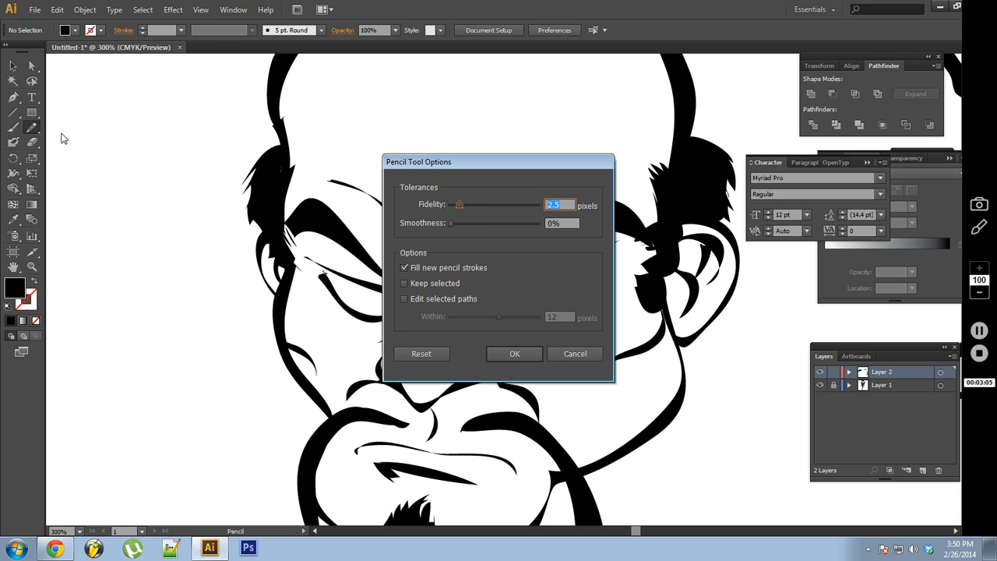
pyautogui.moveTo(487, 271)
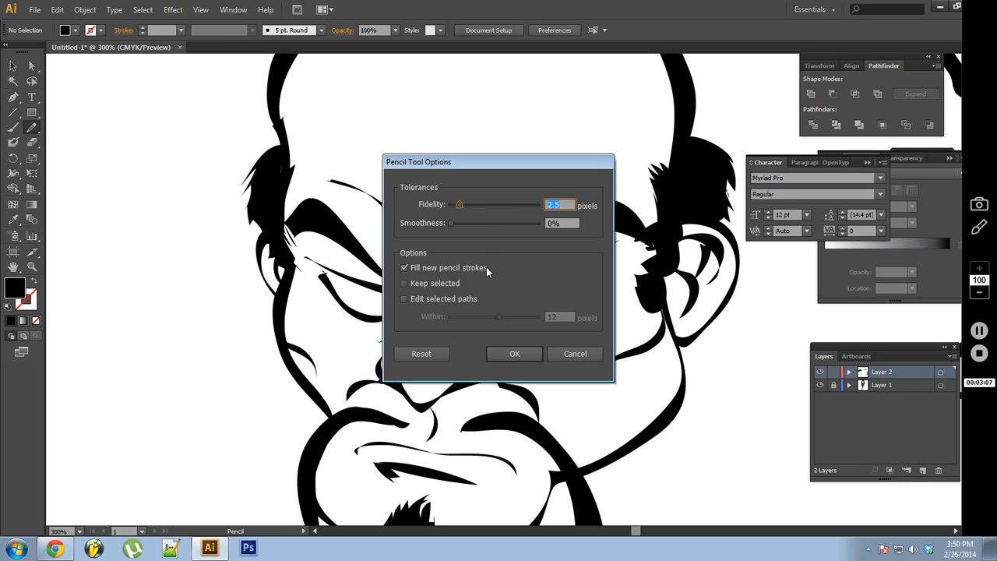
pyautogui.moveTo(482, 276)
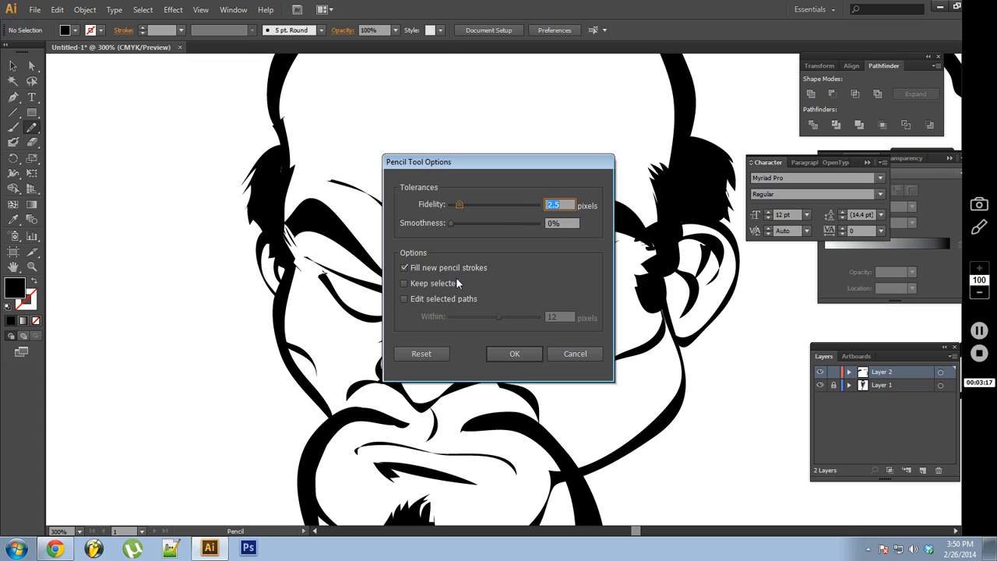
pyautogui.moveTo(456, 307)
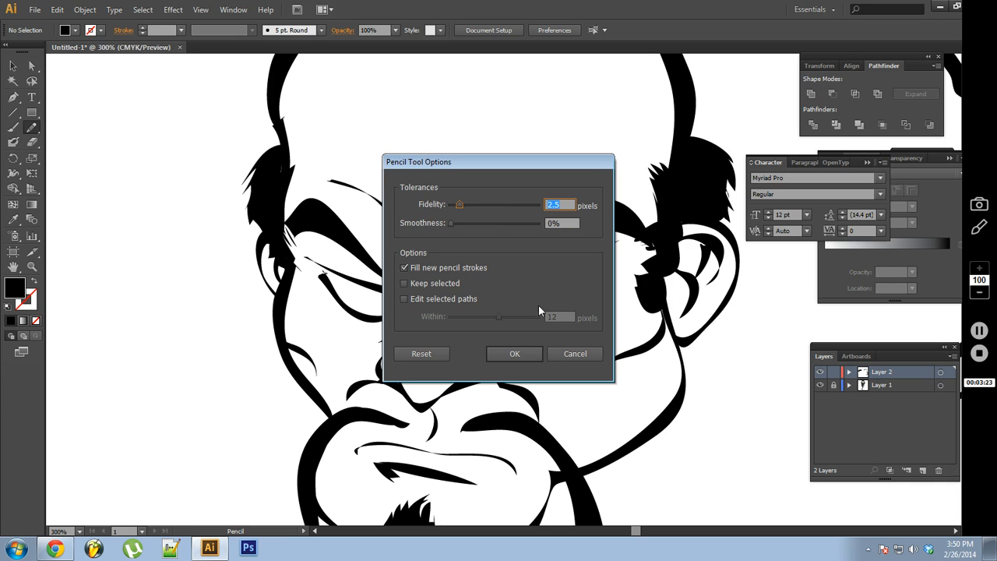
pyautogui.moveTo(567, 285)
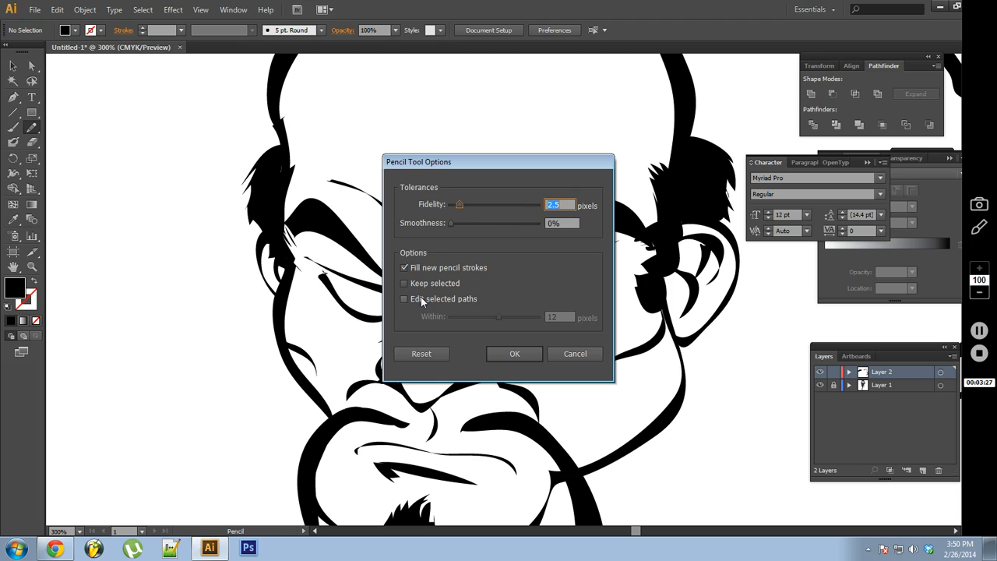
pyautogui.moveTo(459, 308)
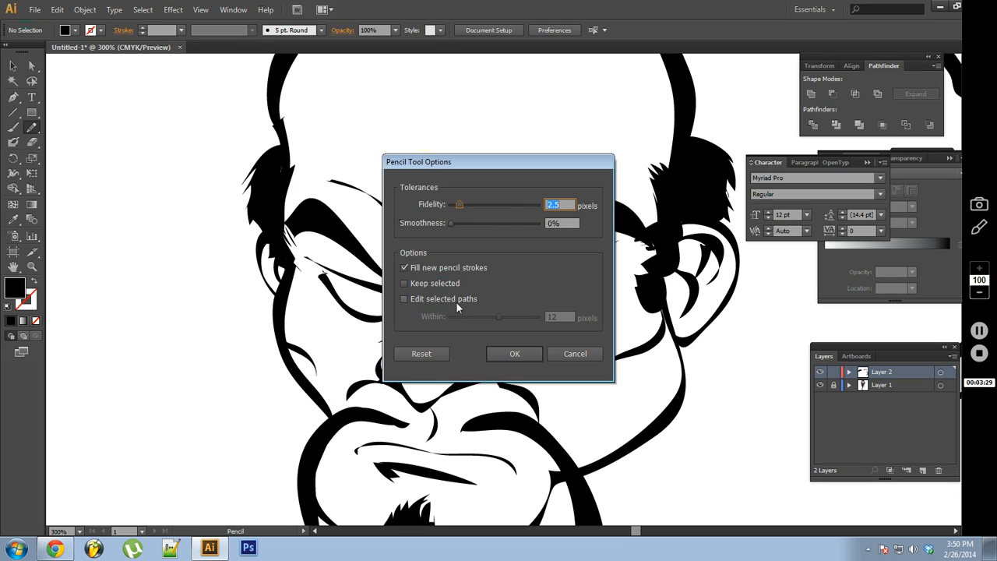
pyautogui.moveTo(509, 277)
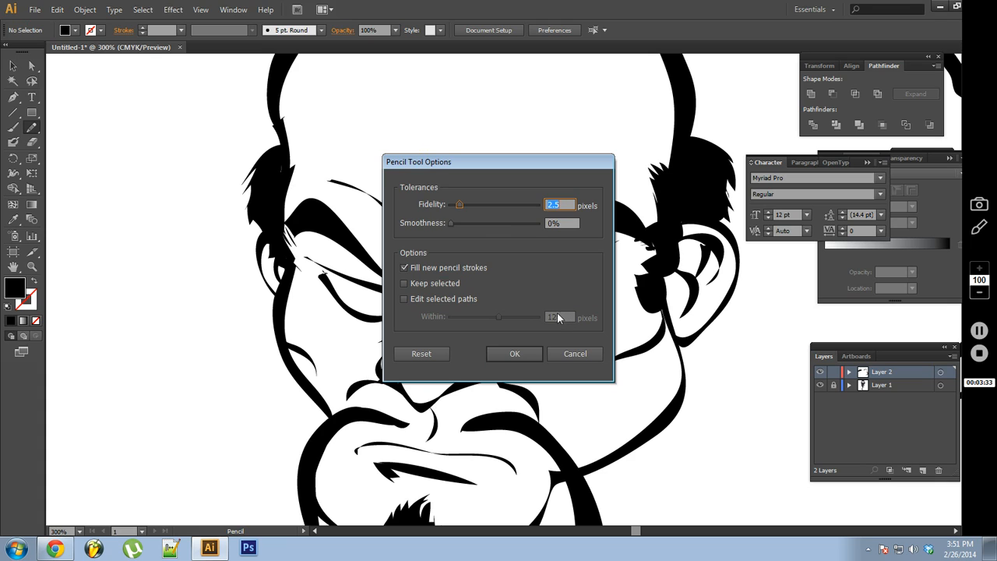
pyautogui.moveTo(564, 296)
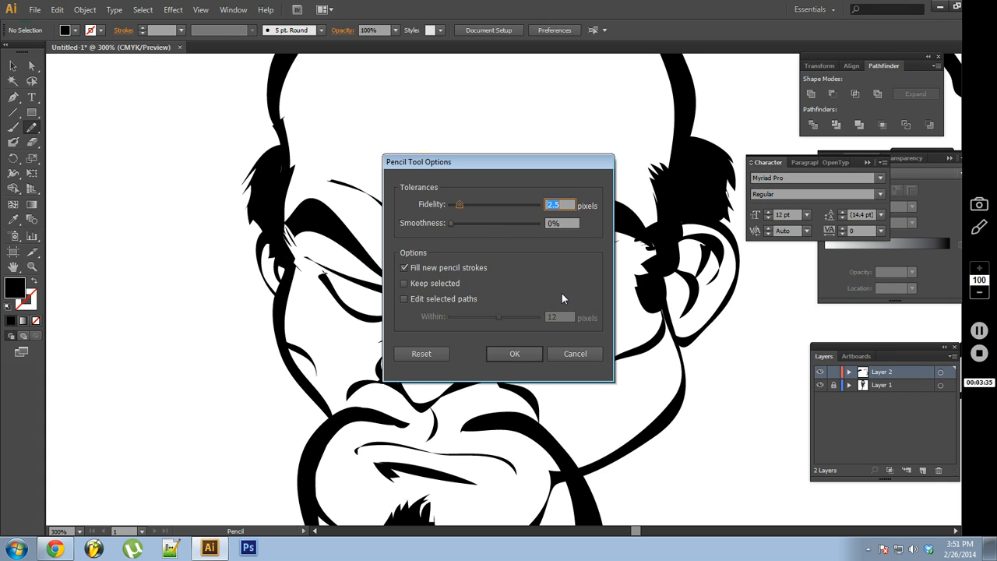
pyautogui.moveTo(540, 233)
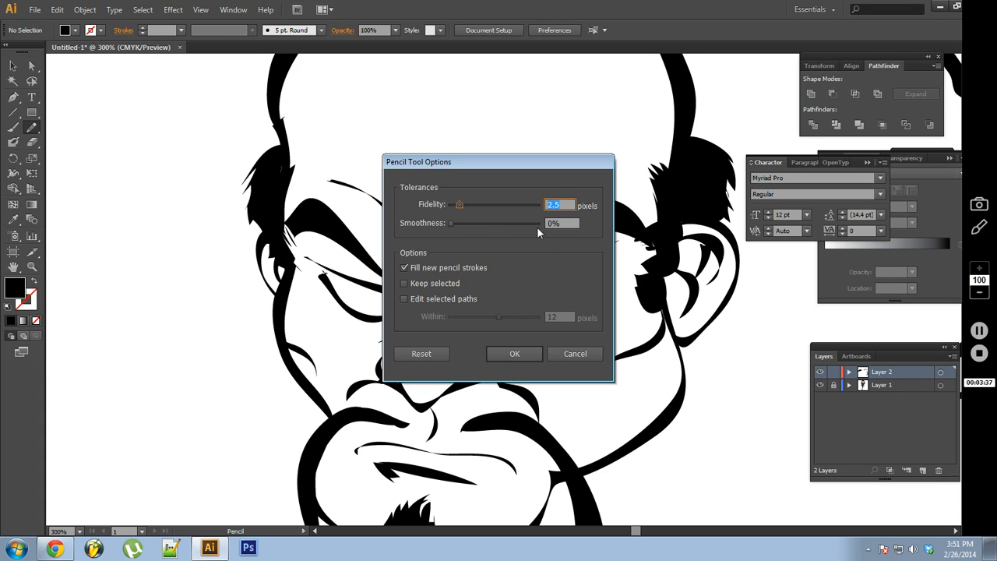
pyautogui.click(514, 354)
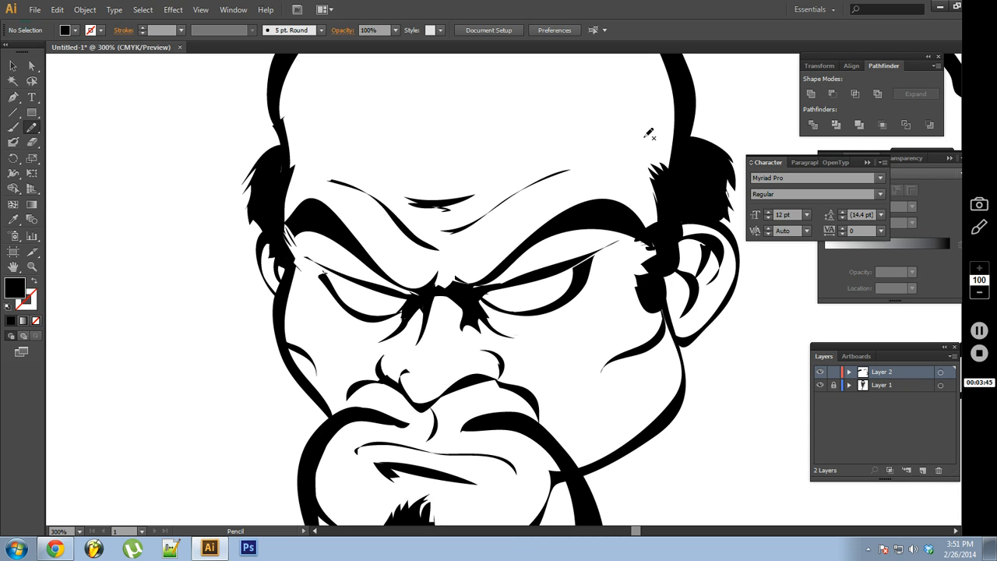
pyautogui.moveTo(665, 139)
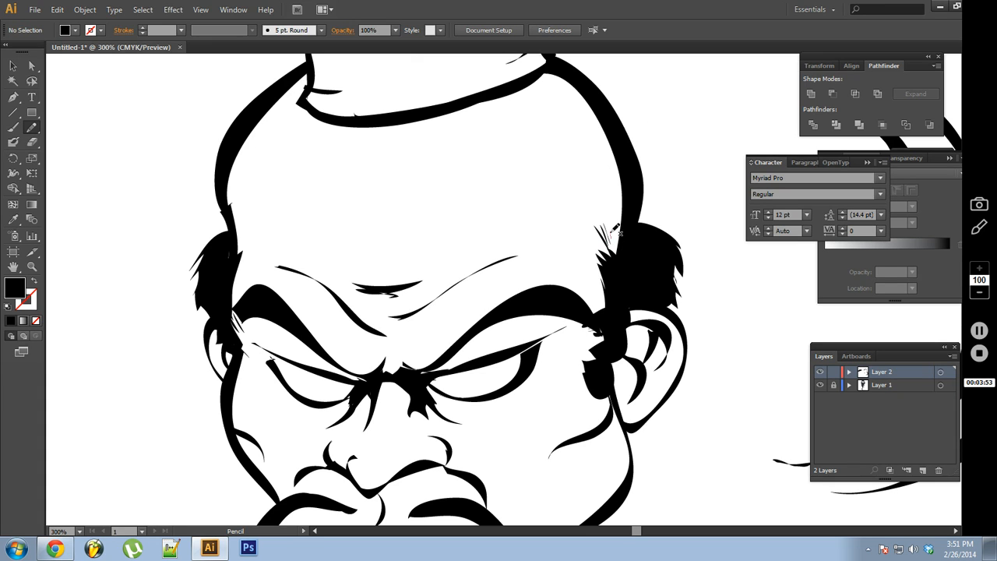
pyautogui.moveTo(607, 170)
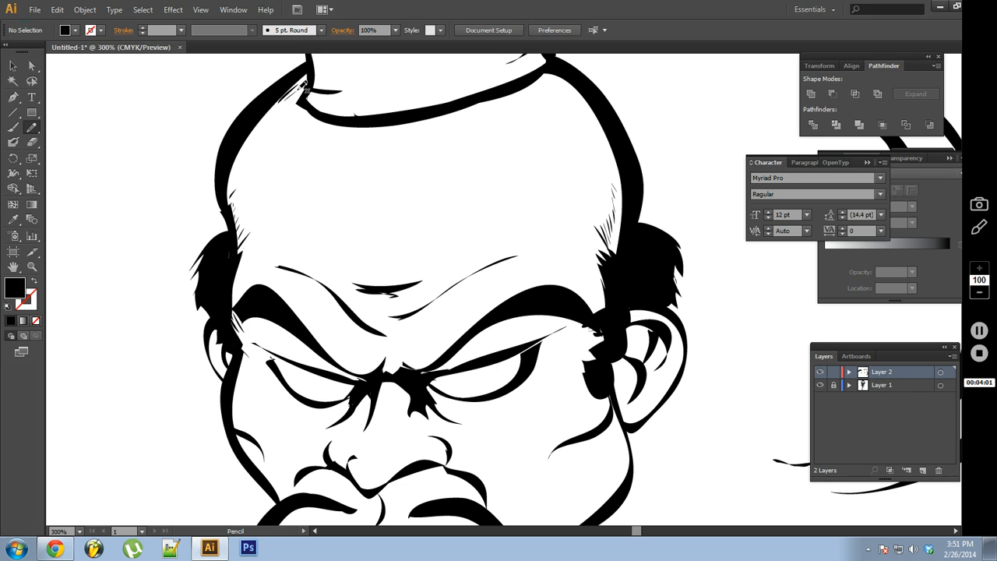
pyautogui.moveTo(328, 345)
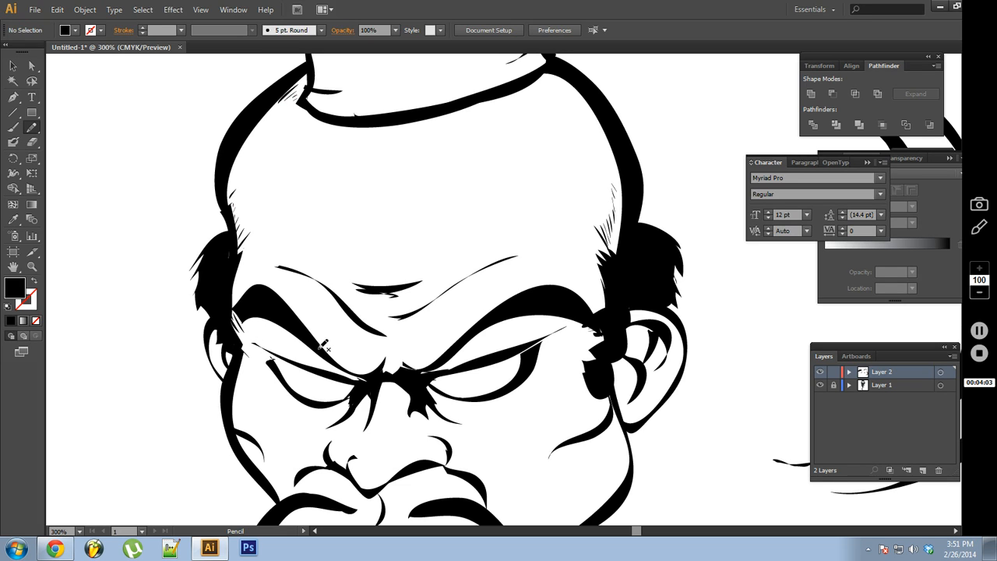
pyautogui.moveTo(338, 347)
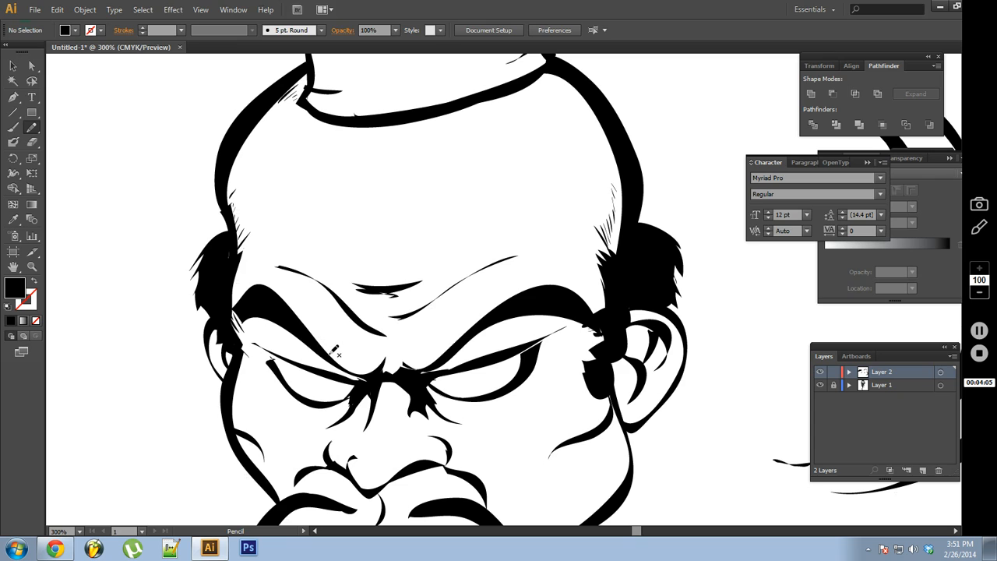
# - Pencil short hatch strokes on the inner brow, right eyebrow and right forehead wrinkle
pyautogui.moveTo(320, 339); pyautogui.dragTo(335, 354)
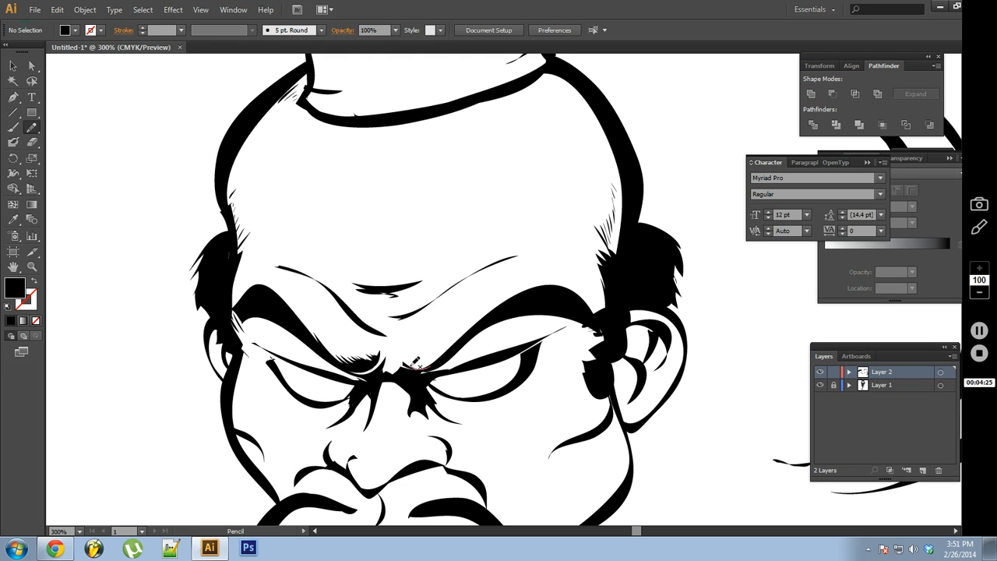
pyautogui.moveTo(402, 351); pyautogui.dragTo(437, 366)
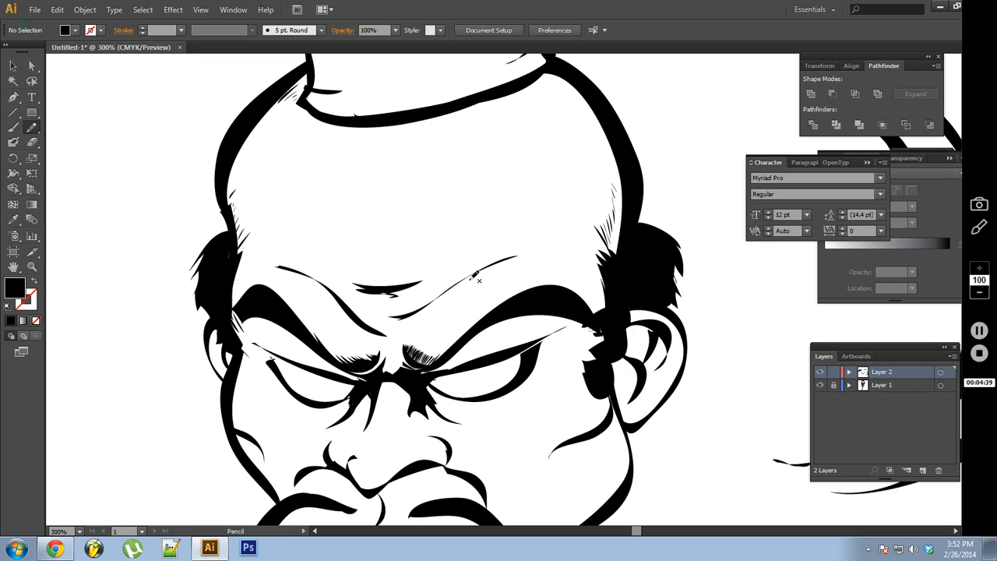
pyautogui.moveTo(468, 277); pyautogui.dragTo(498, 272)
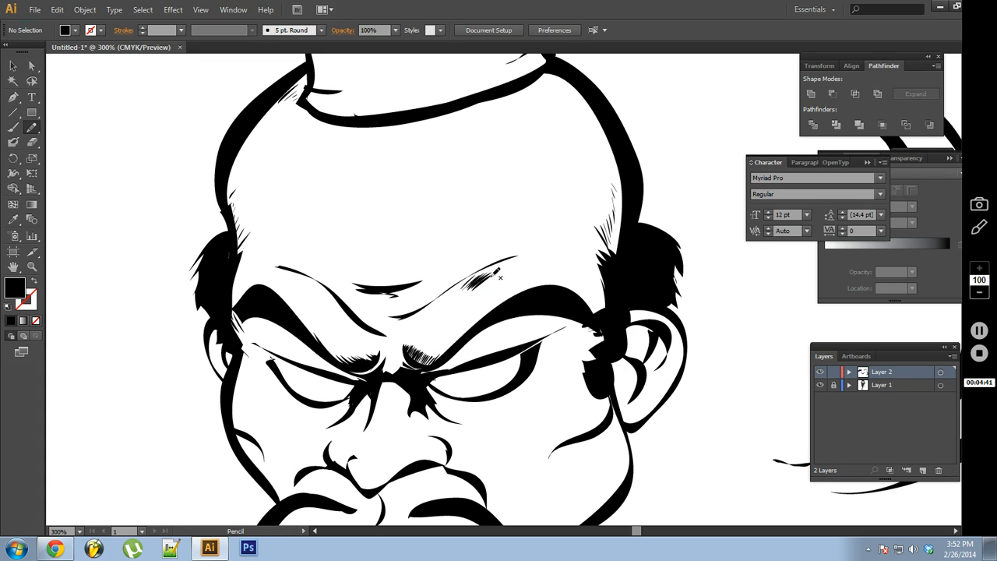
pyautogui.moveTo(467, 280); pyautogui.dragTo(514, 292)
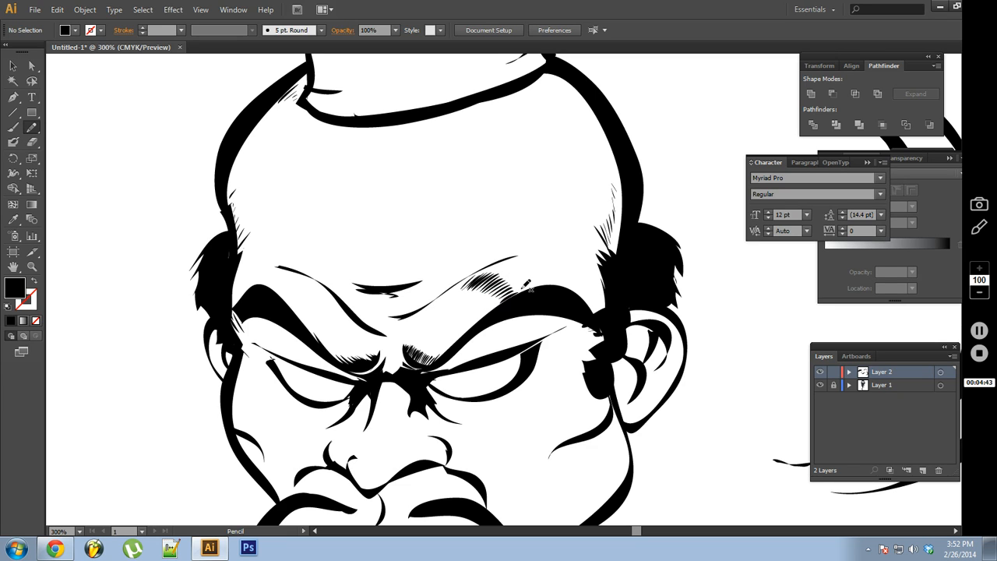
pyautogui.moveTo(617, 255)
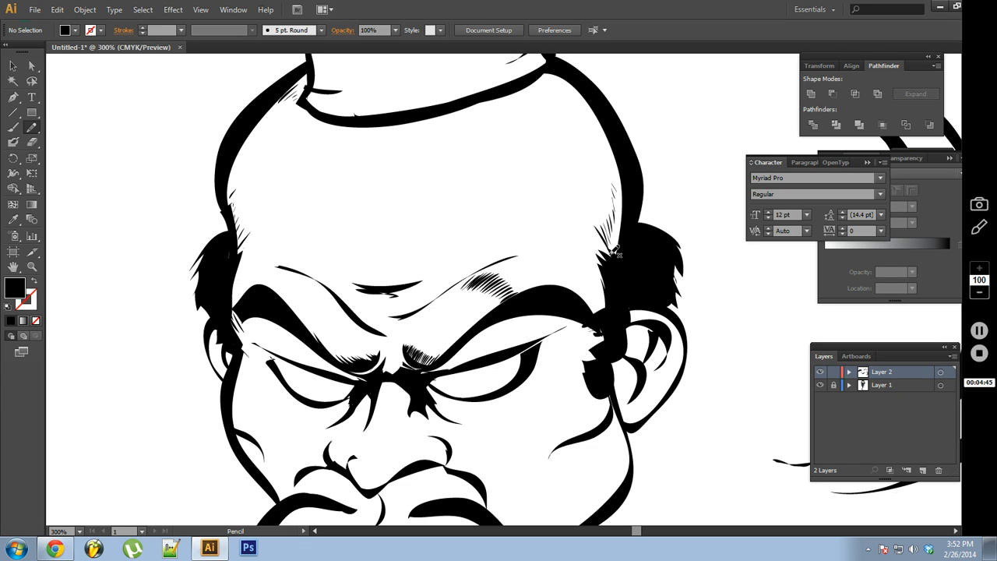
pyautogui.moveTo(574, 276)
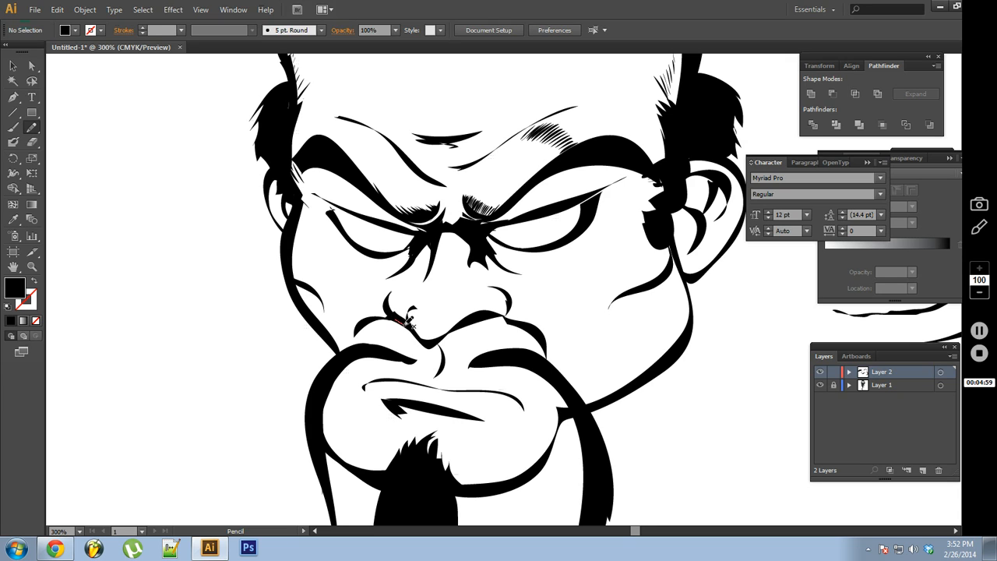
# - Add hatch strokes shading the right side of the scalp above the ear
pyautogui.moveTo(409, 324); pyautogui.dragTo(479, 318)
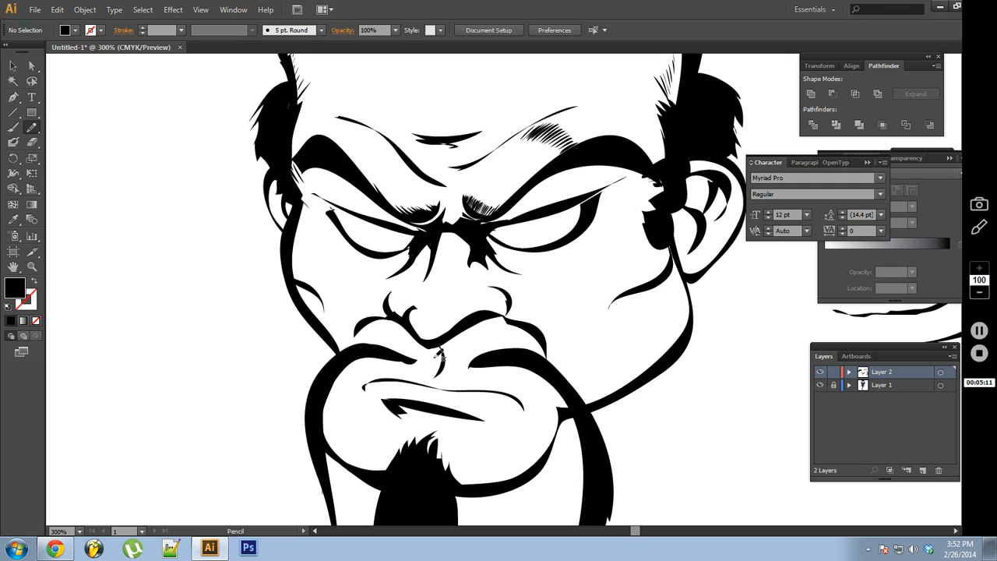
pyautogui.moveTo(564, 224)
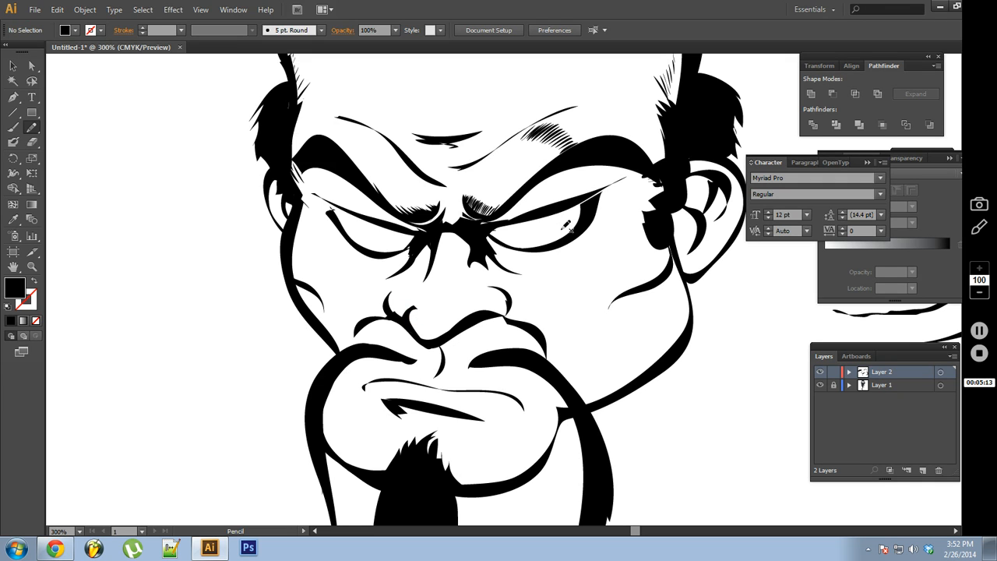
pyautogui.moveTo(316, 89)
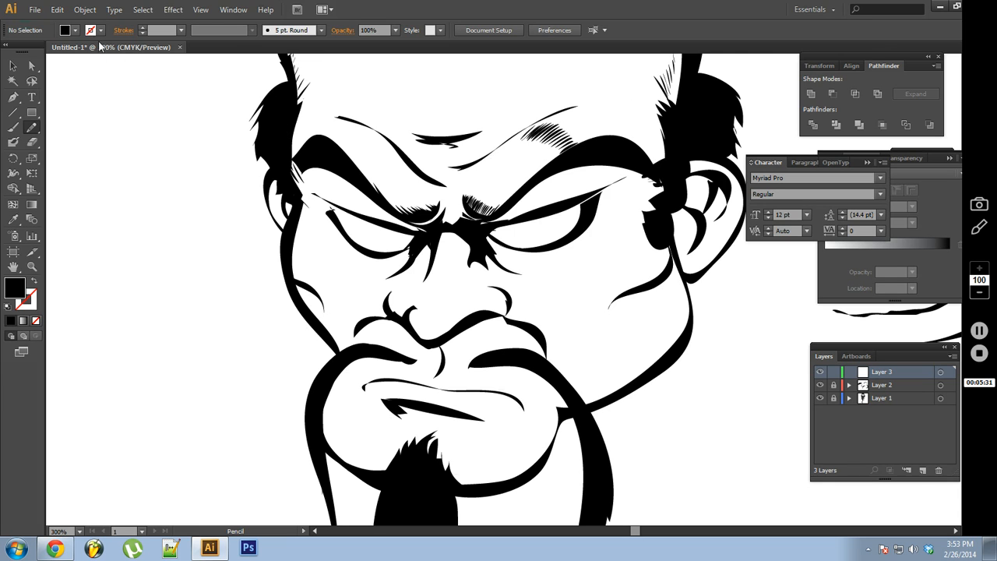
# - Switch the fill to grey and draw grey highlight shapes on the side hair
pyautogui.click(92, 35)
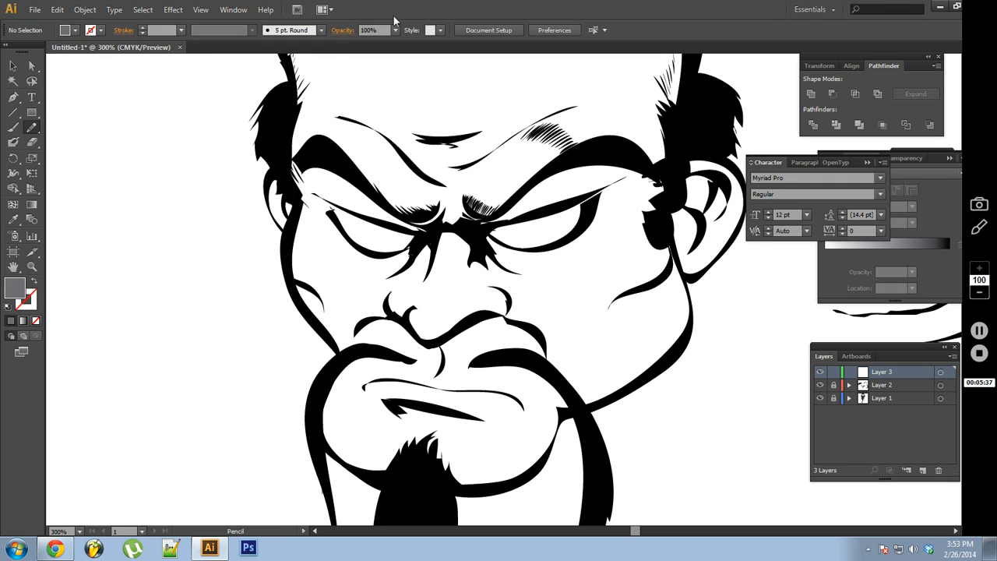
pyautogui.moveTo(339, 58)
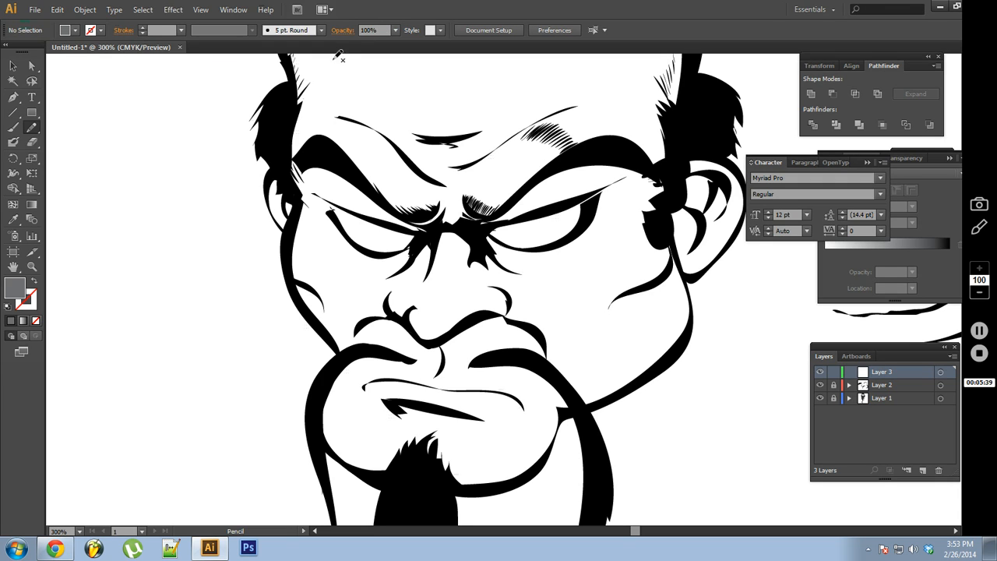
pyautogui.moveTo(229, 109)
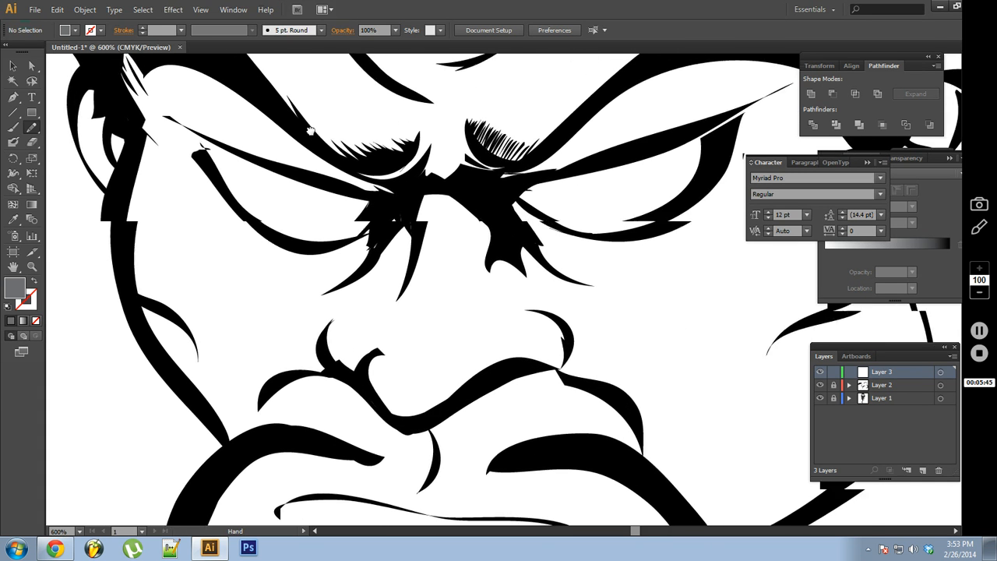
pyautogui.moveTo(311, 132); pyautogui.dragTo(507, 349)
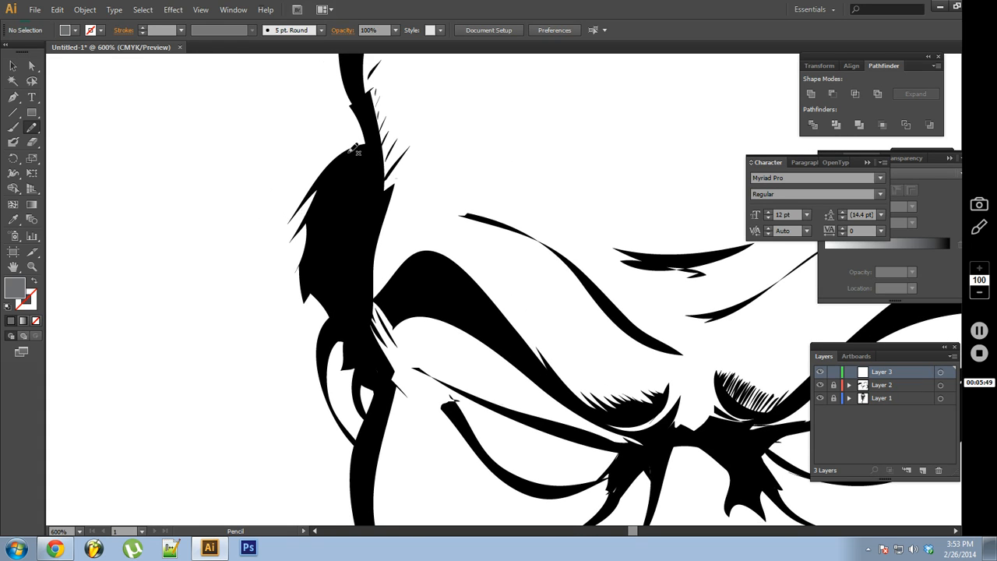
pyautogui.moveTo(366, 146)
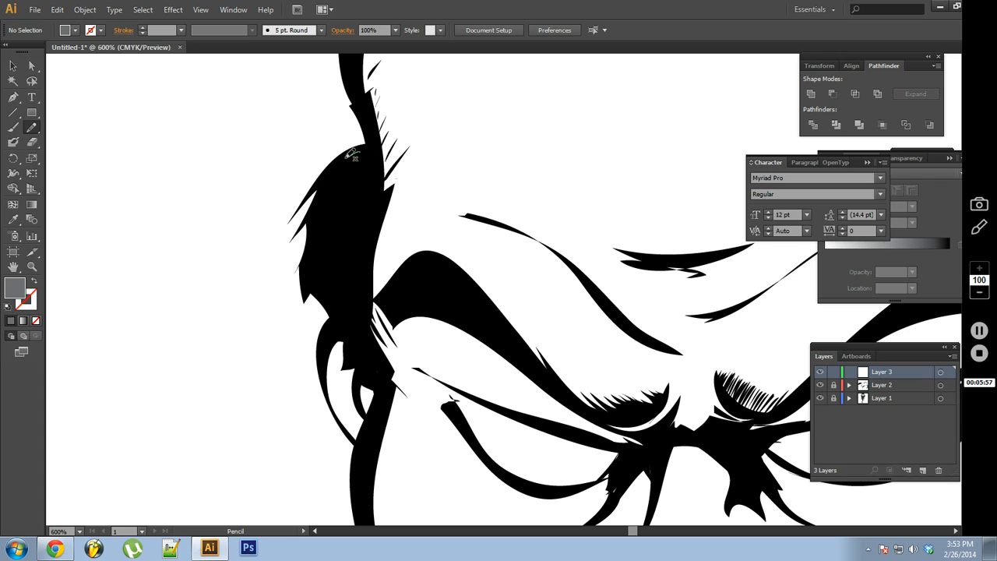
pyautogui.moveTo(343, 156); pyautogui.dragTo(316, 214)
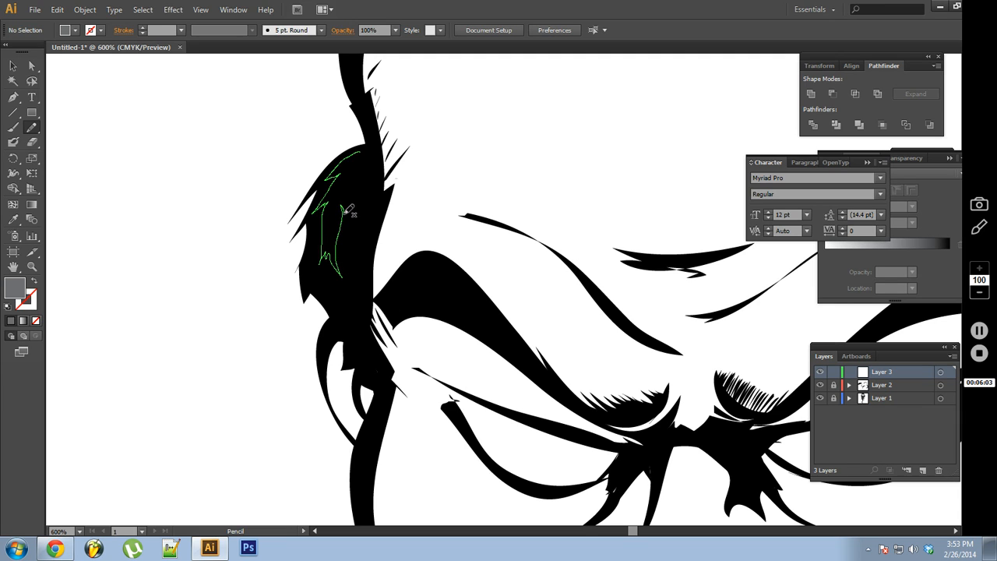
pyautogui.moveTo(343, 218); pyautogui.dragTo(354, 171)
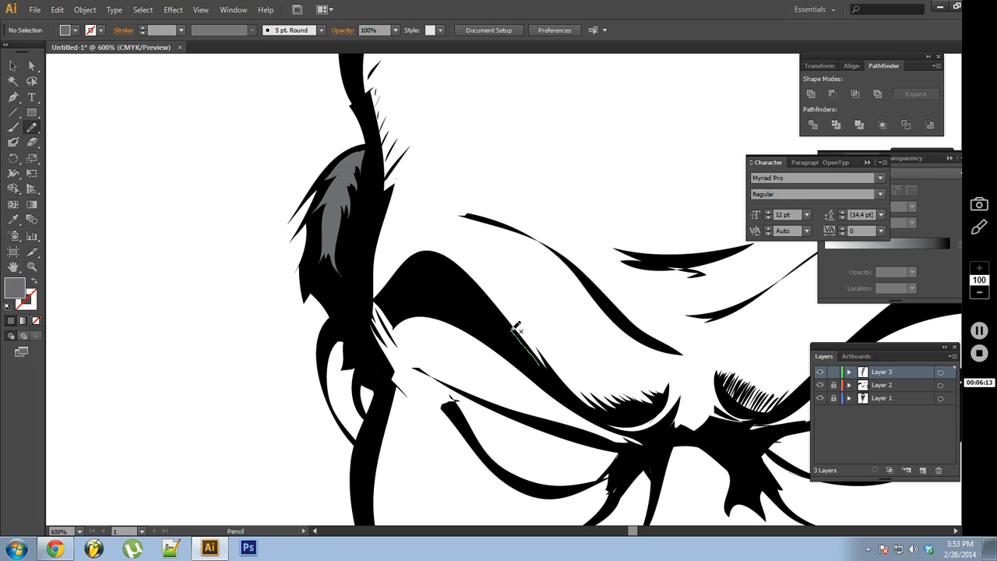
# - Draw grey highlights along both eyebrows and the hair above the ear
pyautogui.moveTo(518, 331); pyautogui.dragTo(459, 264)
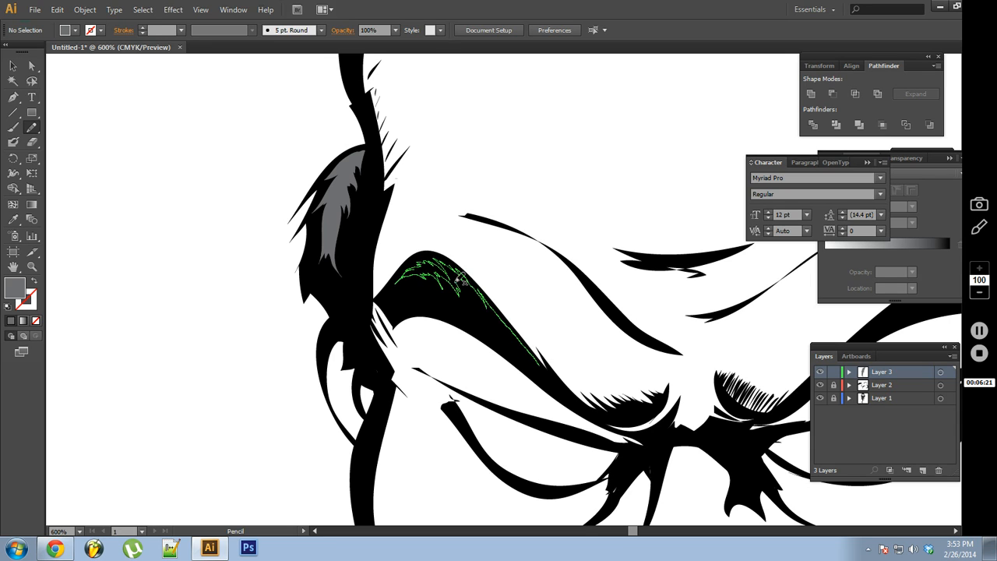
pyautogui.moveTo(451, 288); pyautogui.dragTo(530, 343)
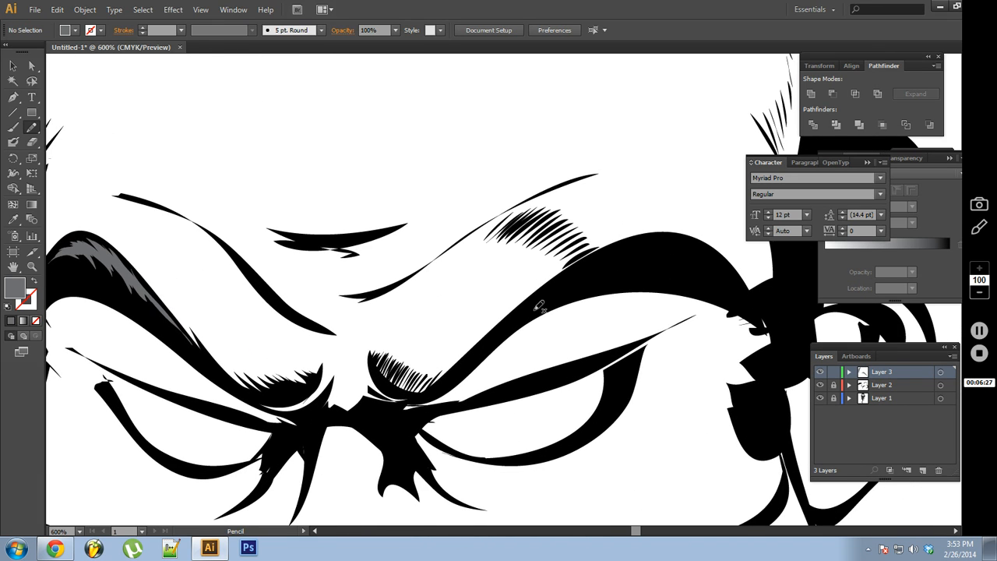
pyautogui.moveTo(483, 339); pyautogui.dragTo(580, 269)
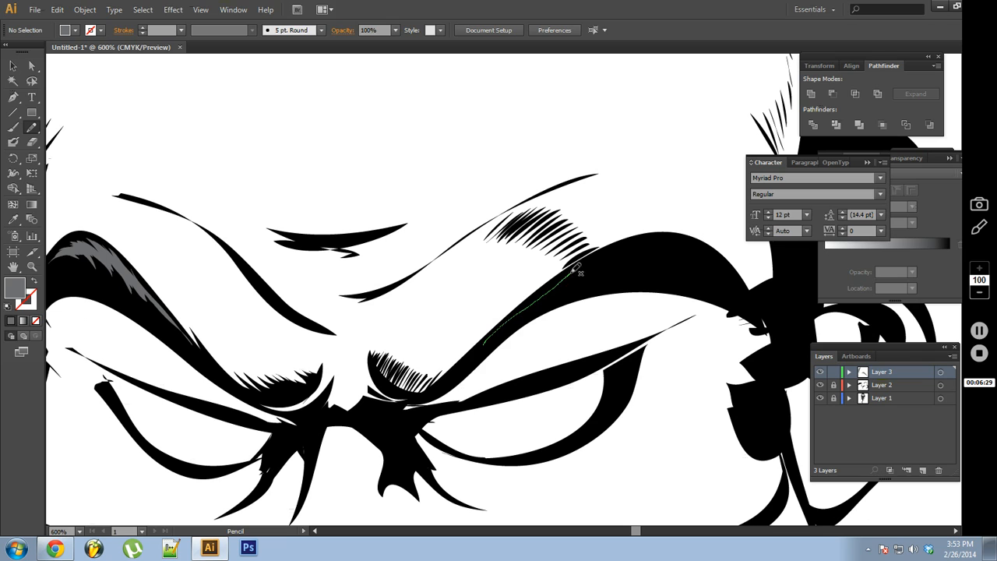
pyautogui.moveTo(576, 272); pyautogui.dragTo(678, 242)
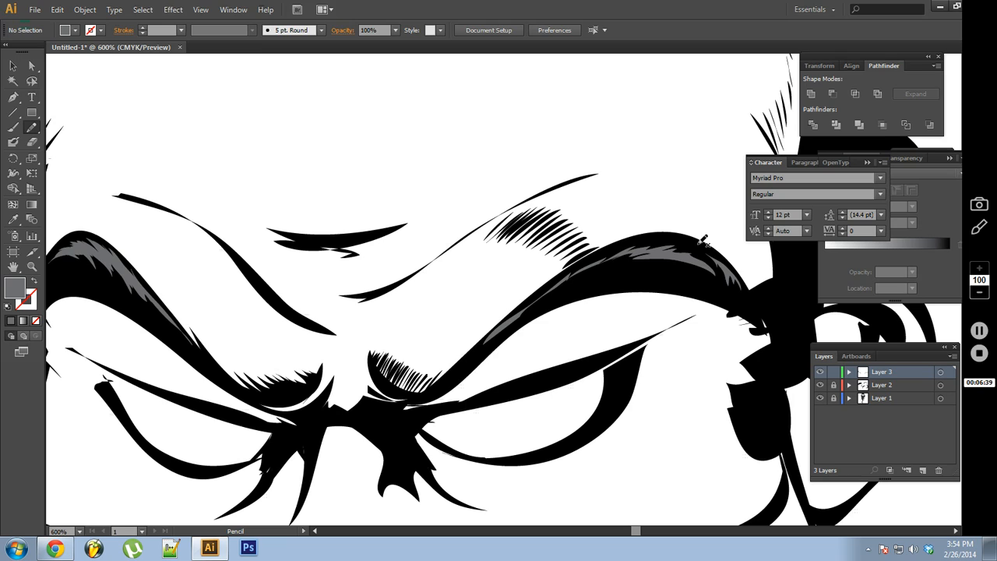
pyautogui.moveTo(682, 222)
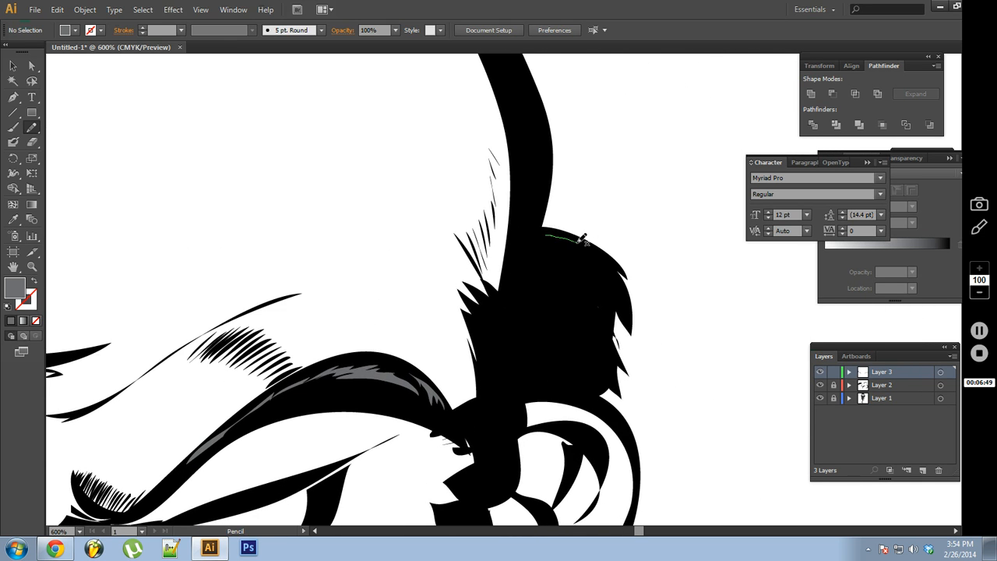
pyautogui.moveTo(561, 241); pyautogui.dragTo(588, 300)
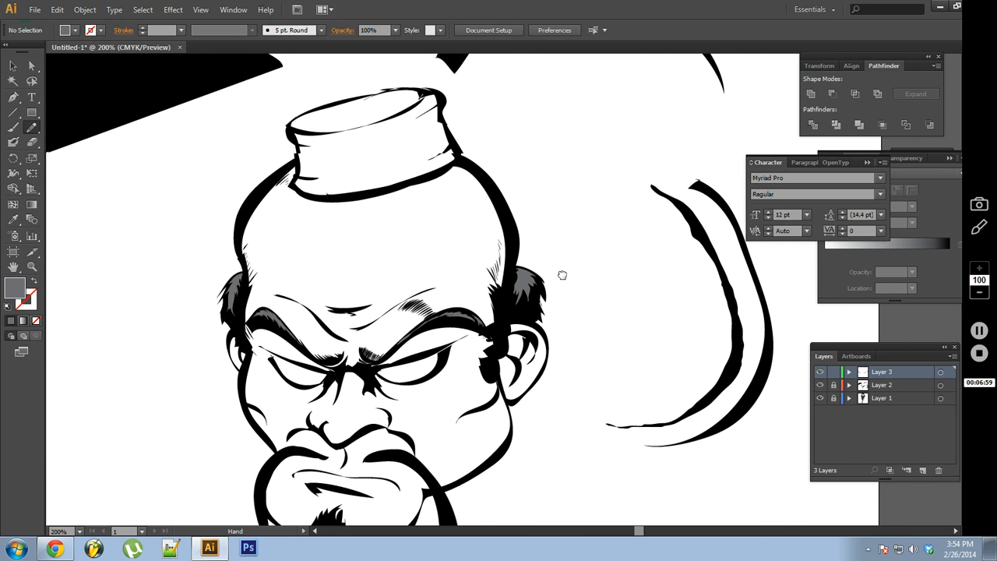
# - Draw grey shading on the right moustache and along the goatee's long strand
pyautogui.moveTo(562, 275); pyautogui.dragTo(530, 343)
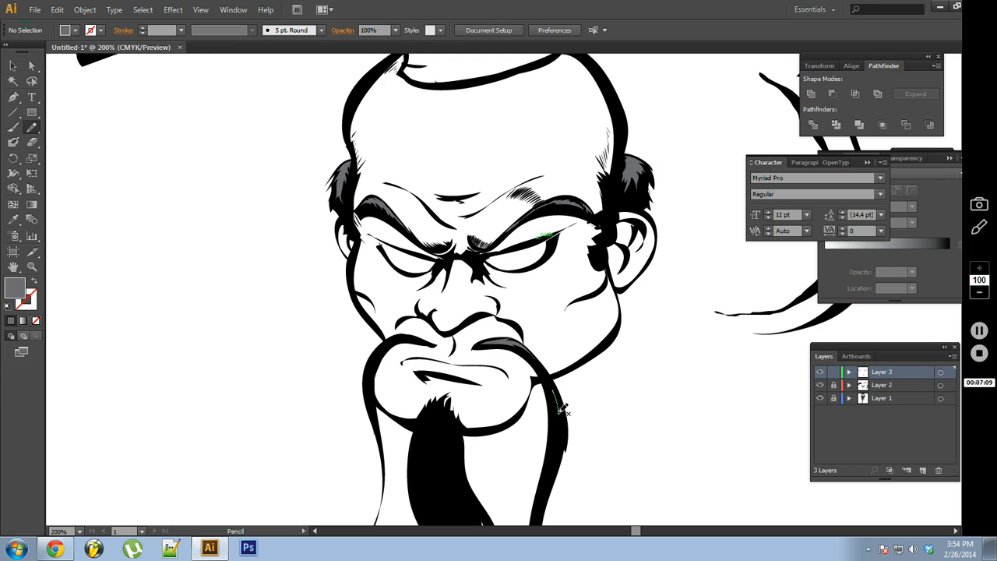
pyautogui.moveTo(559, 401); pyautogui.dragTo(549, 468)
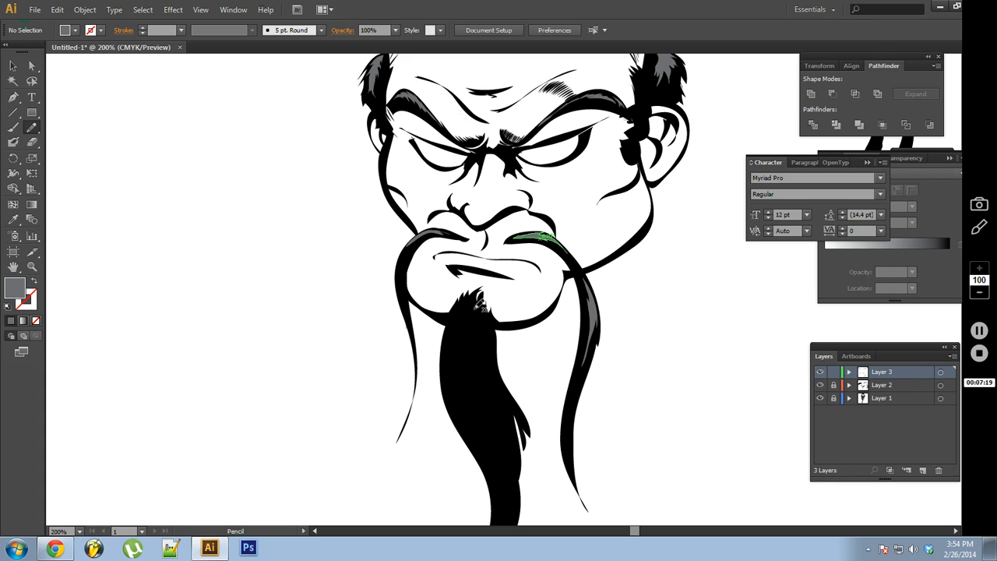
pyautogui.moveTo(479, 308); pyautogui.dragTo(487, 362)
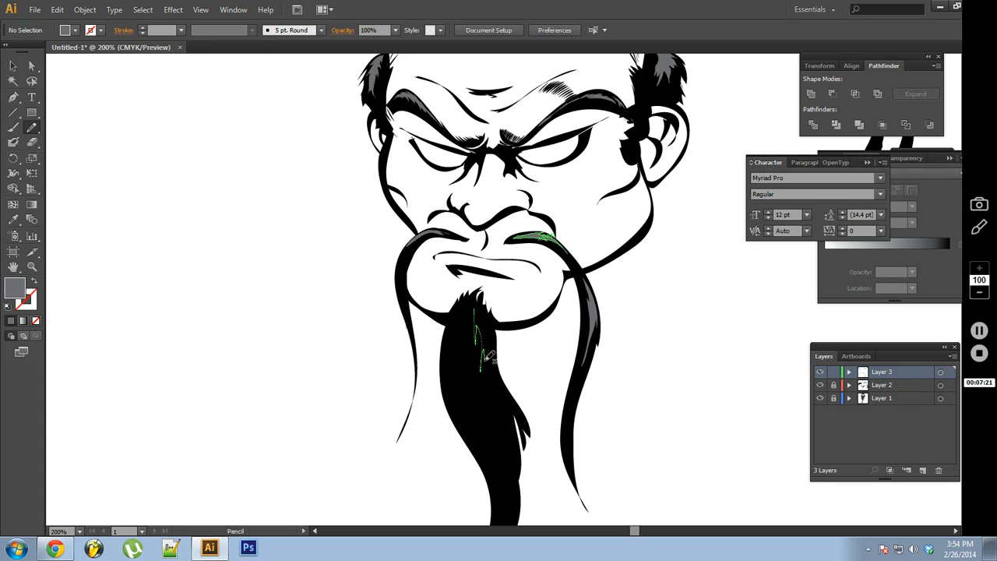
pyautogui.moveTo(479, 308); pyautogui.dragTo(499, 406)
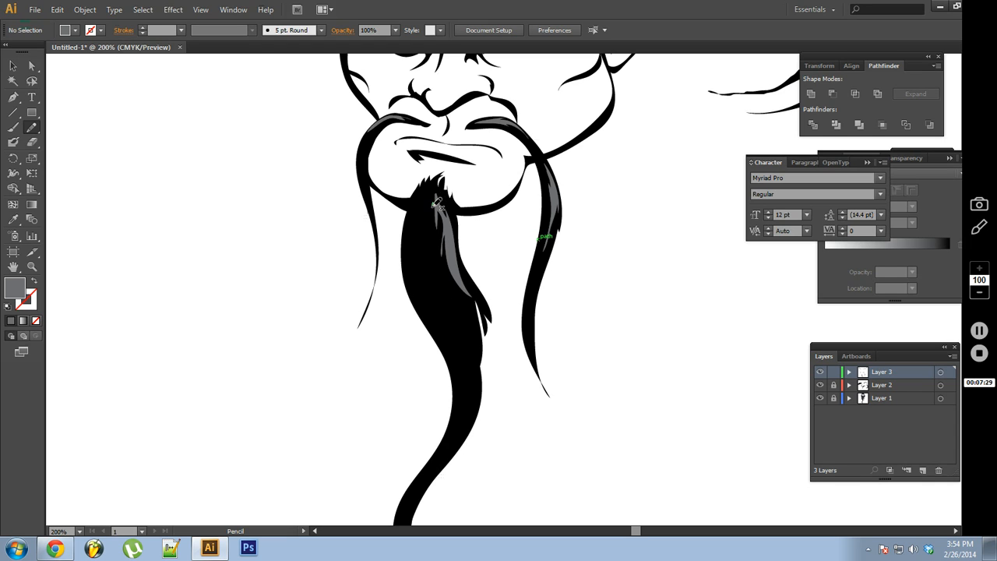
# - Draw grey pencil shapes over the goatee from the top down to its narrow tip
pyautogui.moveTo(432, 187); pyautogui.dragTo(460, 292)
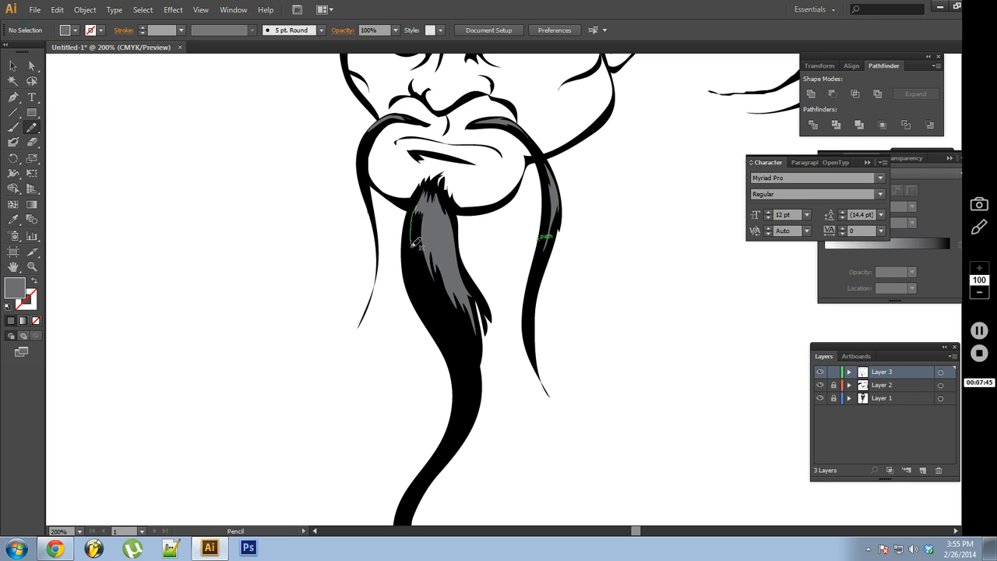
pyautogui.moveTo(417, 234); pyautogui.dragTo(448, 311)
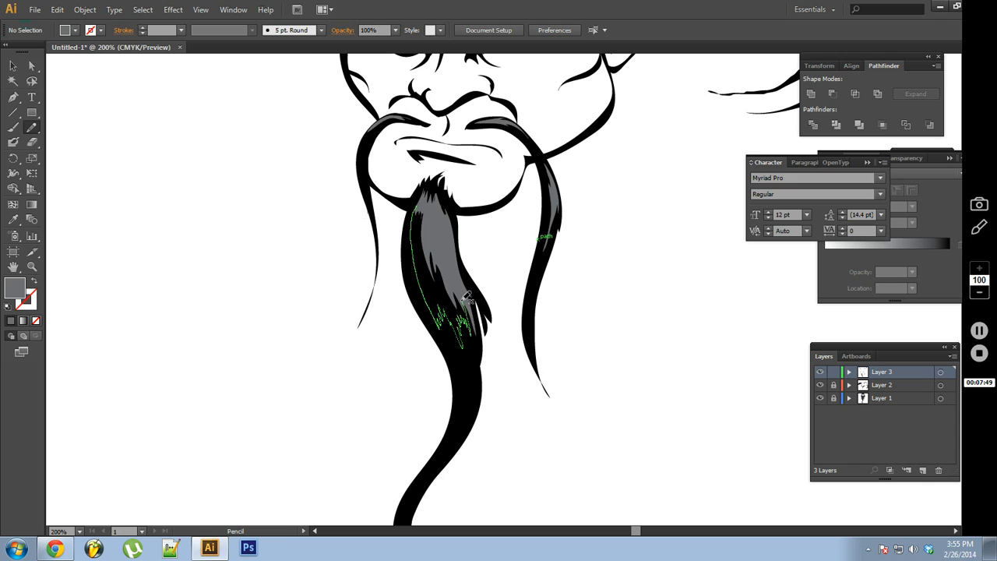
pyautogui.moveTo(467, 296); pyautogui.dragTo(425, 210)
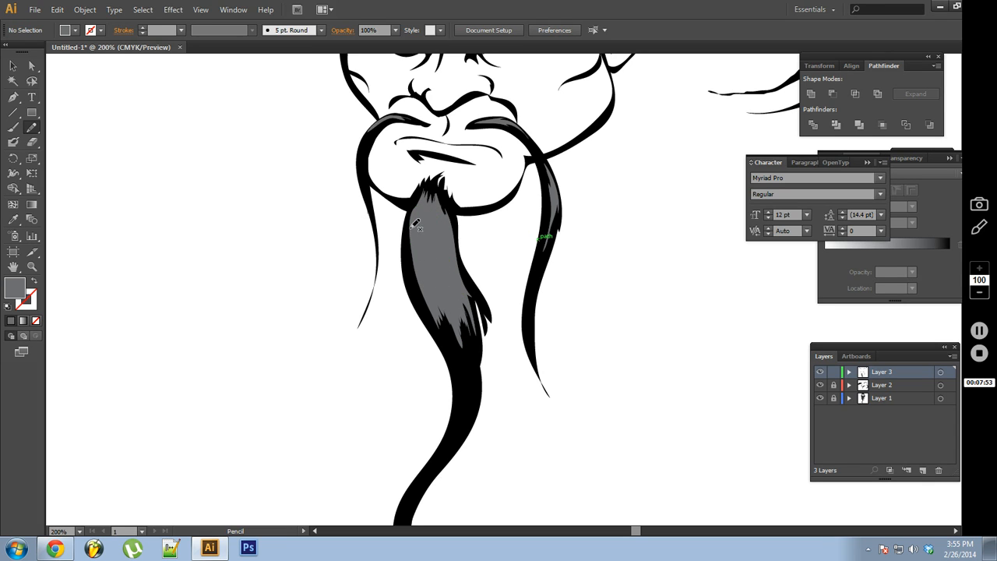
pyautogui.moveTo(425, 249)
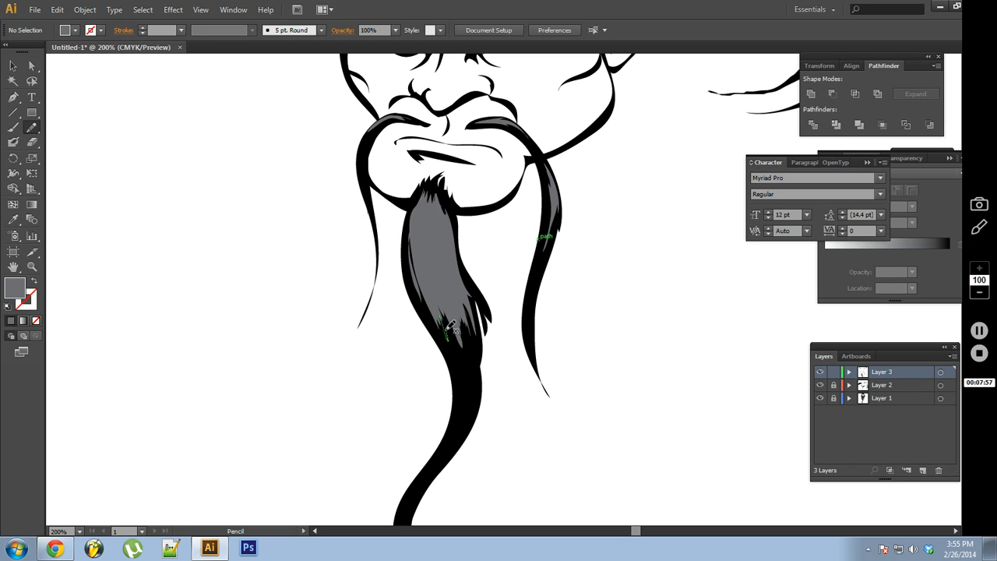
pyautogui.moveTo(444, 320); pyautogui.dragTo(483, 335)
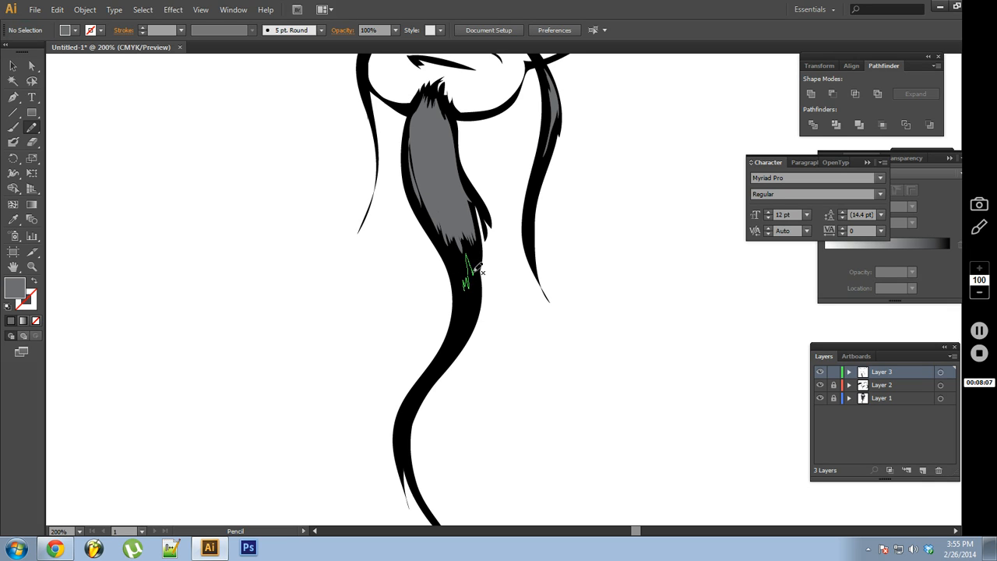
pyautogui.moveTo(468, 265); pyautogui.dragTo(456, 351)
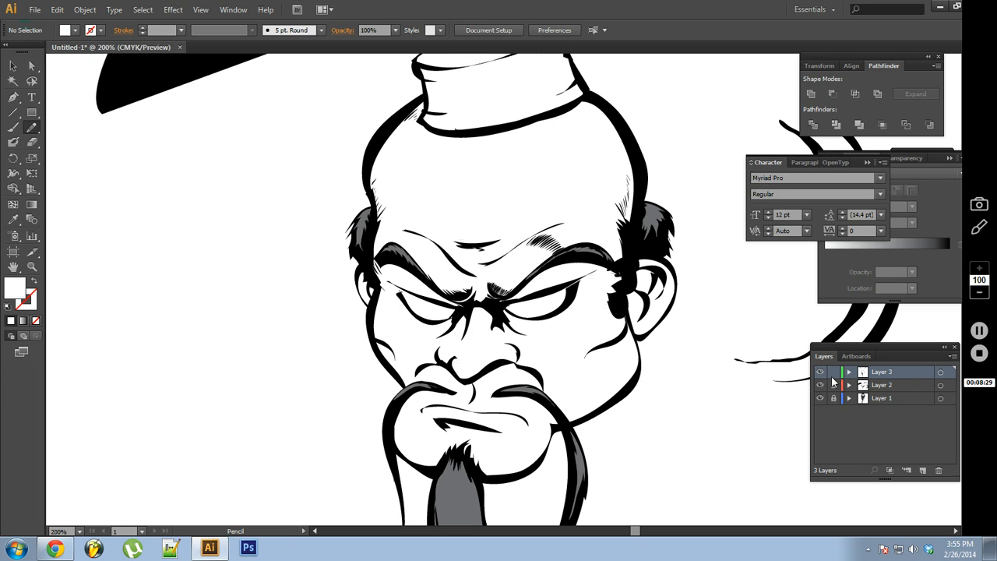
# - Lock Layer 3 and paint a white highlight streak down the goatee
pyautogui.click(923, 470)
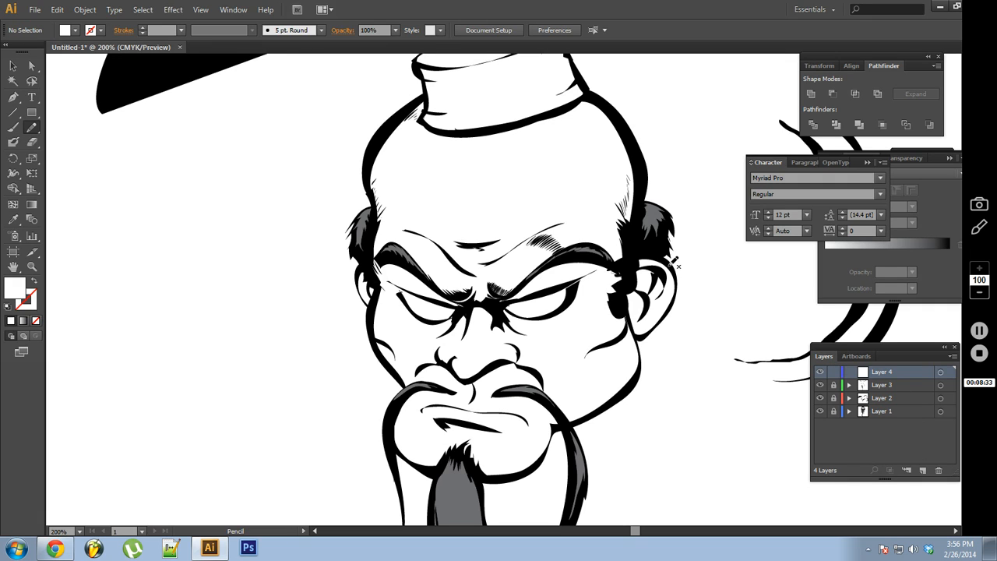
pyautogui.moveTo(649, 210)
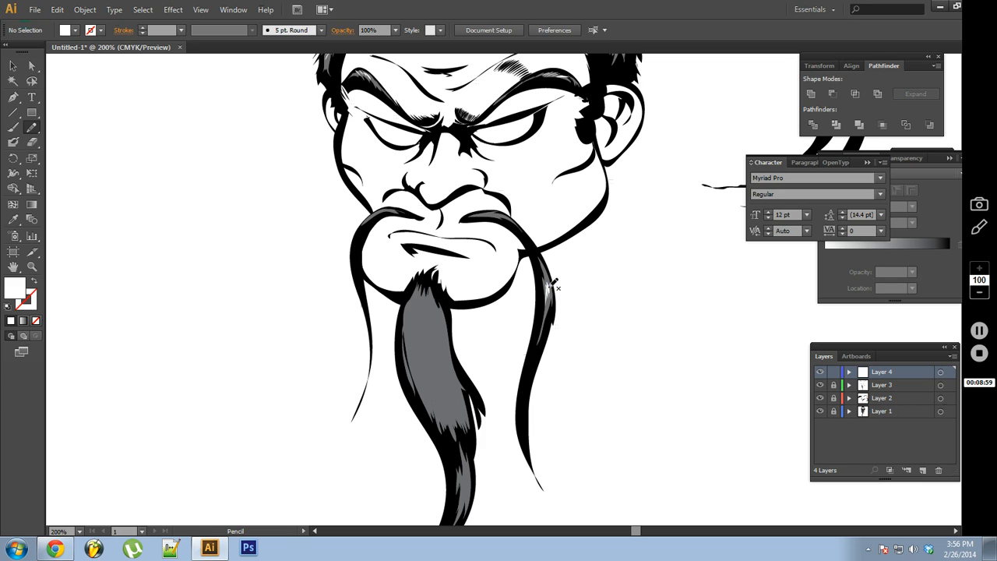
pyautogui.moveTo(565, 249)
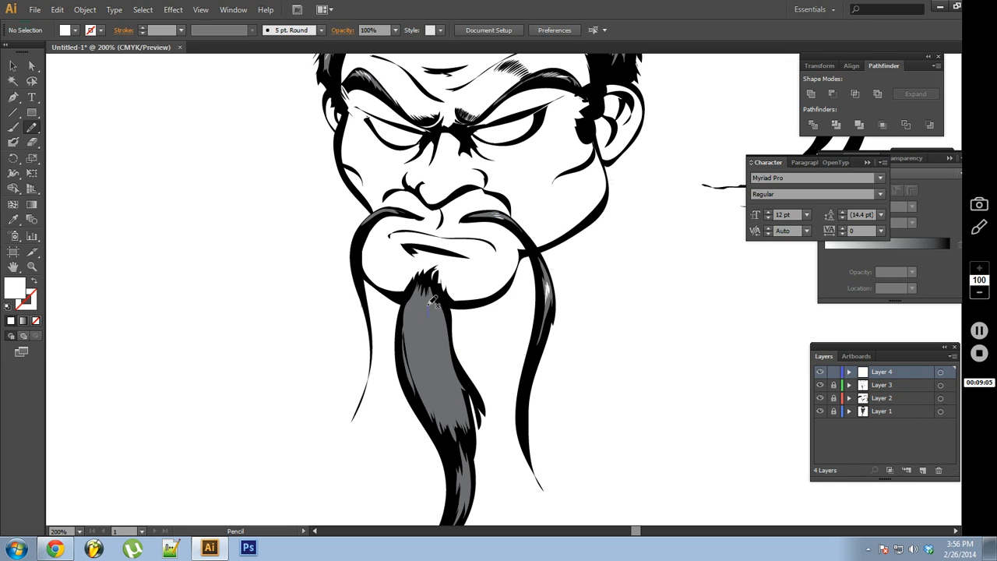
pyautogui.moveTo(432, 304); pyautogui.dragTo(464, 409)
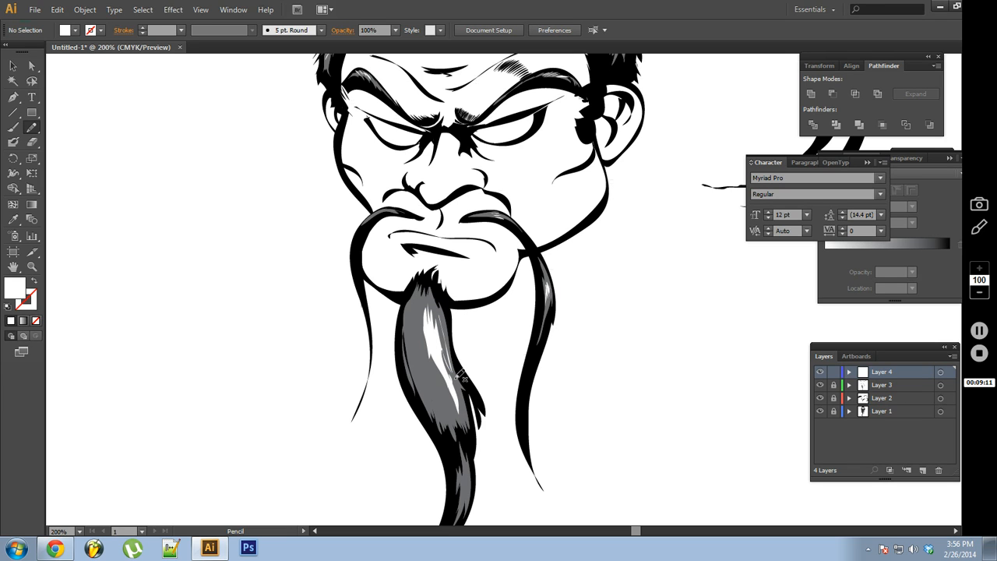
pyautogui.moveTo(441, 376)
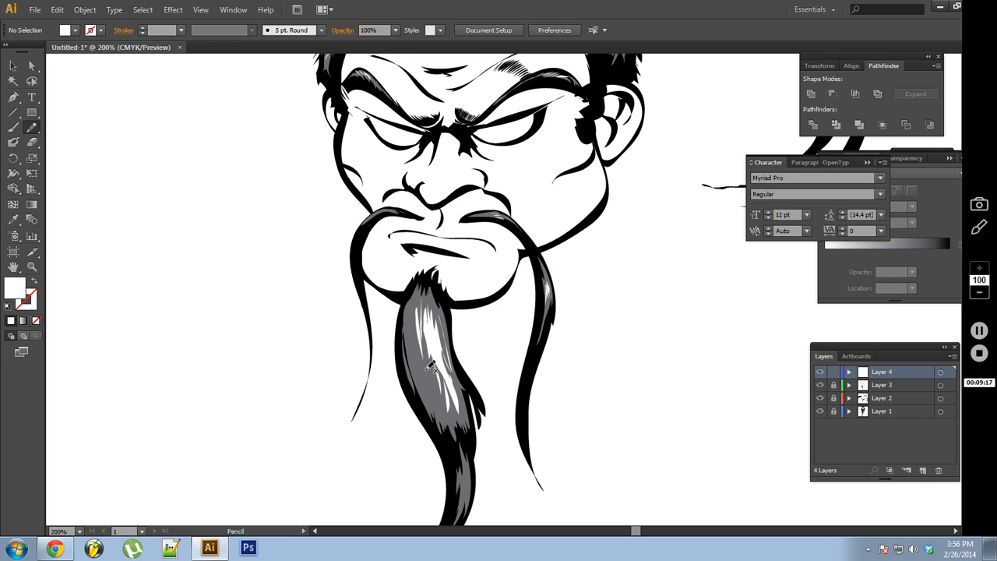
pyautogui.scroll(-3)
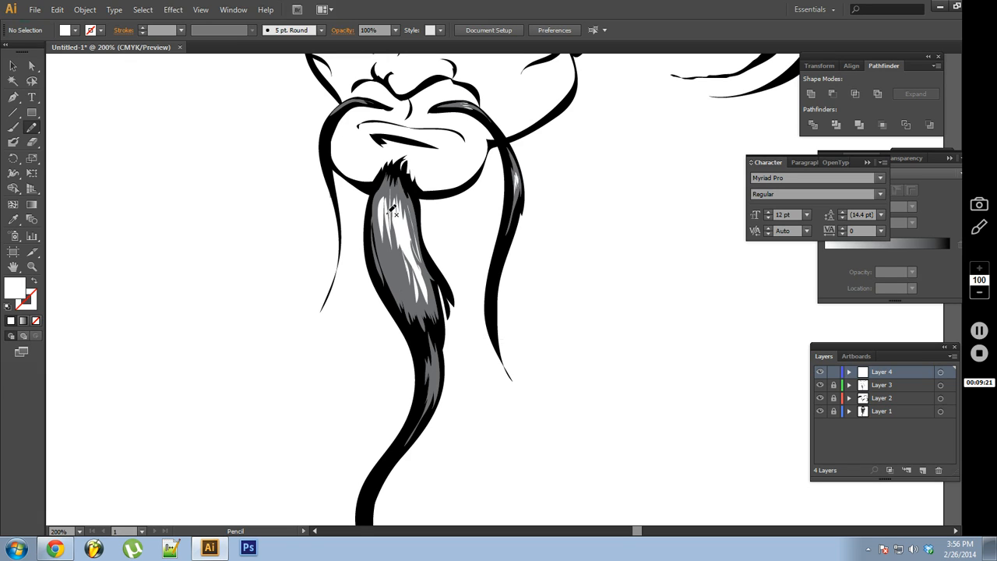
pyautogui.moveTo(302, 212)
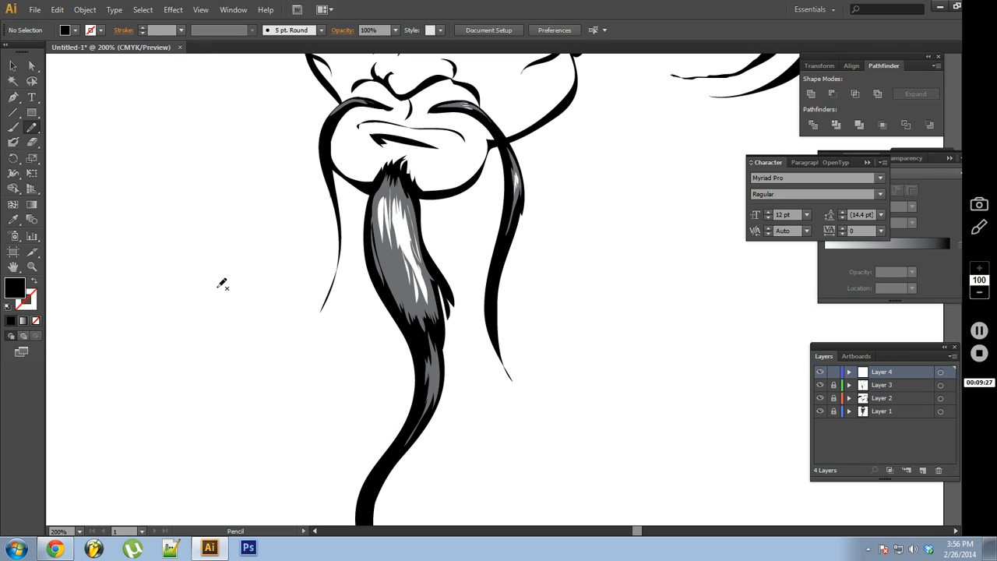
# - Draw clusters of black tapered hatch strokes and a fan-shaped burst left of the beard
pyautogui.moveTo(218, 159); pyautogui.dragTo(218, 250)
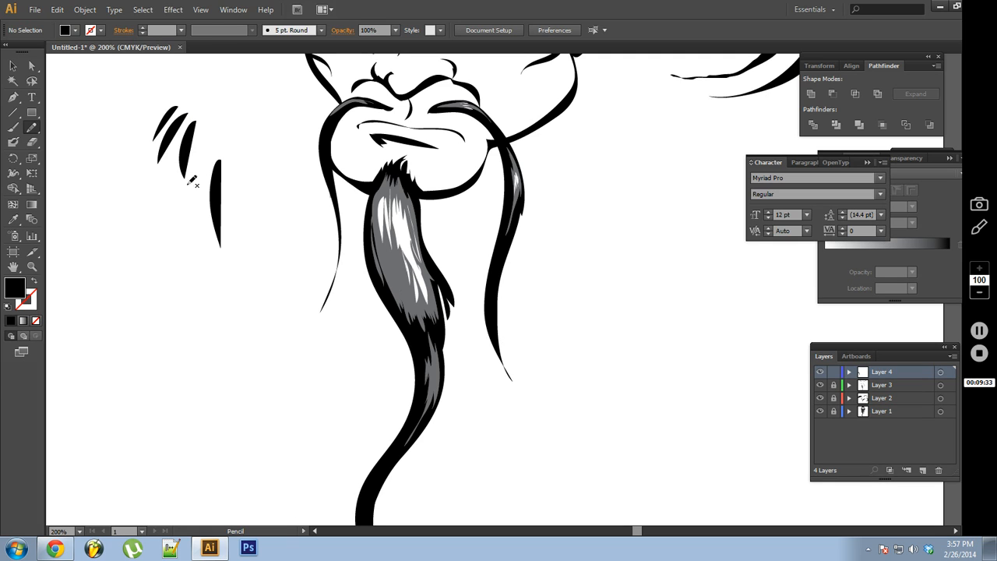
pyautogui.moveTo(217, 234); pyautogui.dragTo(181, 280)
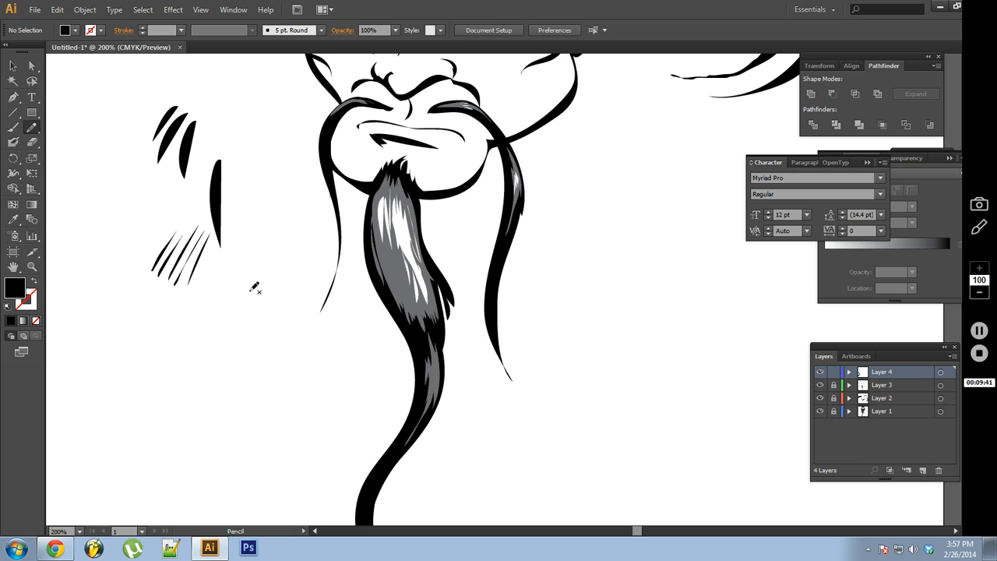
pyautogui.moveTo(233, 315); pyautogui.dragTo(268, 257)
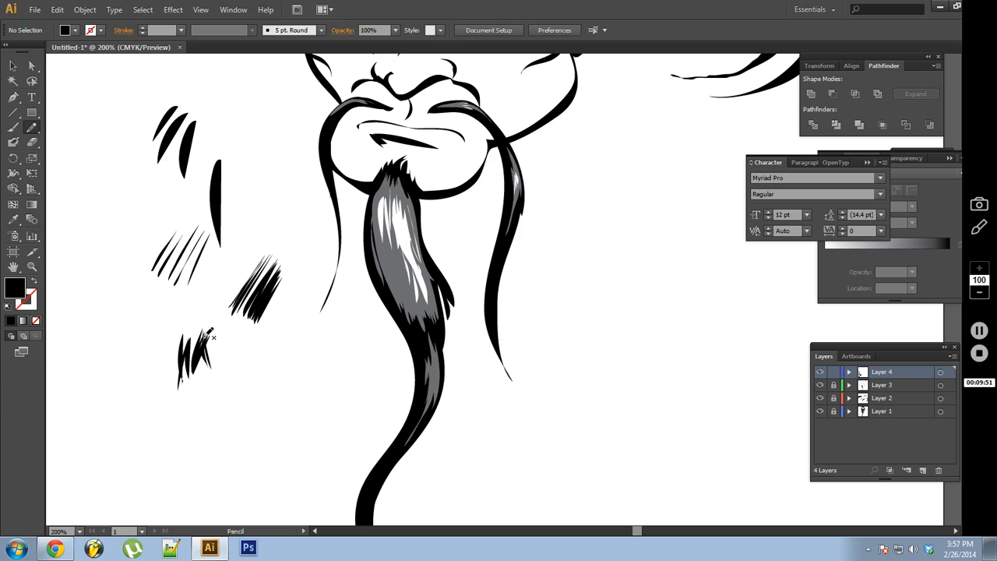
pyautogui.moveTo(211, 339); pyautogui.dragTo(226, 367)
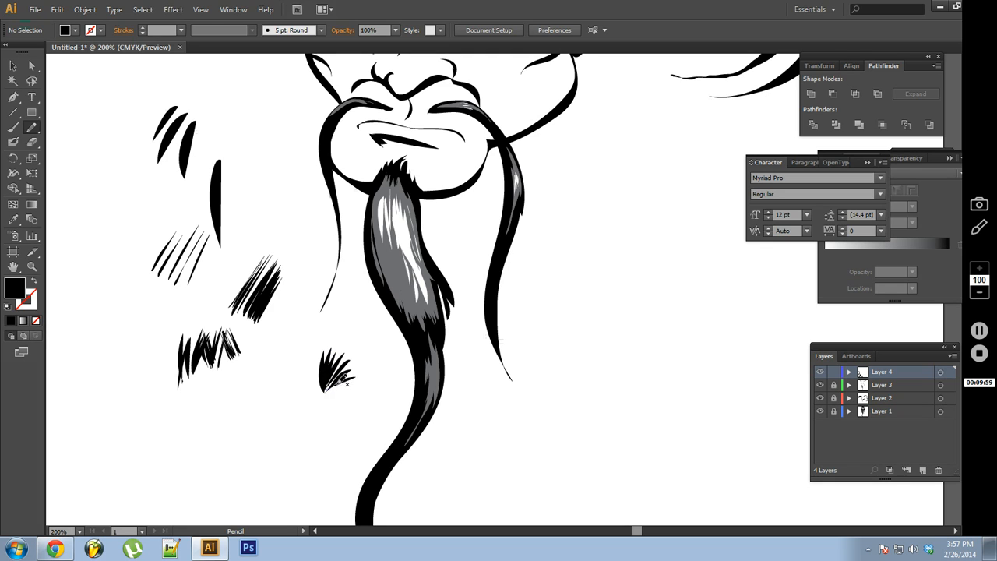
pyautogui.moveTo(327, 366); pyautogui.dragTo(342, 397)
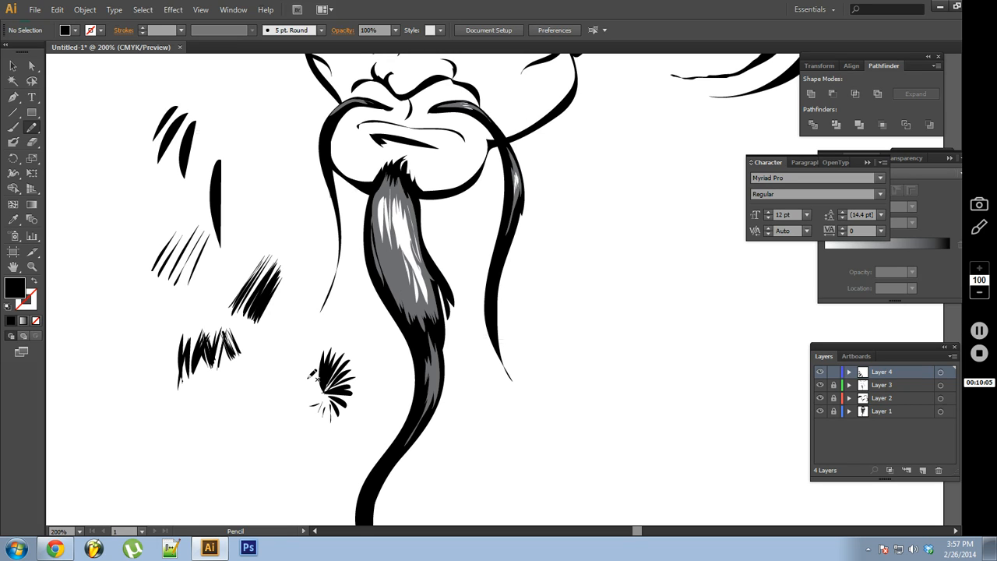
pyautogui.moveTo(151, 377)
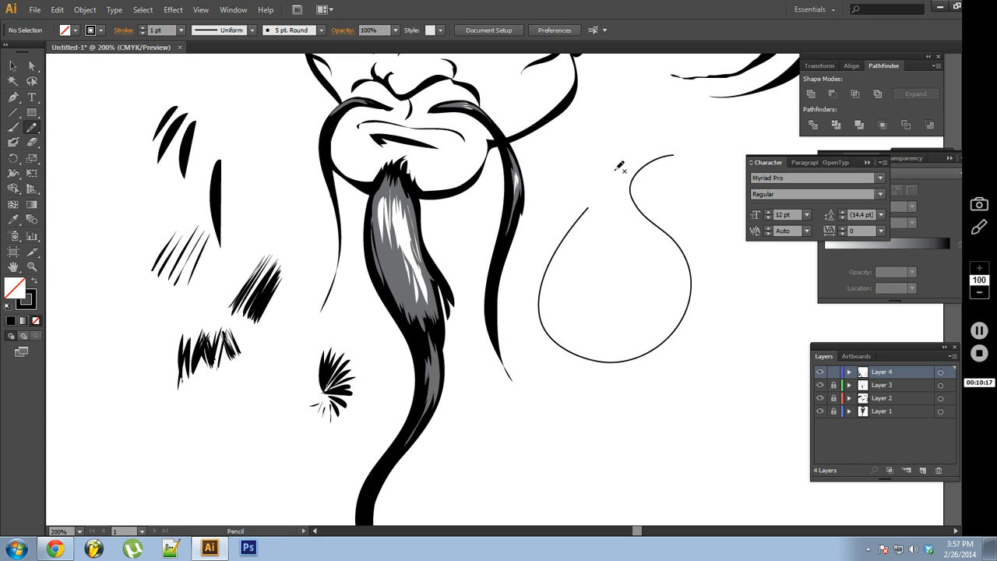
pyautogui.moveTo(567, 148)
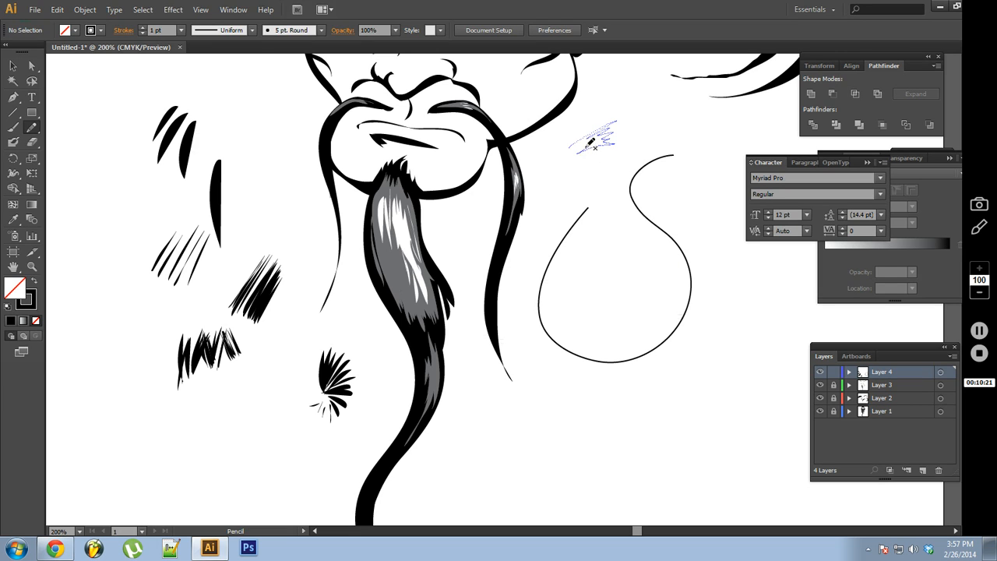
# - Add black hatch strokes along the top of the curved outline and inside it
pyautogui.moveTo(573, 144); pyautogui.dragTo(623, 136)
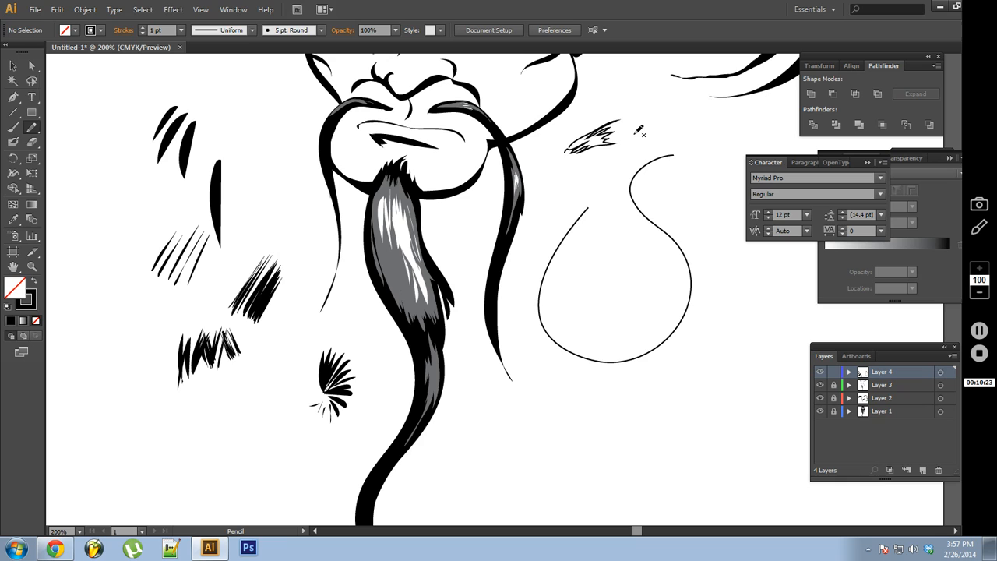
pyautogui.moveTo(623, 136); pyautogui.dragTo(677, 133)
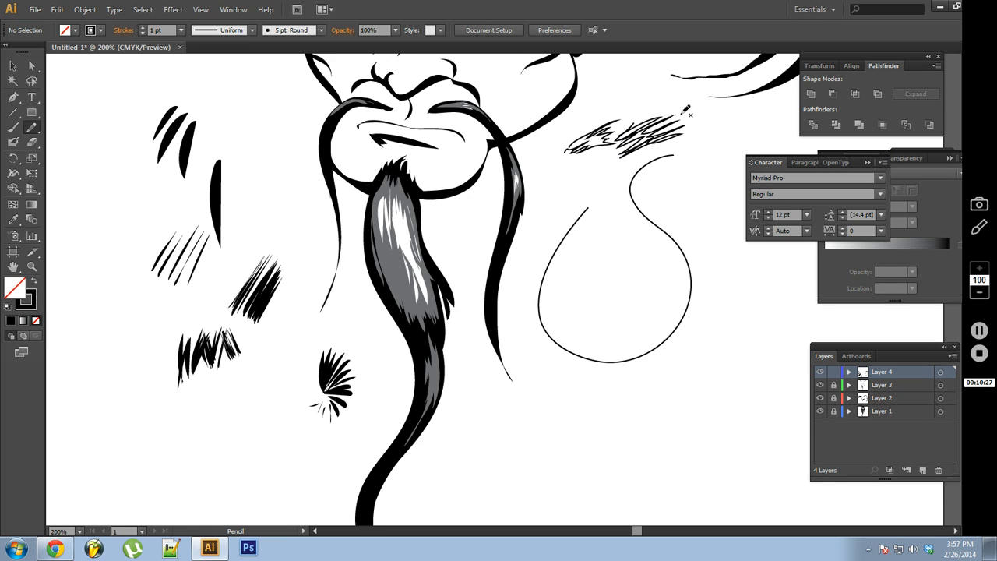
pyautogui.moveTo(583, 251); pyautogui.dragTo(615, 248)
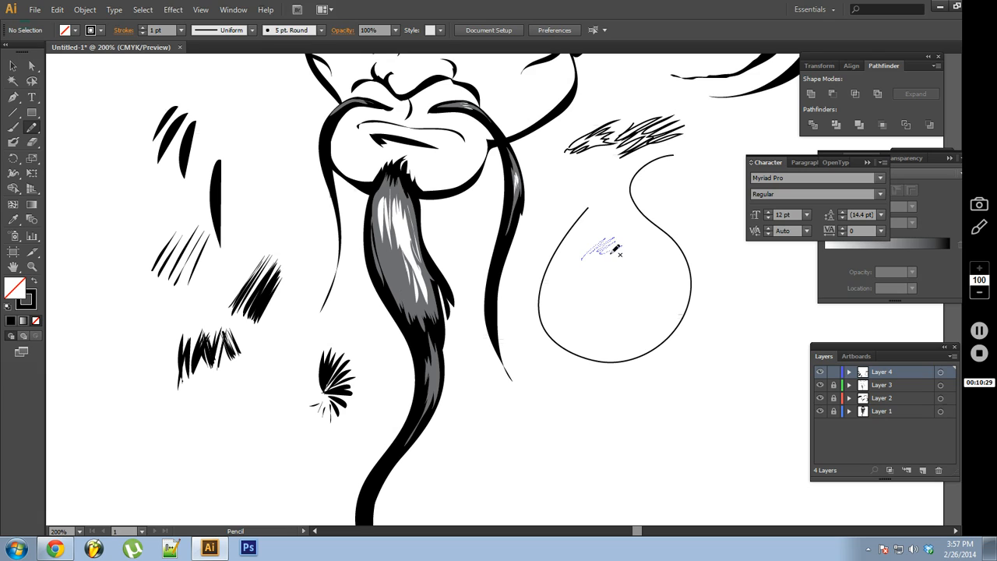
pyautogui.moveTo(580, 249); pyautogui.dragTo(631, 273)
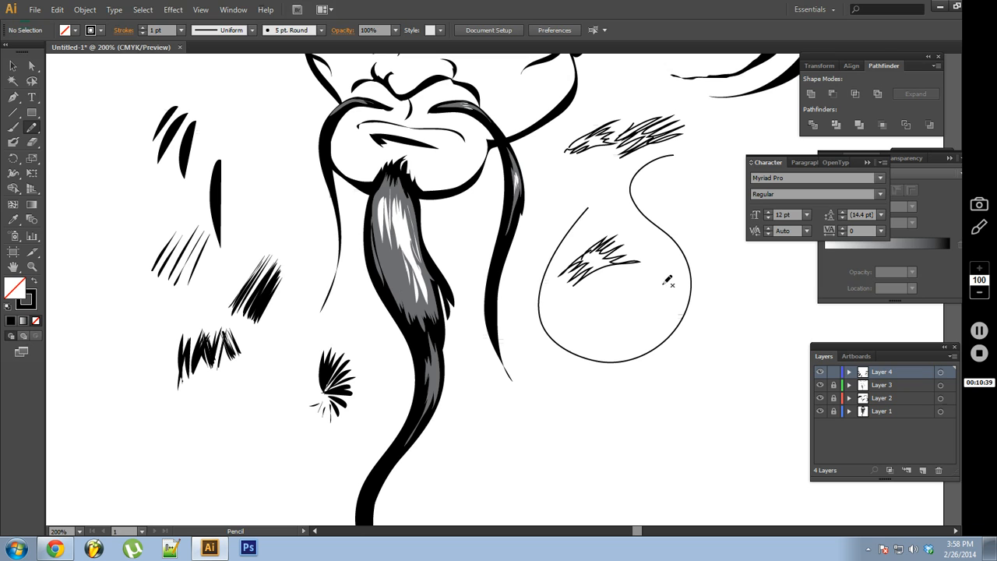
pyautogui.moveTo(672, 257)
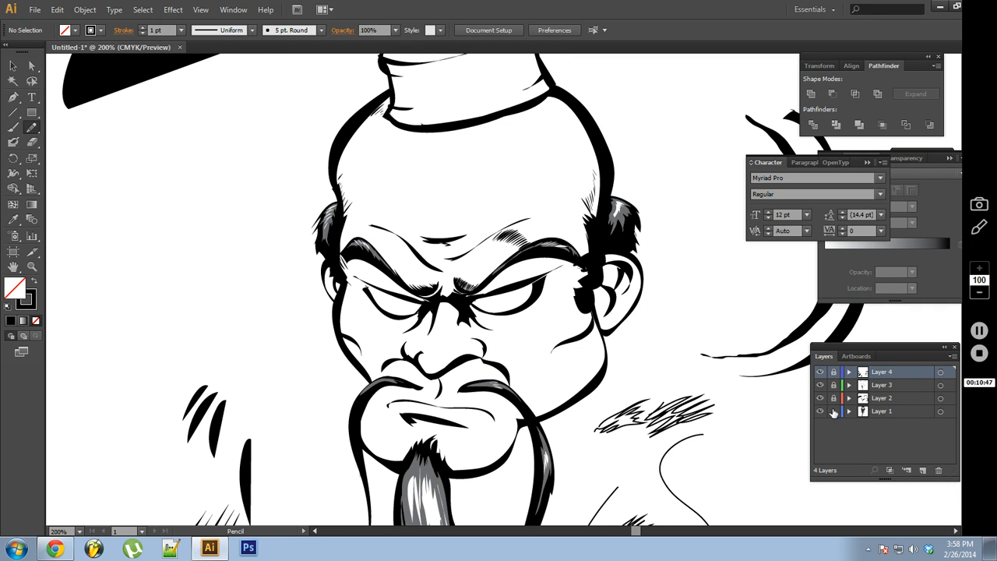
# - Create a fifth layer and fill the small hat with red
pyautogui.click(926, 470)
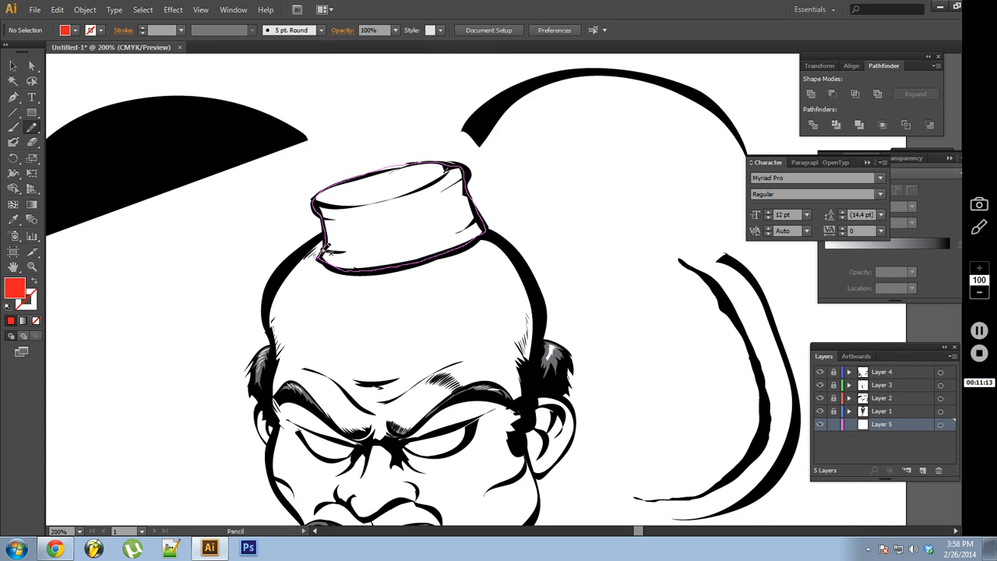
pyautogui.click(389, 191)
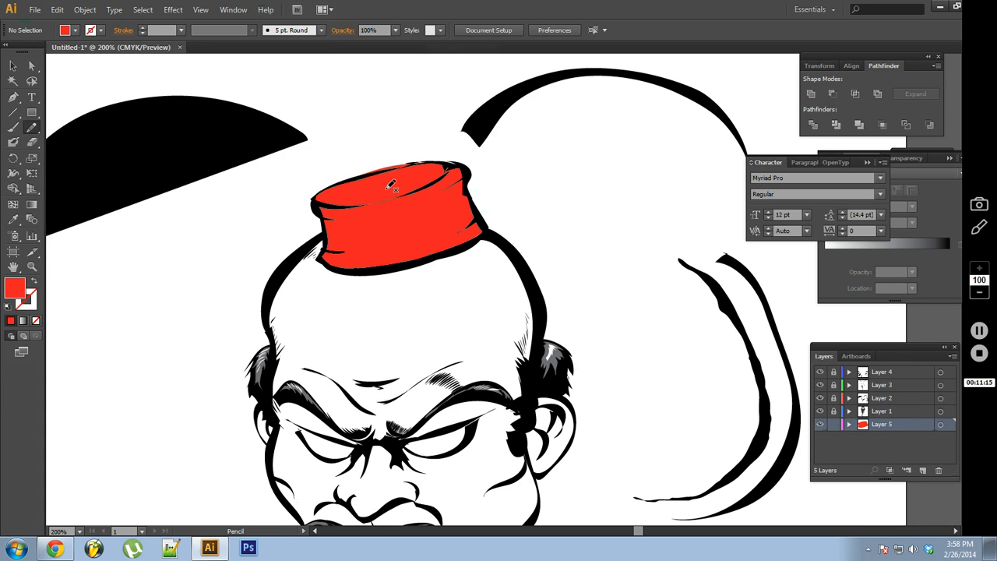
pyautogui.moveTo(368, 153)
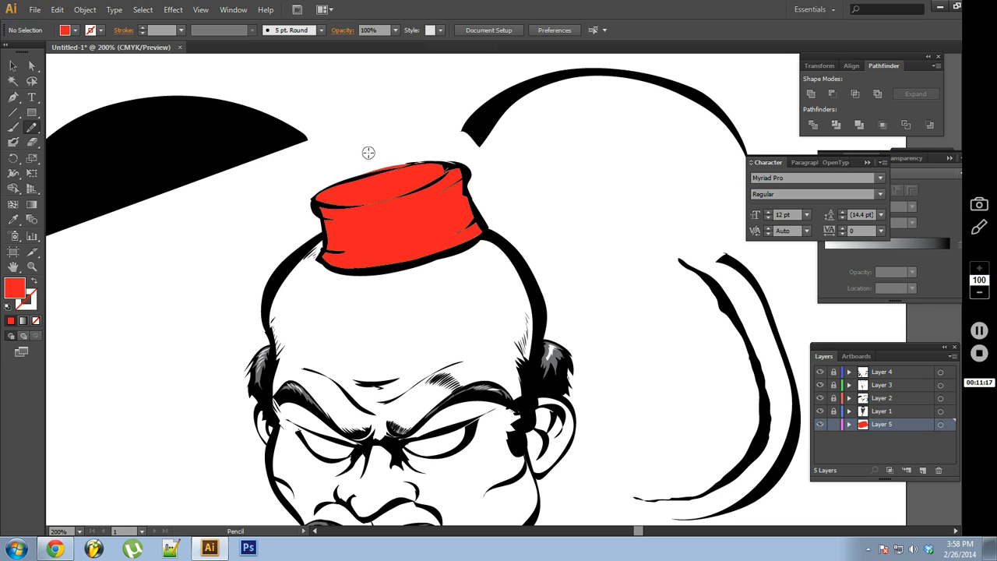
pyautogui.moveTo(394, 160)
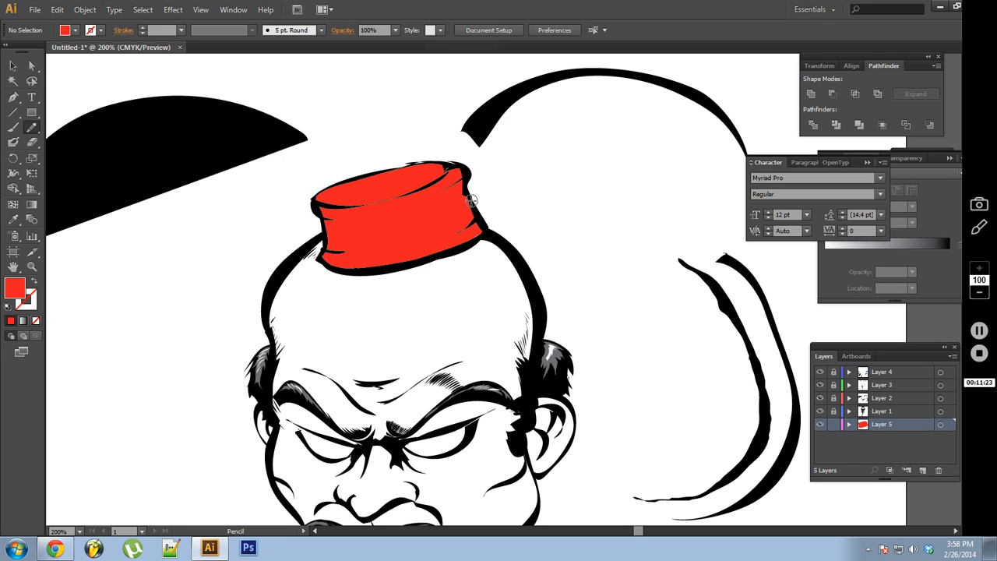
pyautogui.moveTo(165, 247)
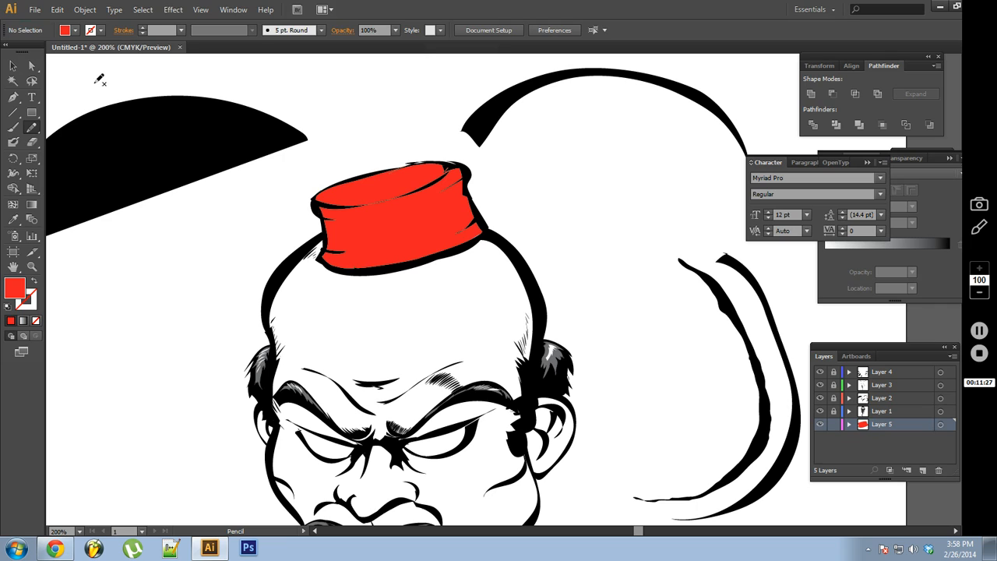
# - Pick the tan skin swatch from the Control bar's Fill dropdown
pyautogui.click(83, 33)
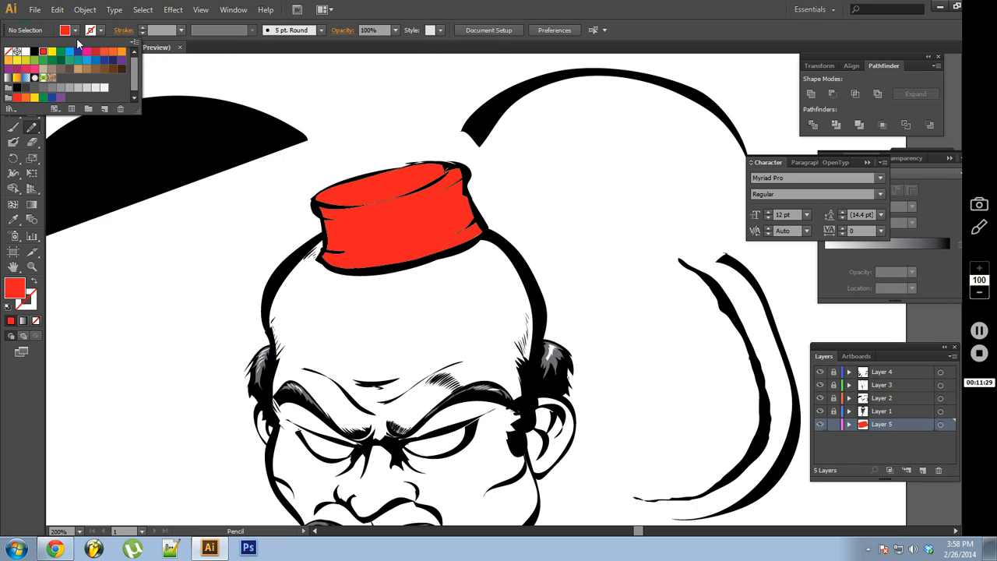
pyautogui.moveTo(56, 76)
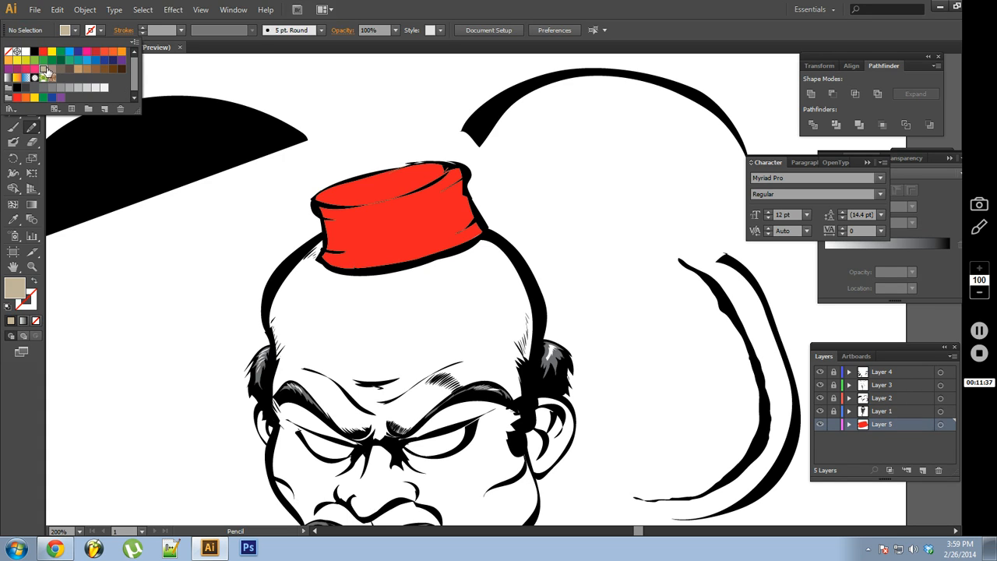
pyautogui.moveTo(71, 65)
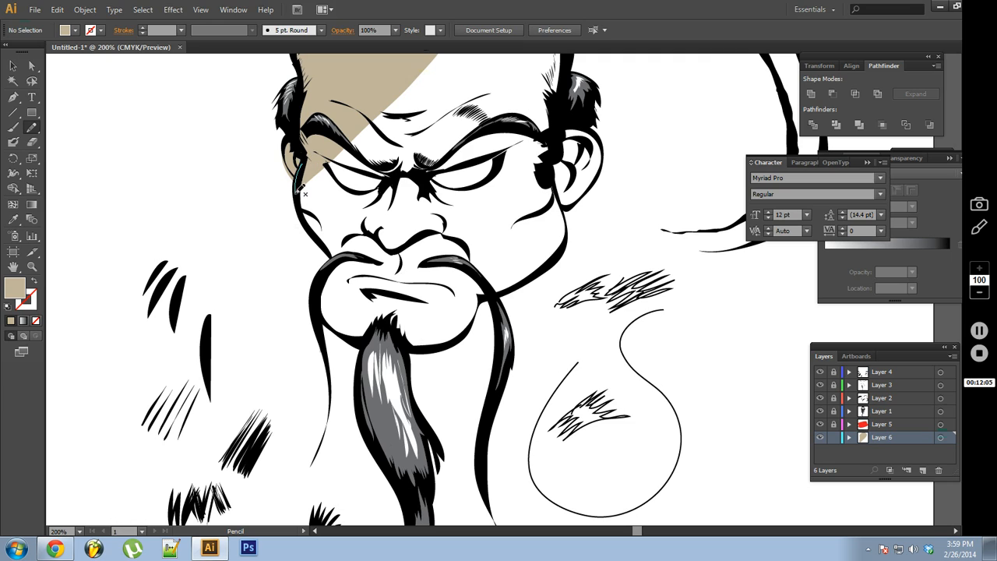
# - Draw tan skin shapes along the face edge, around the jaw and over the scalp
pyautogui.moveTo(300, 179); pyautogui.dragTo(327, 261)
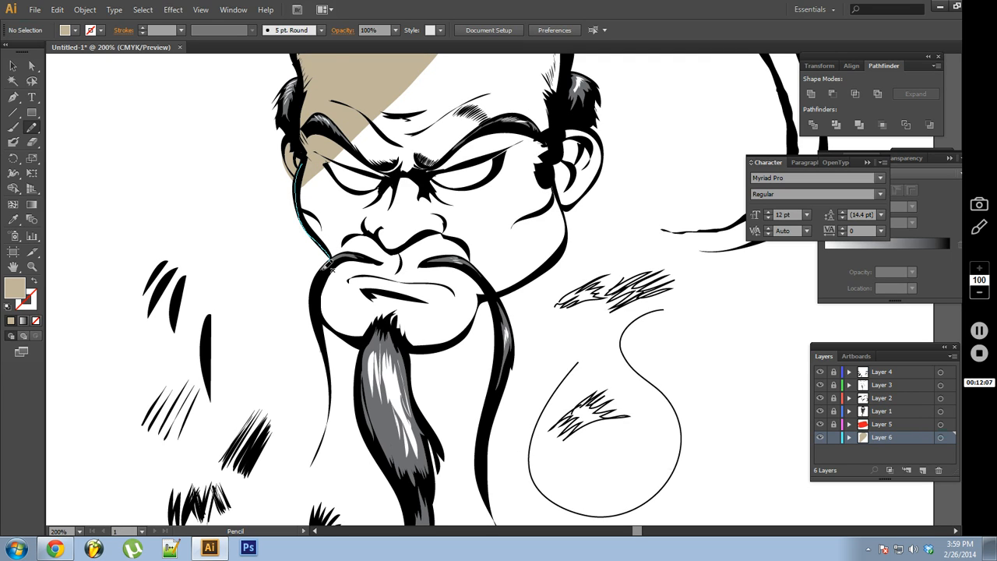
pyautogui.moveTo(327, 265); pyautogui.dragTo(405, 320)
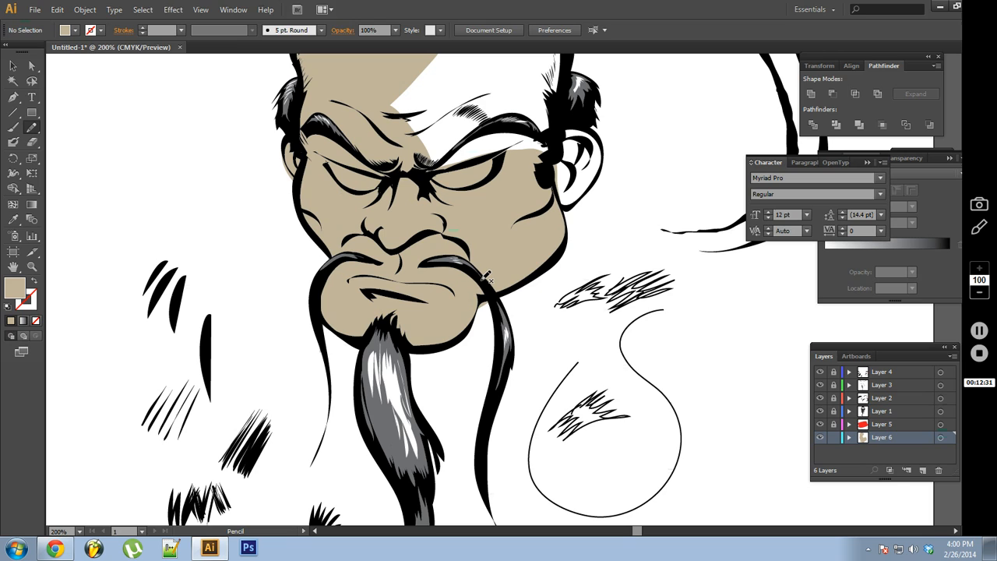
pyautogui.moveTo(486, 319)
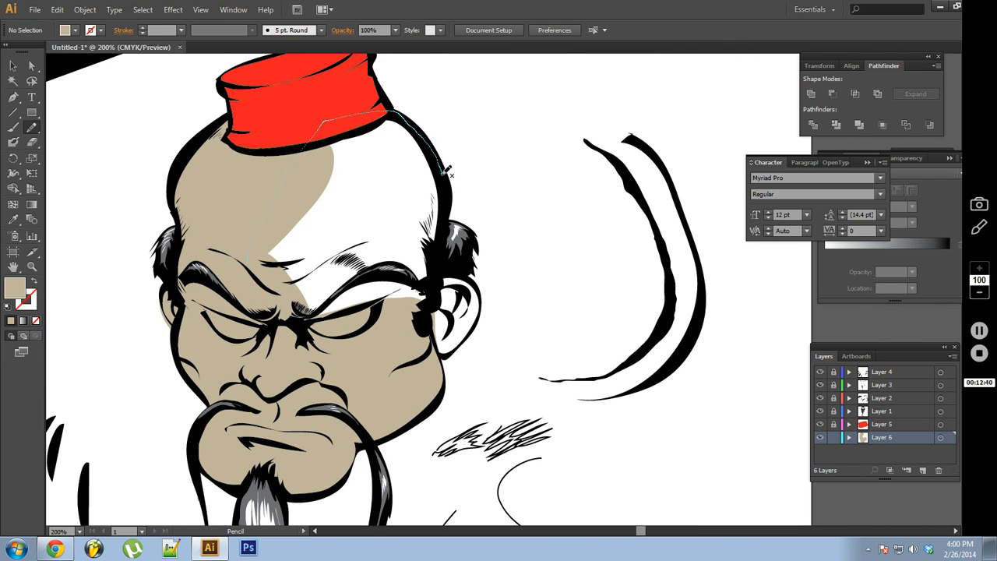
pyautogui.moveTo(444, 172); pyautogui.dragTo(487, 303)
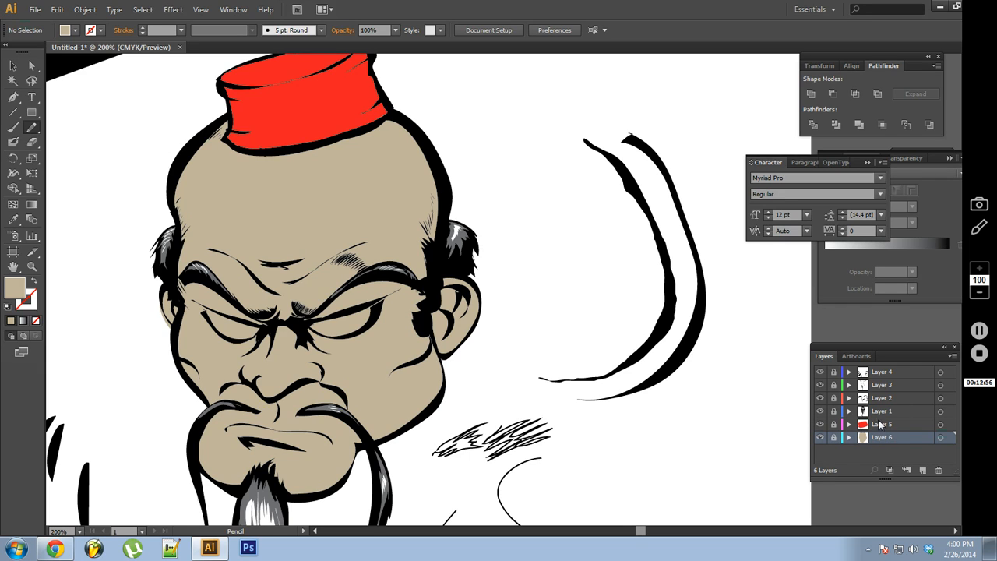
pyautogui.click(926, 469)
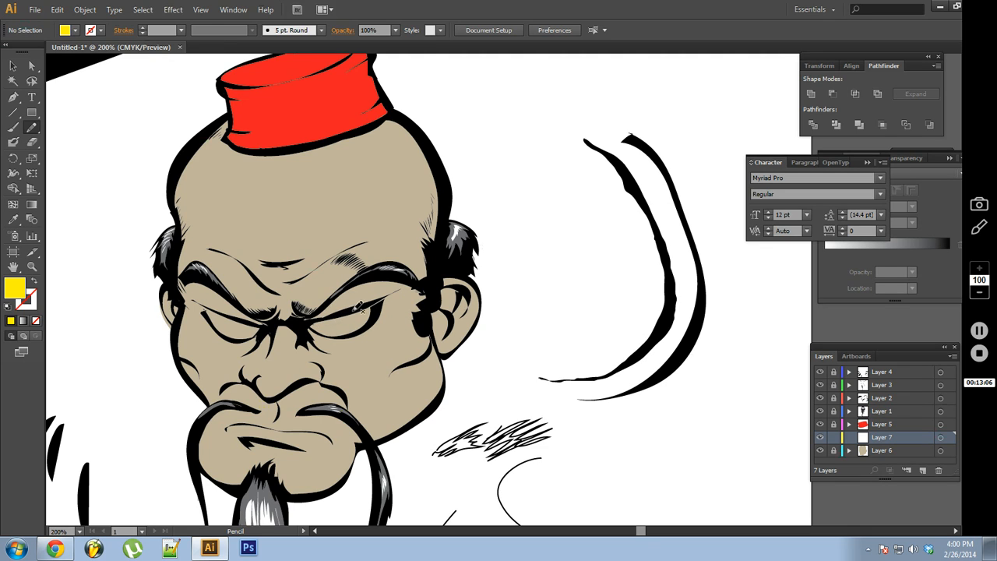
pyautogui.moveTo(323, 327)
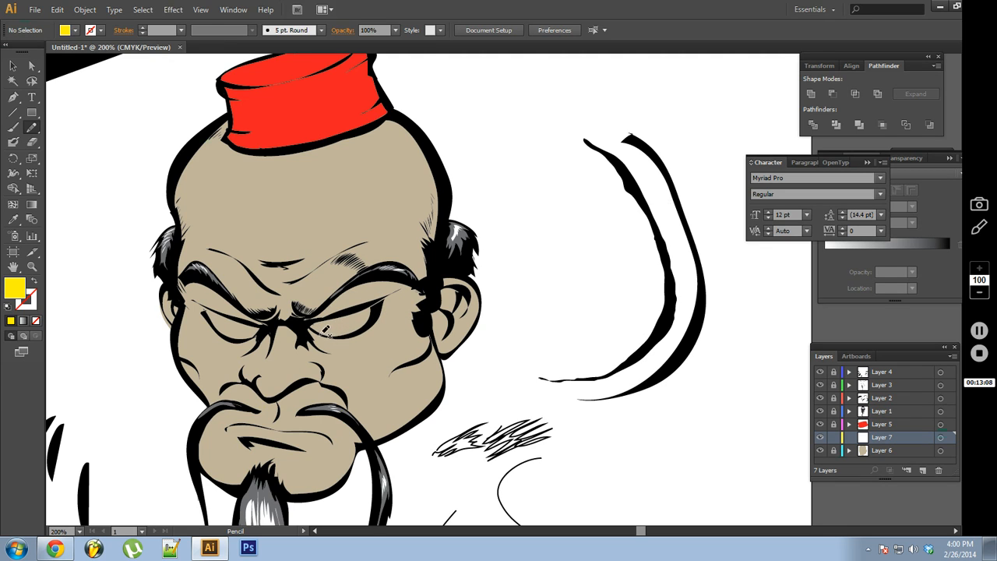
# - Paint yellow over both eyes on the new eye layer
pyautogui.moveTo(335, 319); pyautogui.dragTo(367, 308)
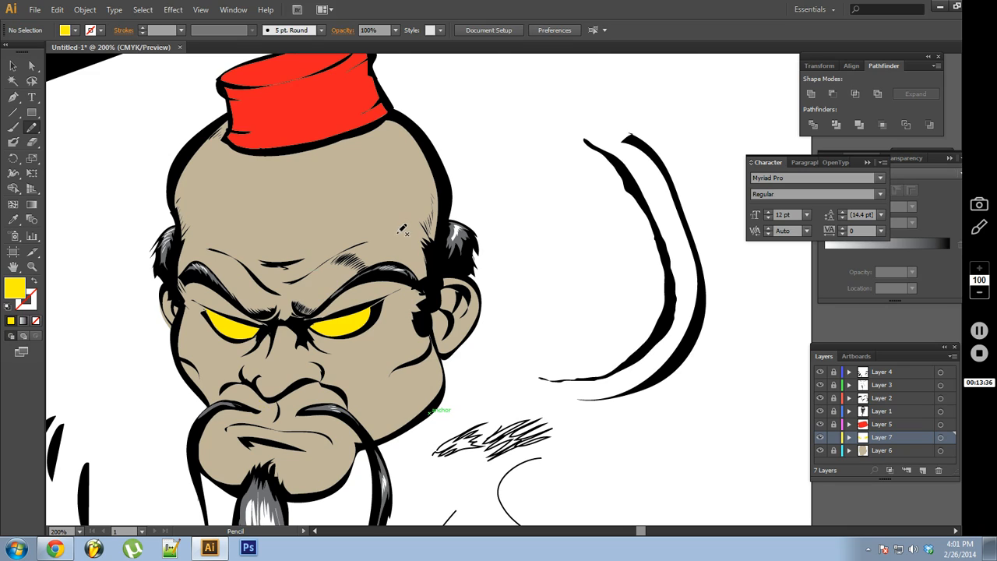
pyautogui.click(883, 424)
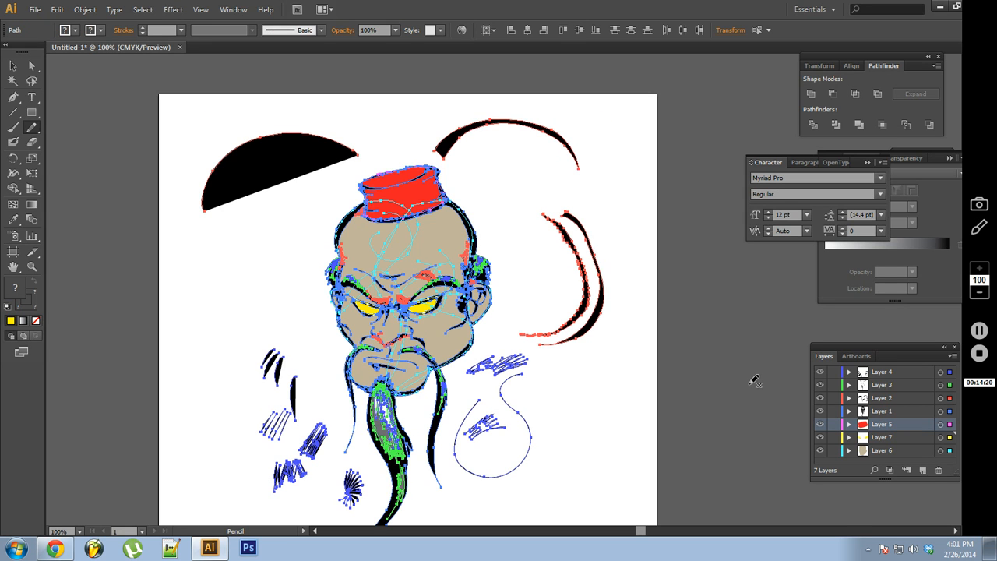
pyautogui.moveTo(634, 255)
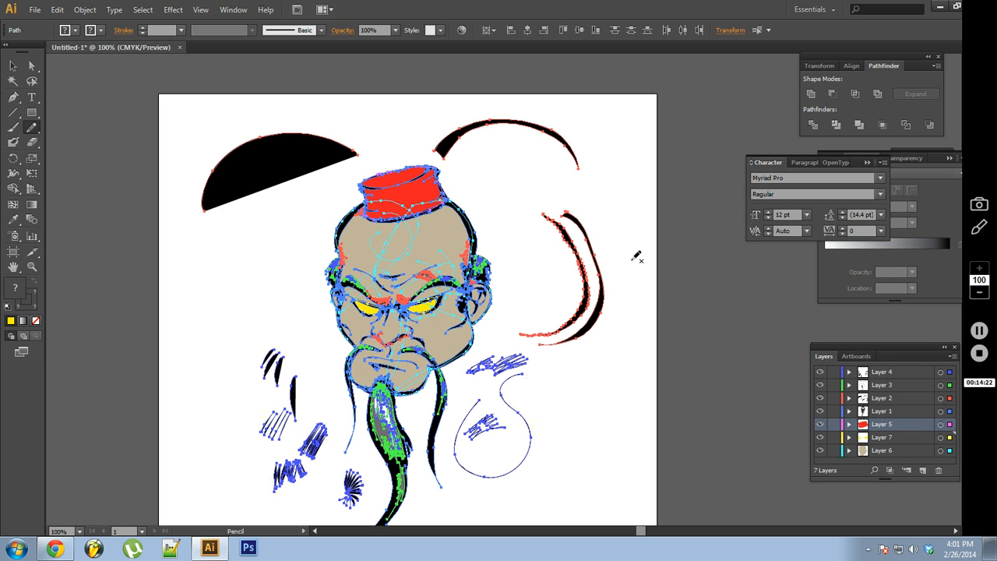
pyautogui.moveTo(647, 178)
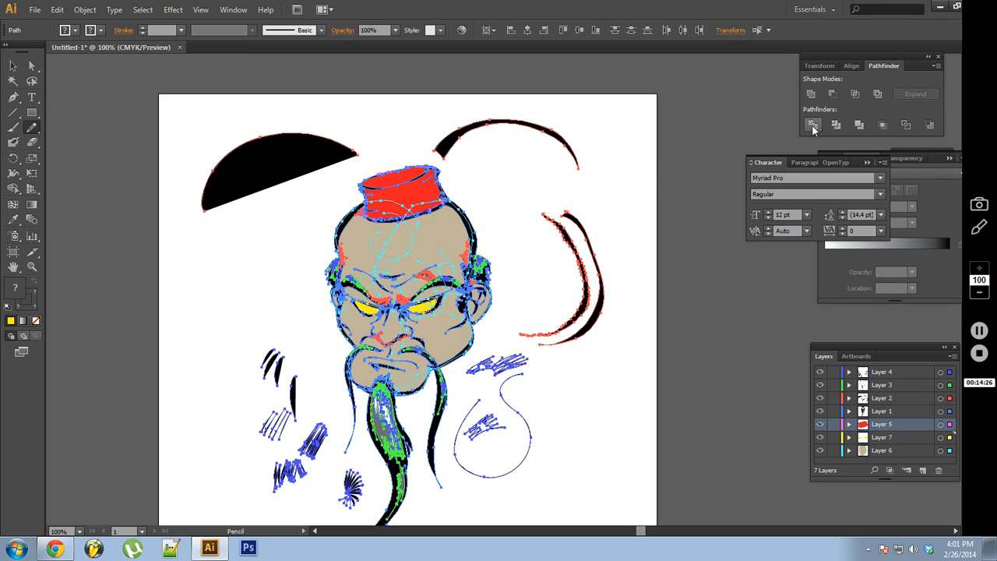
pyautogui.moveTo(813, 125)
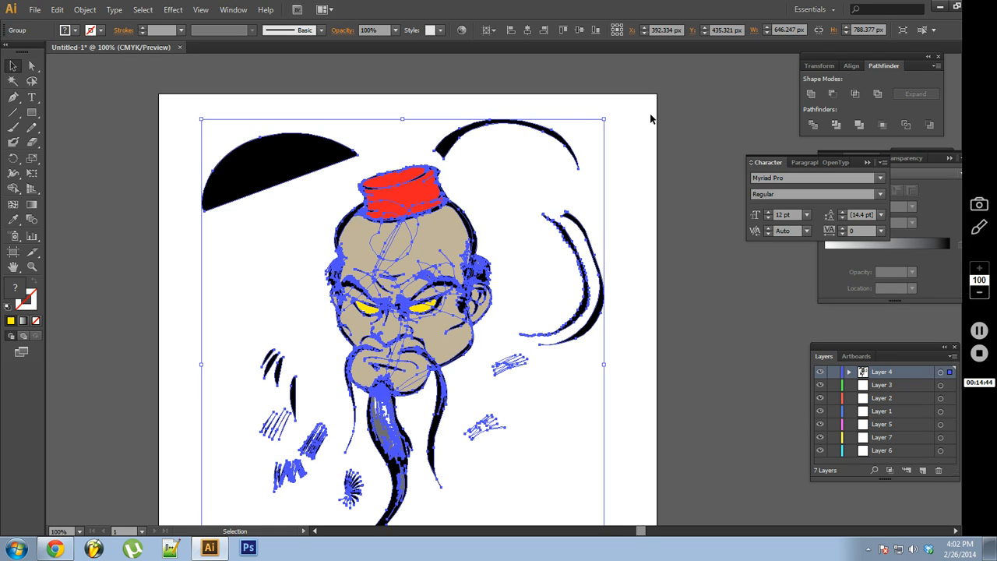
pyautogui.moveTo(517, 182)
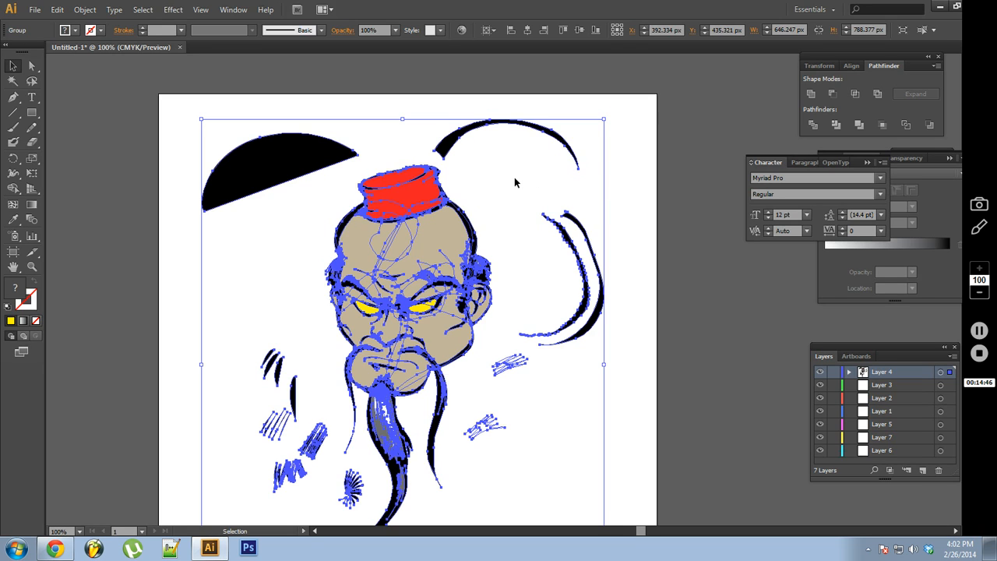
# - Ungroup the divided artwork from the right-click context menu
pyautogui.rightClick(516, 182)
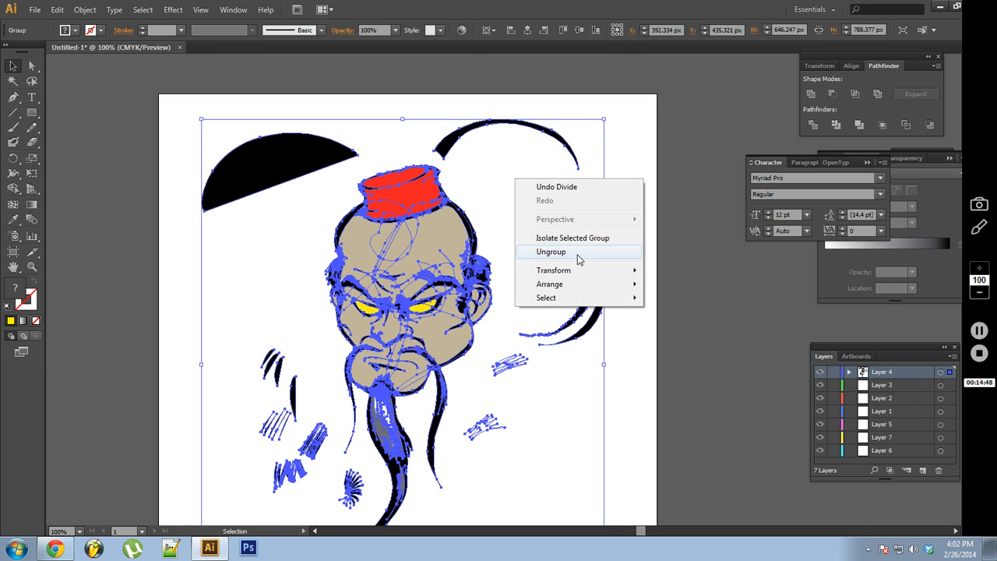
pyautogui.click(551, 251)
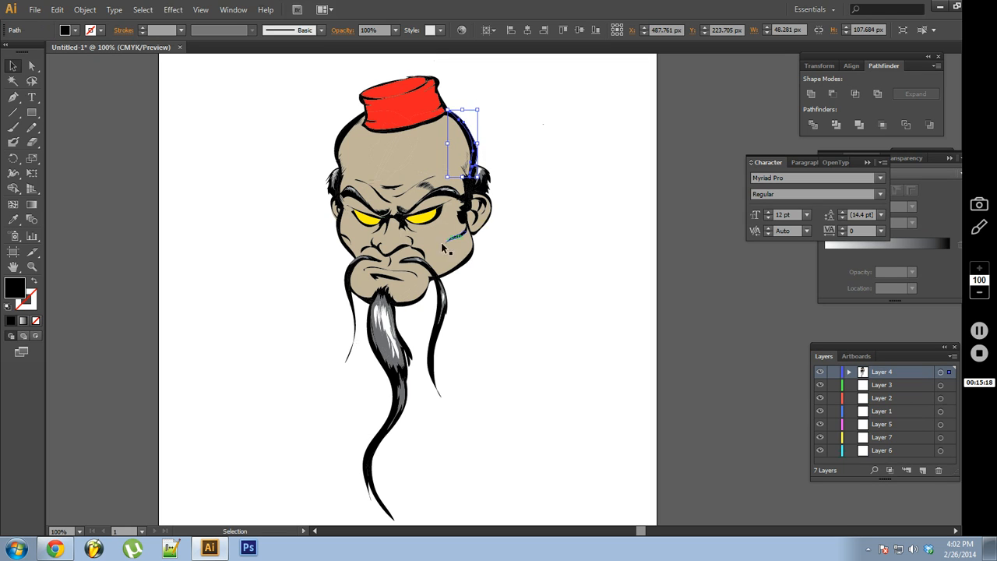
pyautogui.moveTo(404, 16)
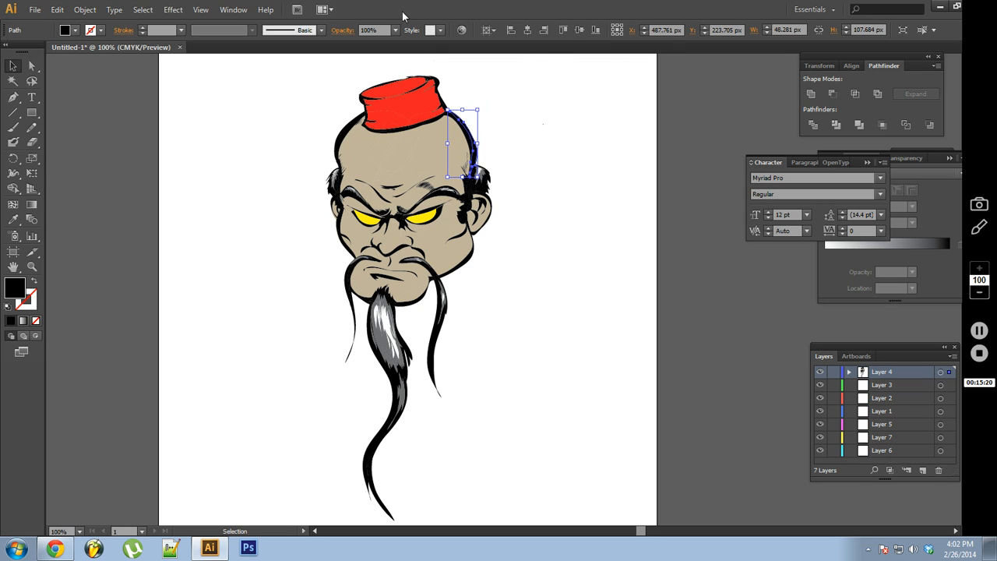
# - Unite the pasted black line-art pieces into one shape and lock Layer 6
pyautogui.click(122, 9)
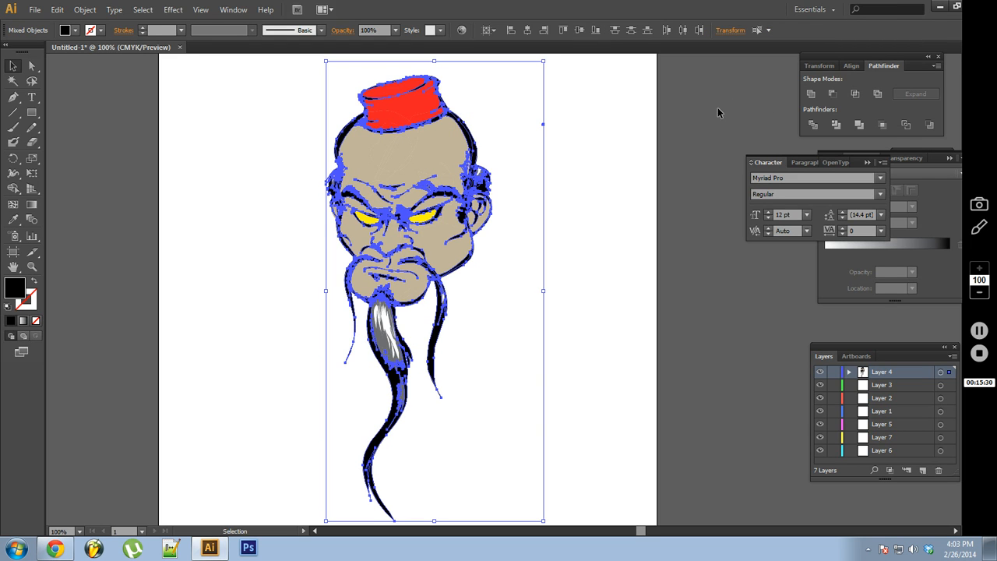
pyautogui.moveTo(715, 115)
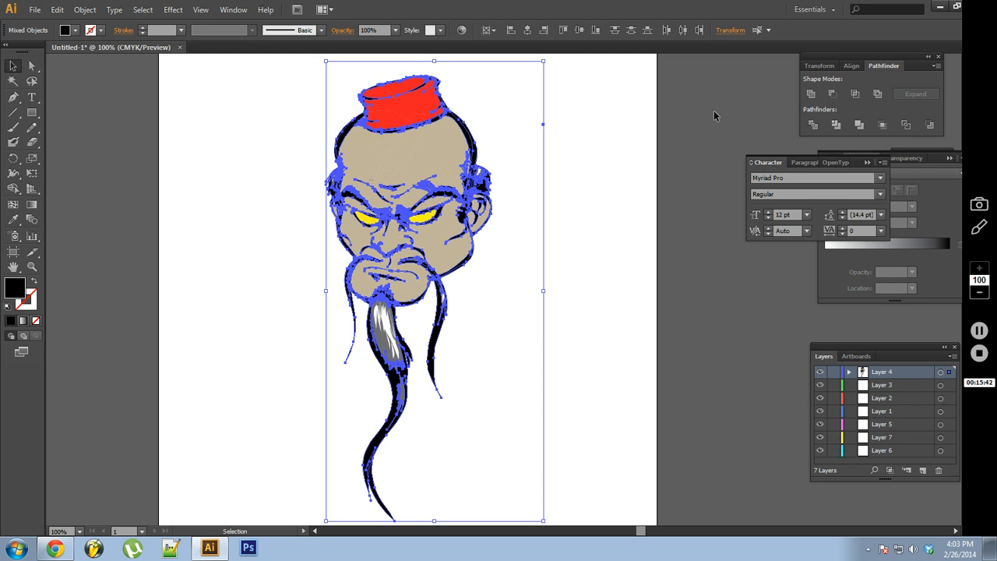
pyautogui.moveTo(776, 95)
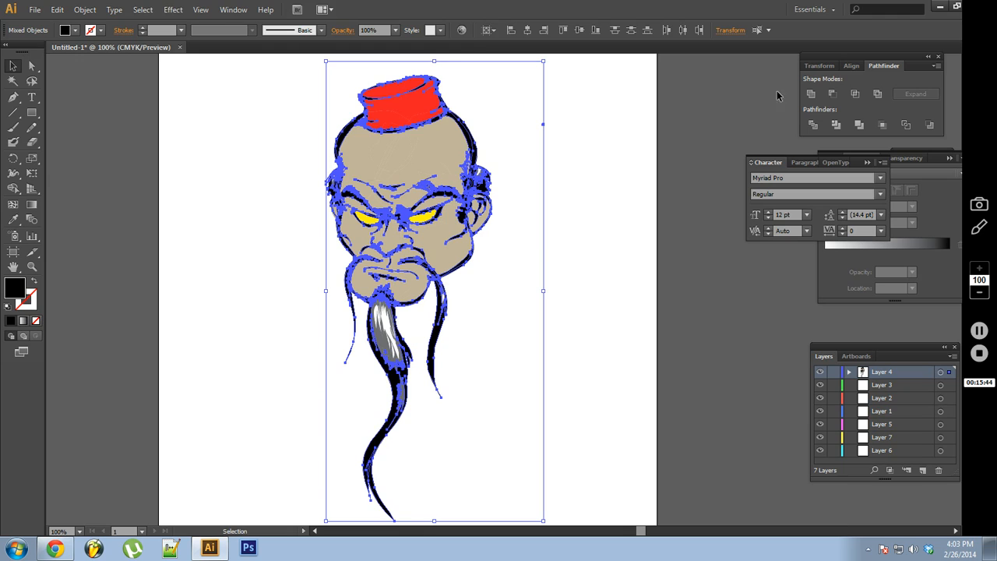
pyautogui.moveTo(810, 94)
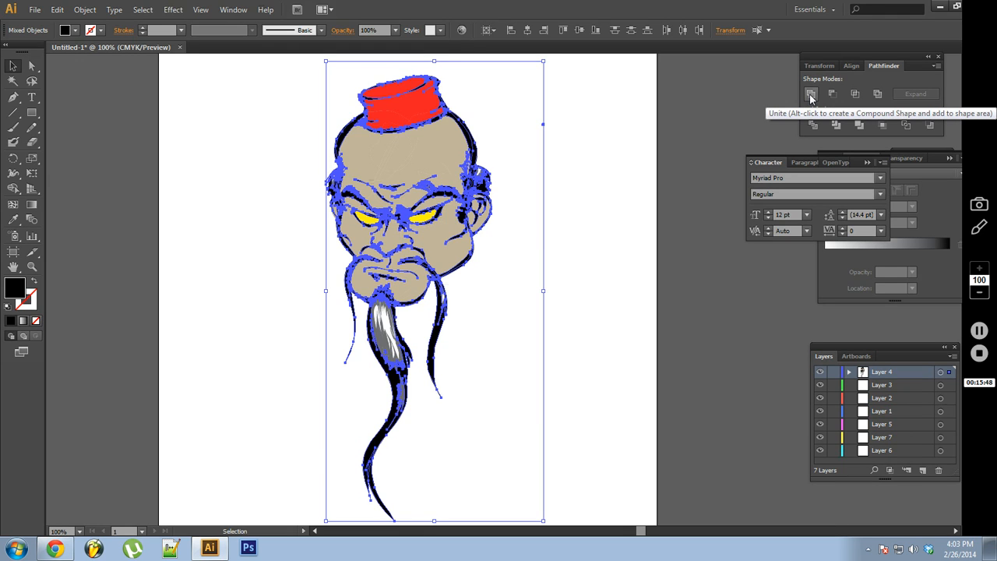
pyautogui.click(810, 94)
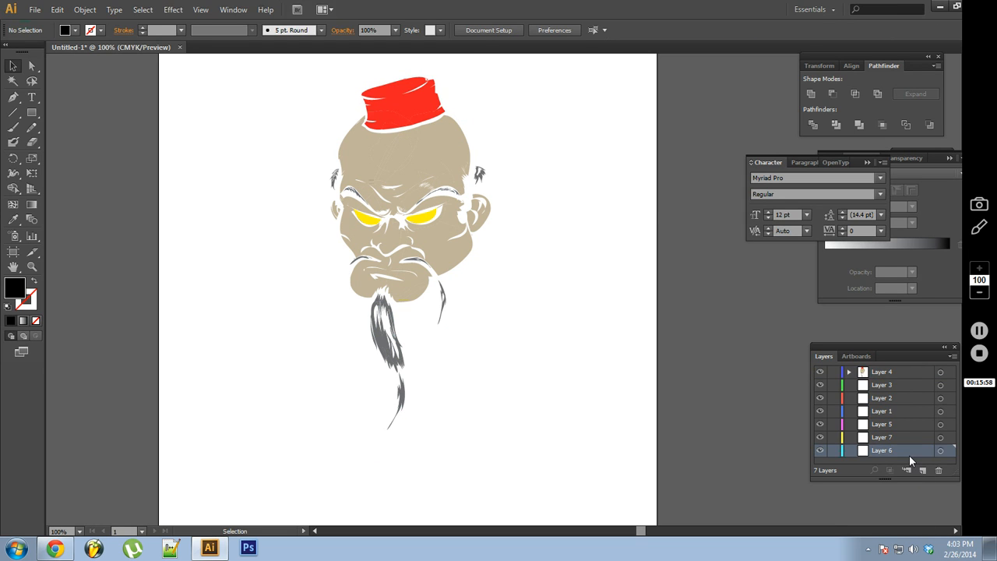
pyautogui.moveTo(921, 469)
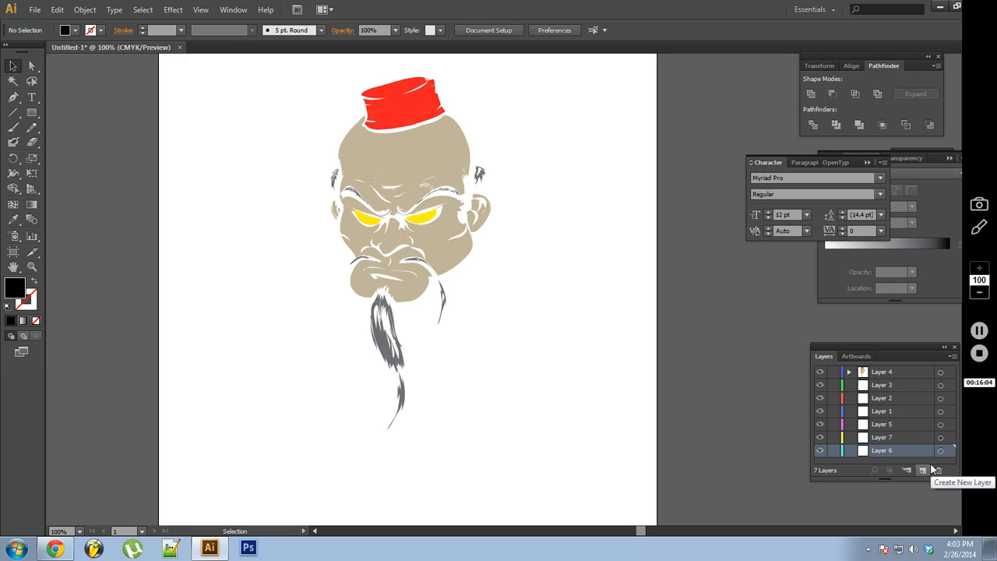
pyautogui.click(881, 450)
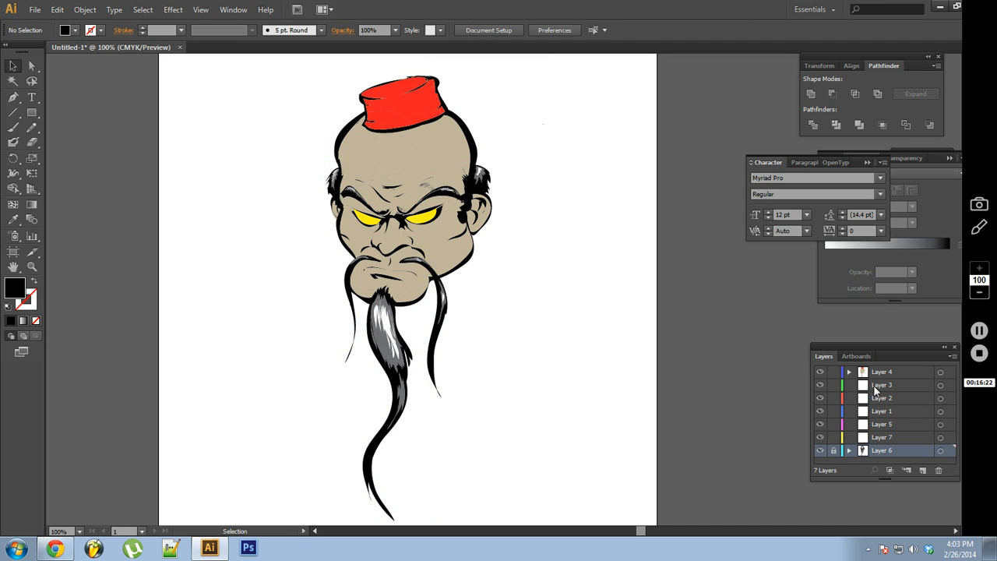
# - Select all tan-filled skin shapes, divide them, and move them onto Layer 7
pyautogui.click(881, 372)
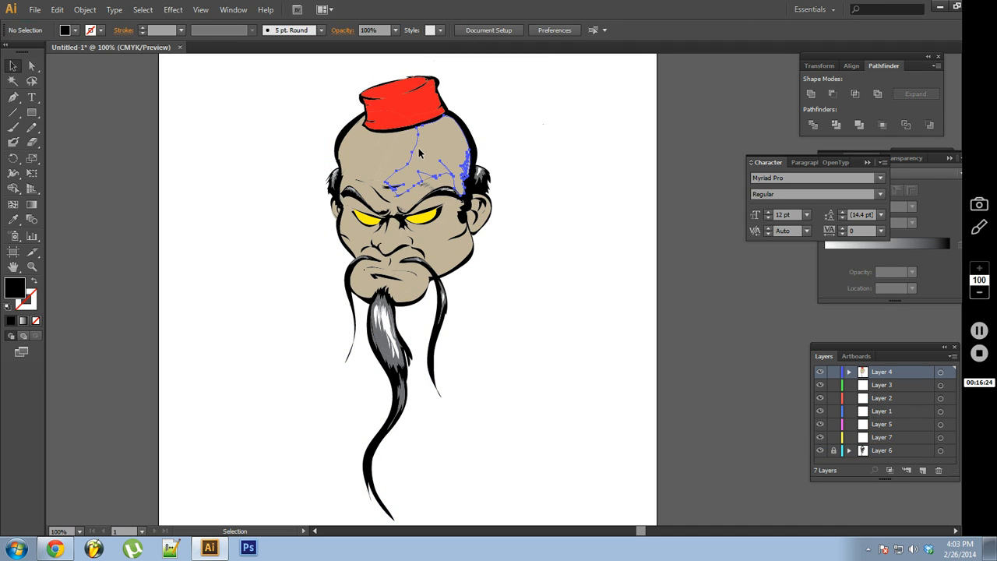
pyautogui.click(141, 11)
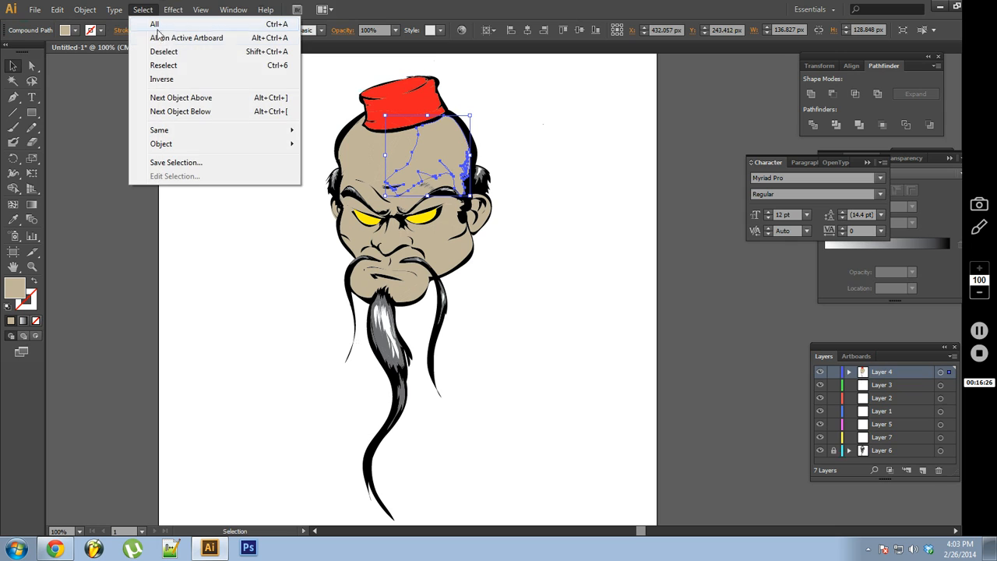
pyautogui.moveTo(159, 130)
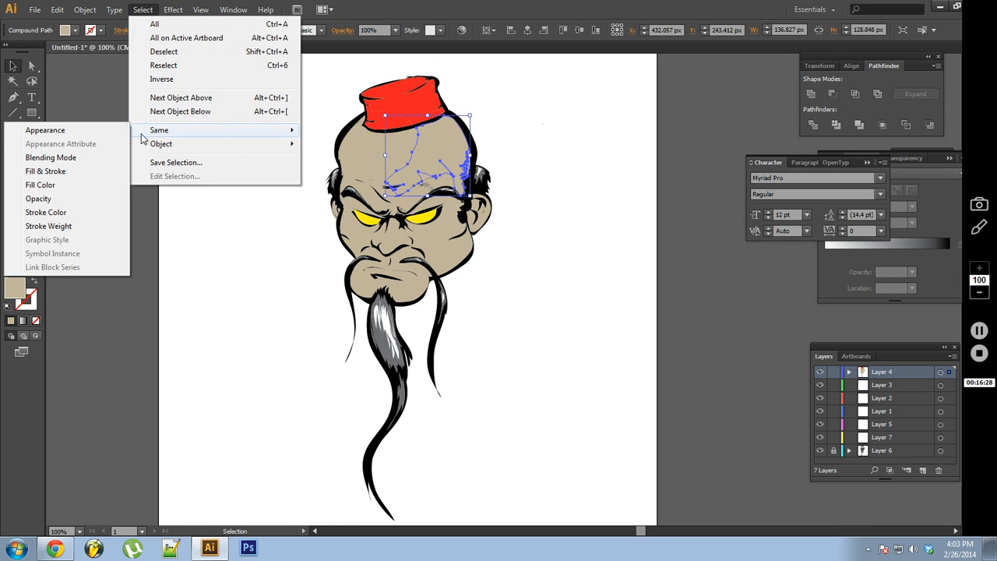
pyautogui.click(813, 124)
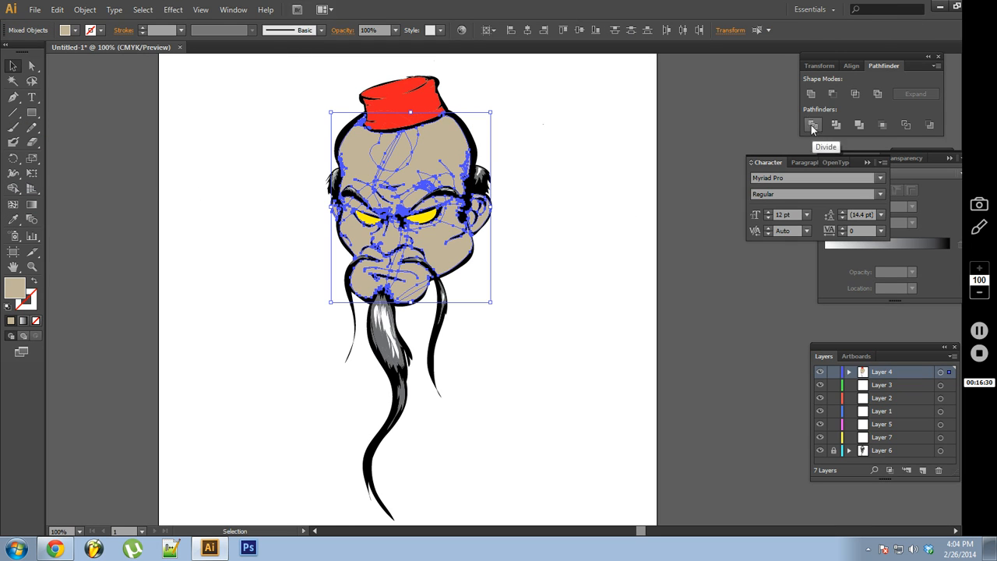
pyautogui.click(813, 125)
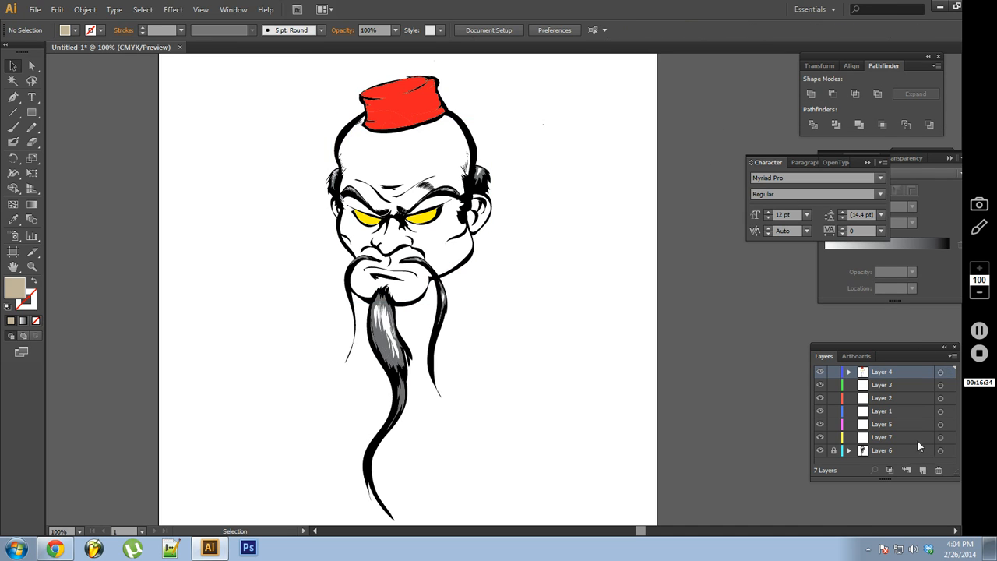
pyautogui.click(882, 437)
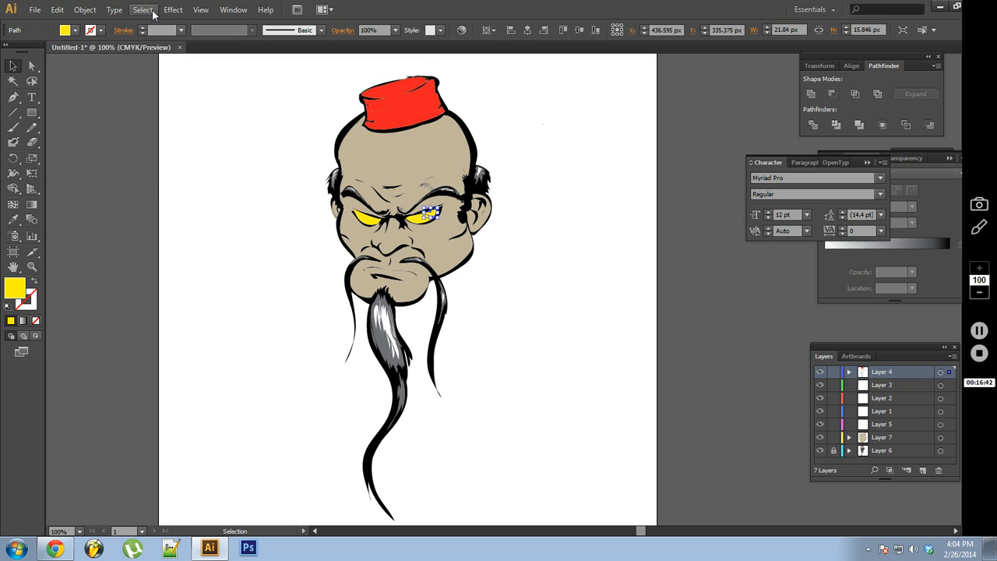
# - Move the yellow eye shapes to Layer 5 and the grey beard shapes to Layer 1
pyautogui.click(140, 9)
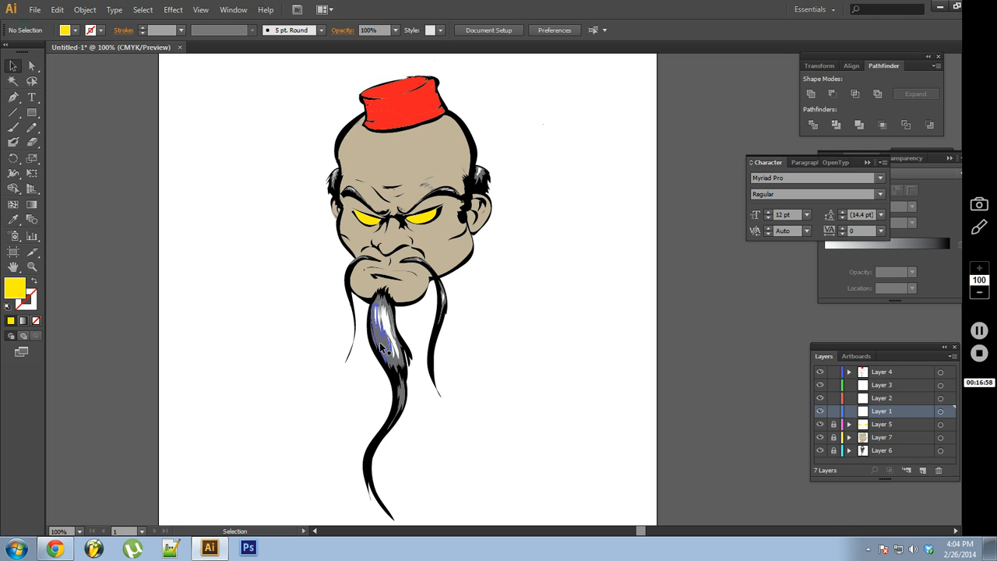
pyautogui.click(140, 10)
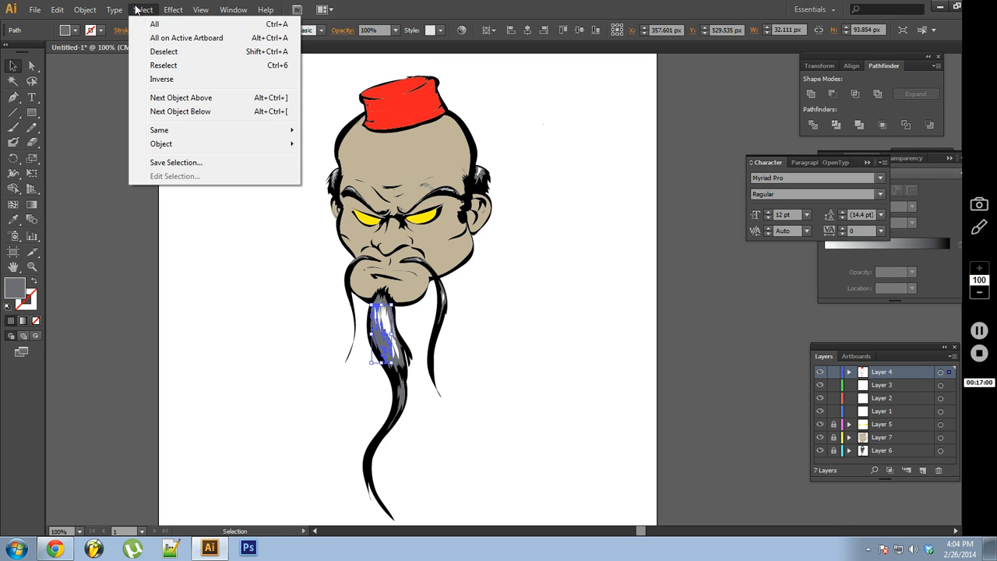
pyautogui.moveTo(159, 130)
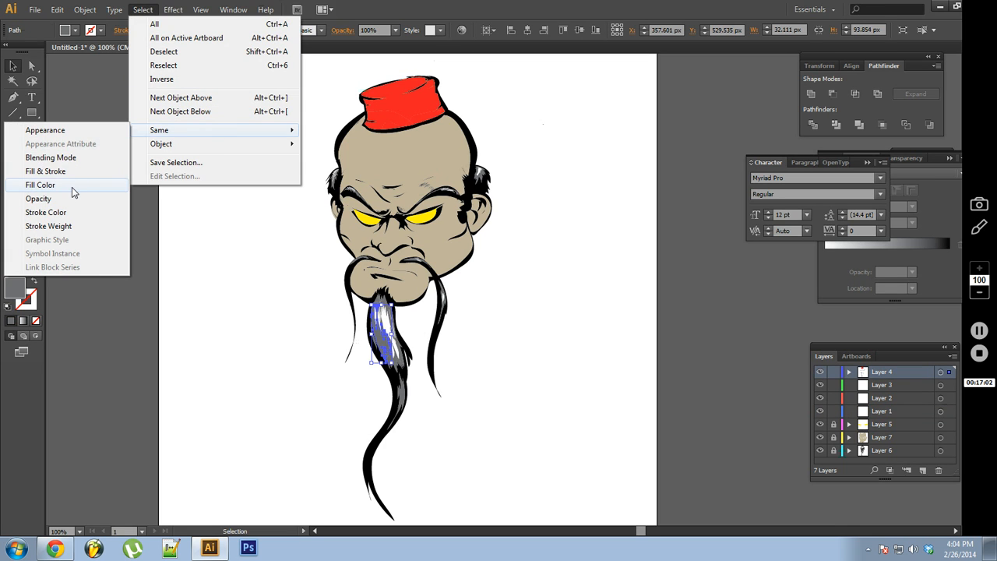
pyautogui.click(40, 183)
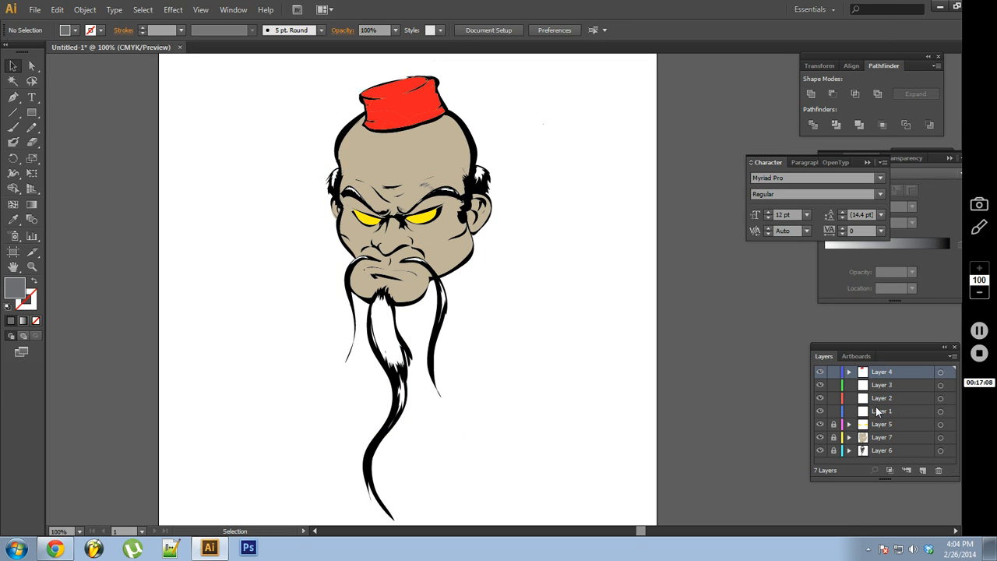
pyautogui.moveTo(833, 411)
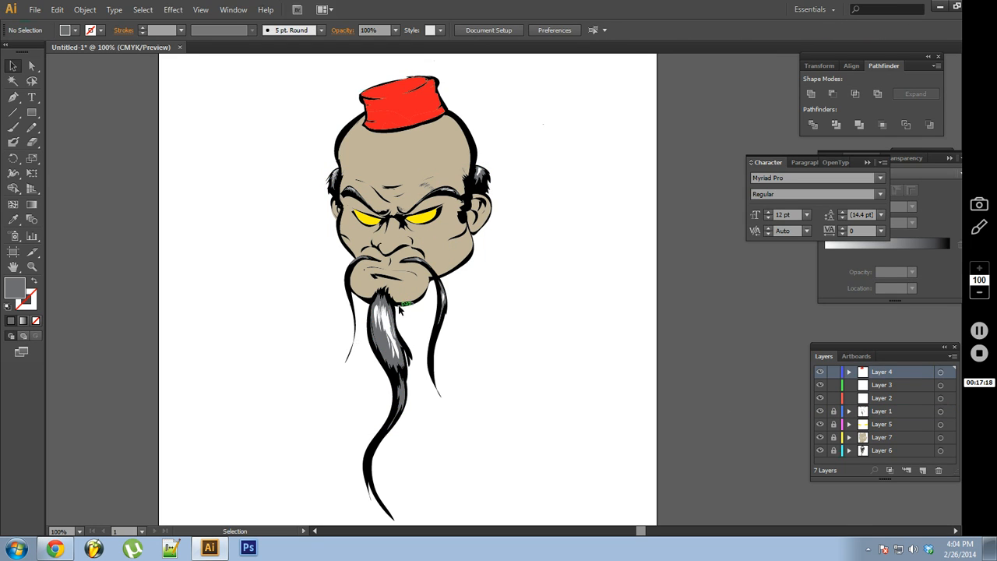
pyautogui.click(398, 302)
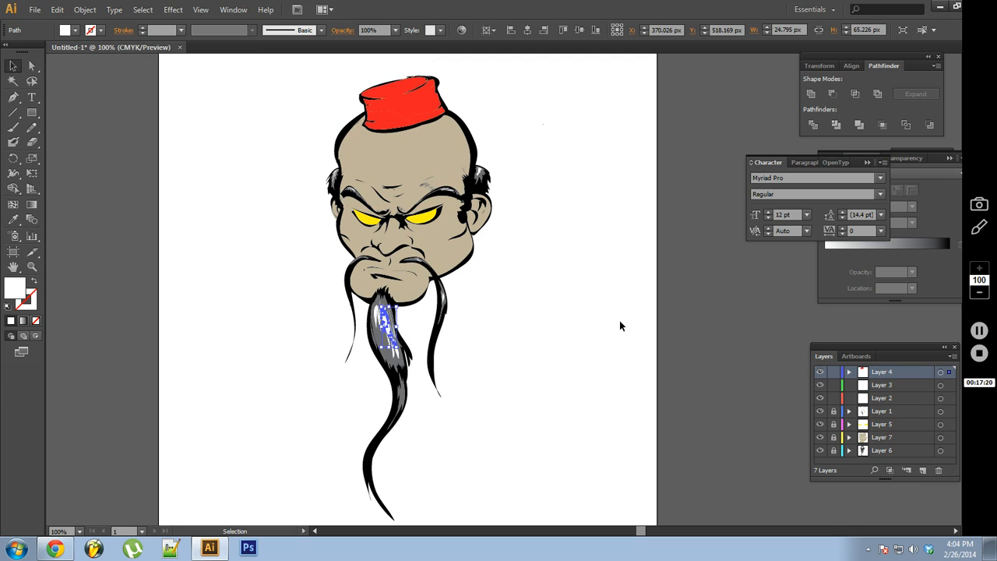
pyautogui.moveTo(568, 174)
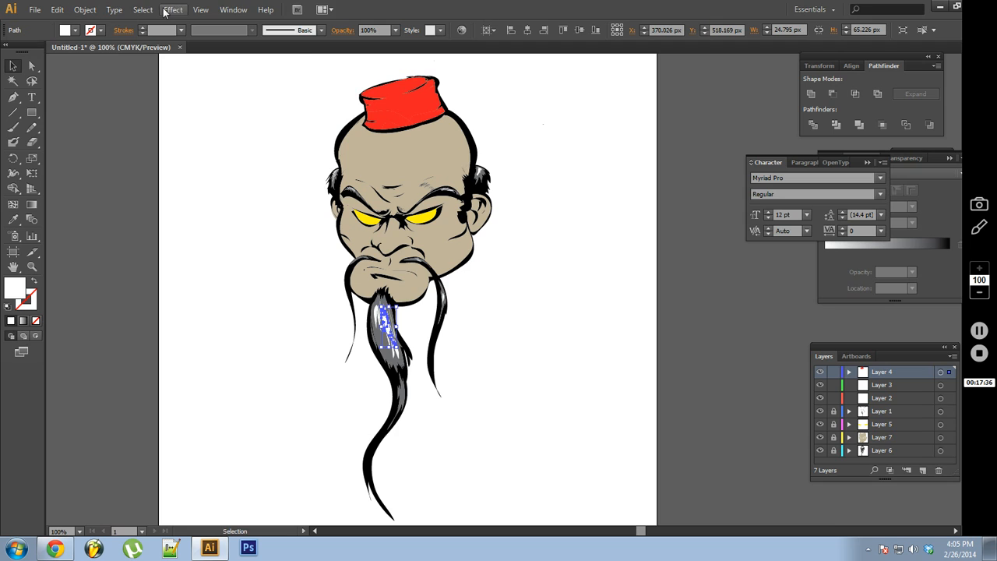
# - Unite the white highlights onto Layer 2 and move the red hat shapes to Layer 3
pyautogui.click(143, 10)
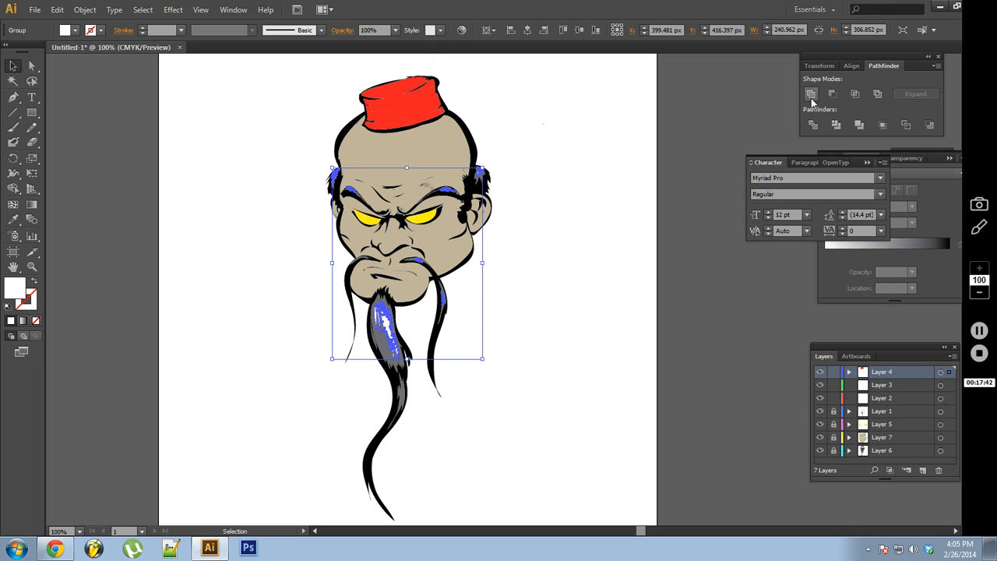
pyautogui.click(883, 397)
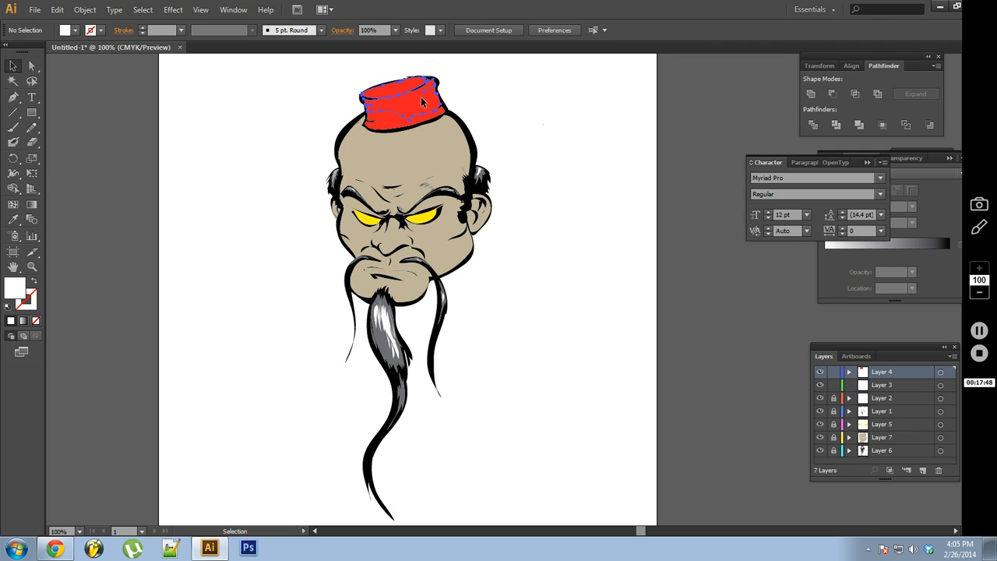
pyautogui.click(163, 10)
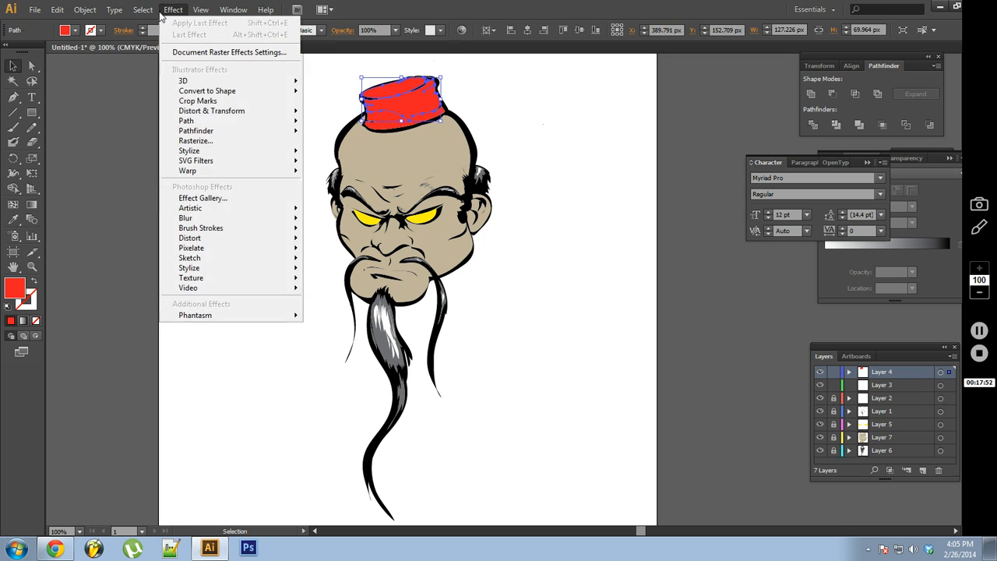
pyautogui.click(161, 9)
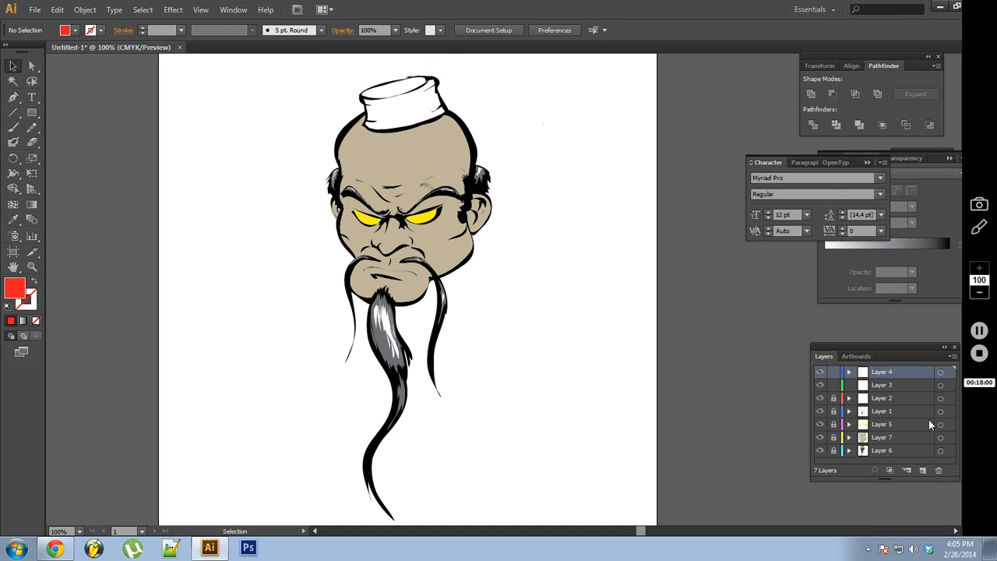
pyautogui.click(882, 385)
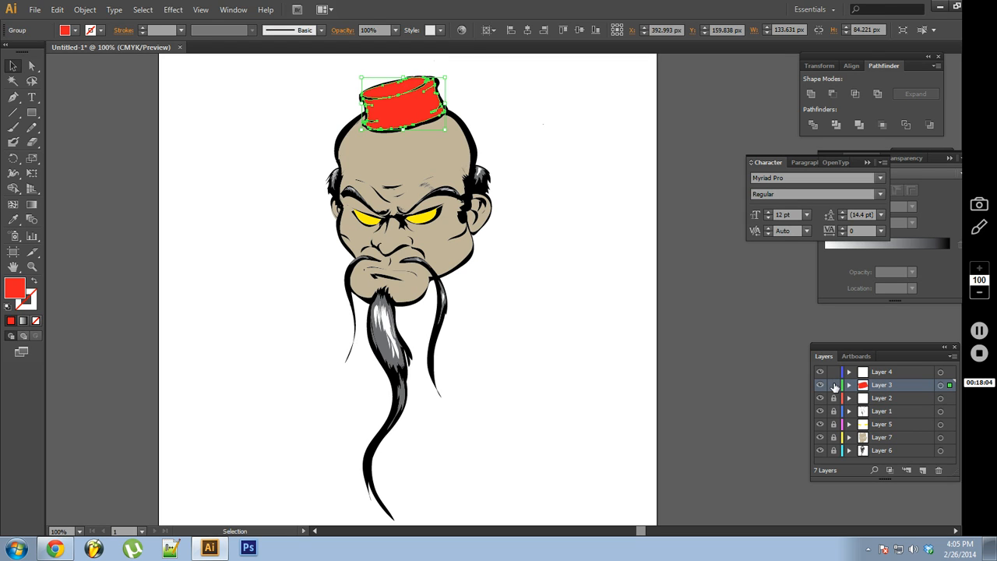
# - Lock Layer 3 and delete the leftover Layer 4
pyautogui.click(530, 361)
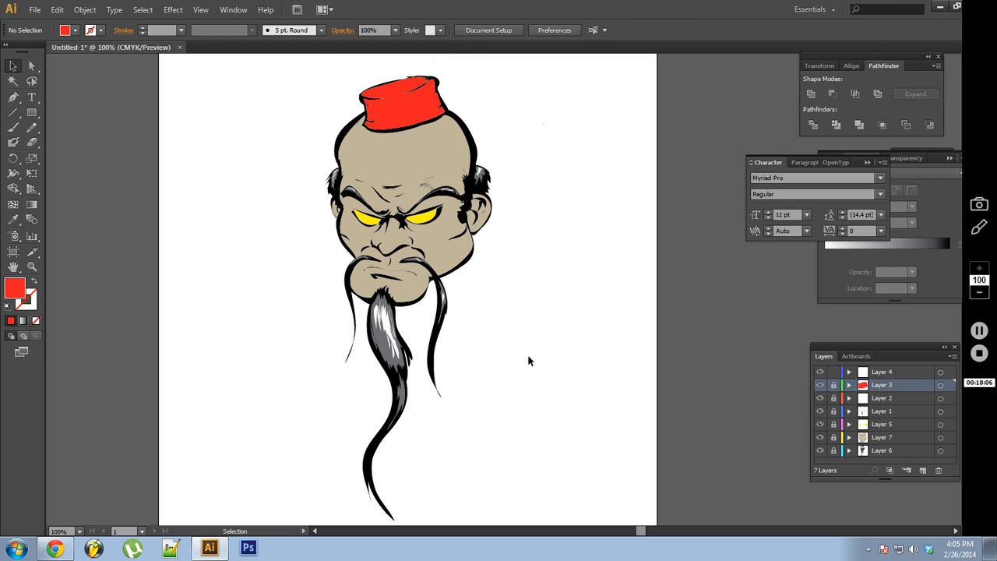
pyautogui.moveTo(752, 371)
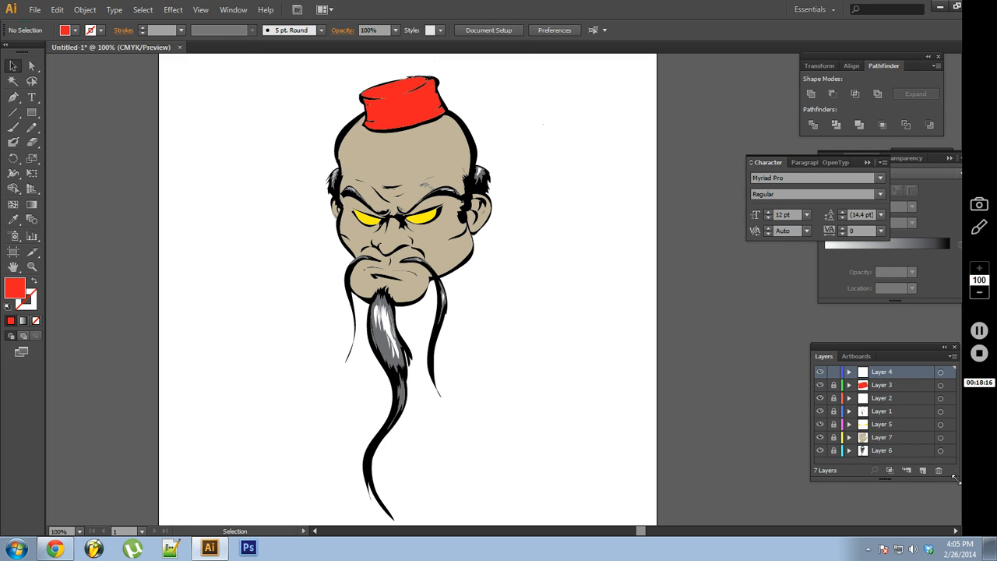
pyautogui.click(939, 472)
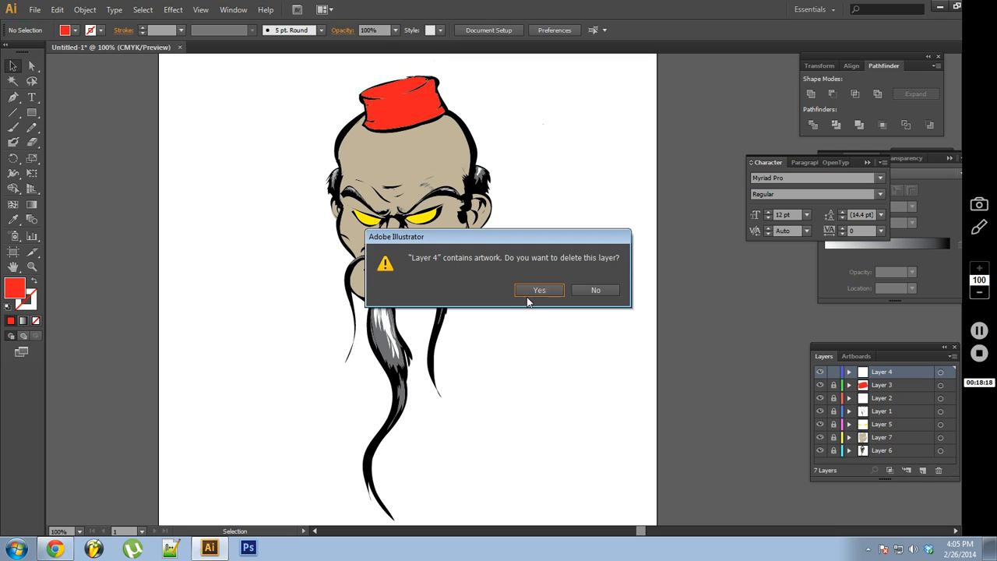
pyautogui.click(540, 290)
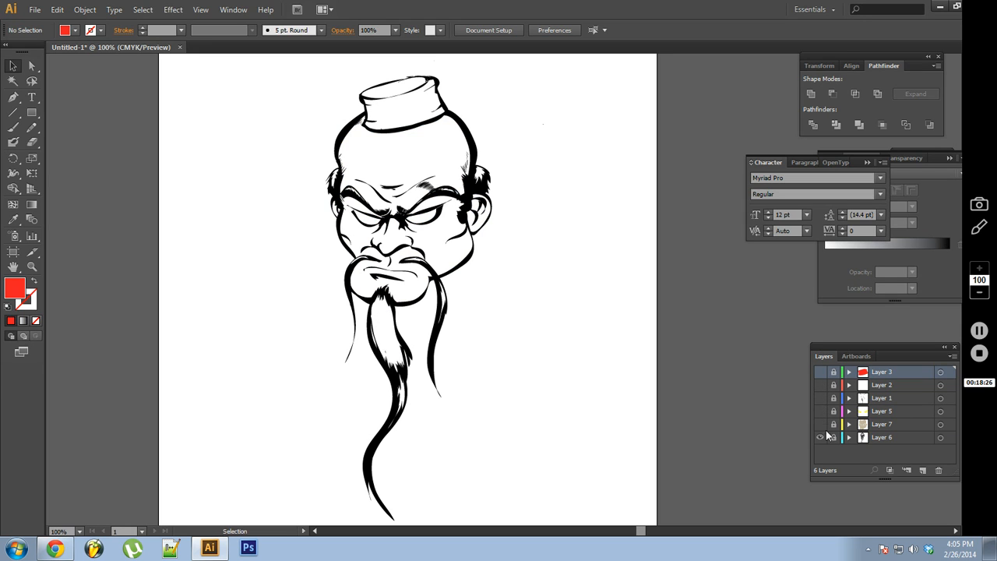
# - Turn visibility back on for the hidden colour layers in the Layers panel
pyautogui.click(819, 437)
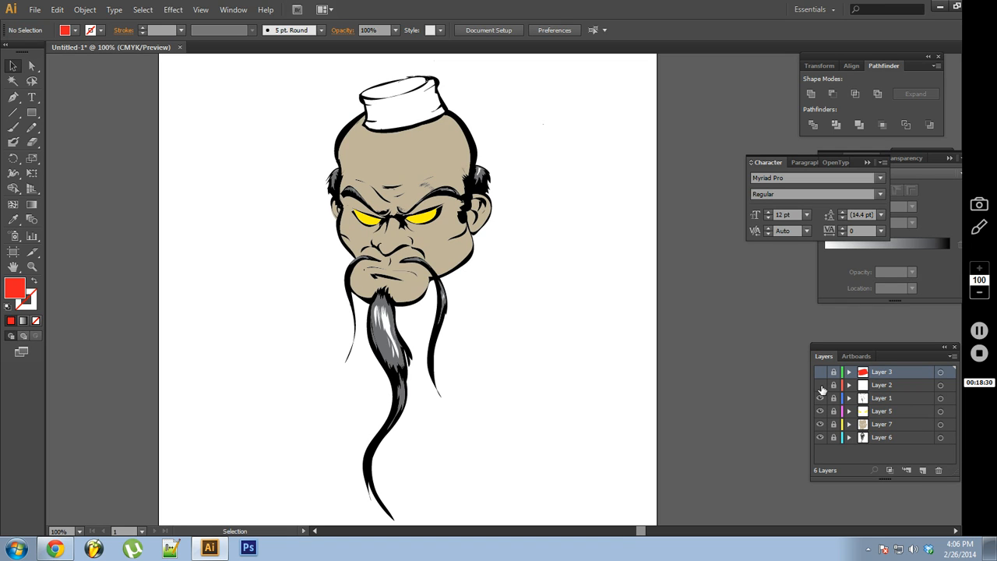
pyautogui.click(821, 384)
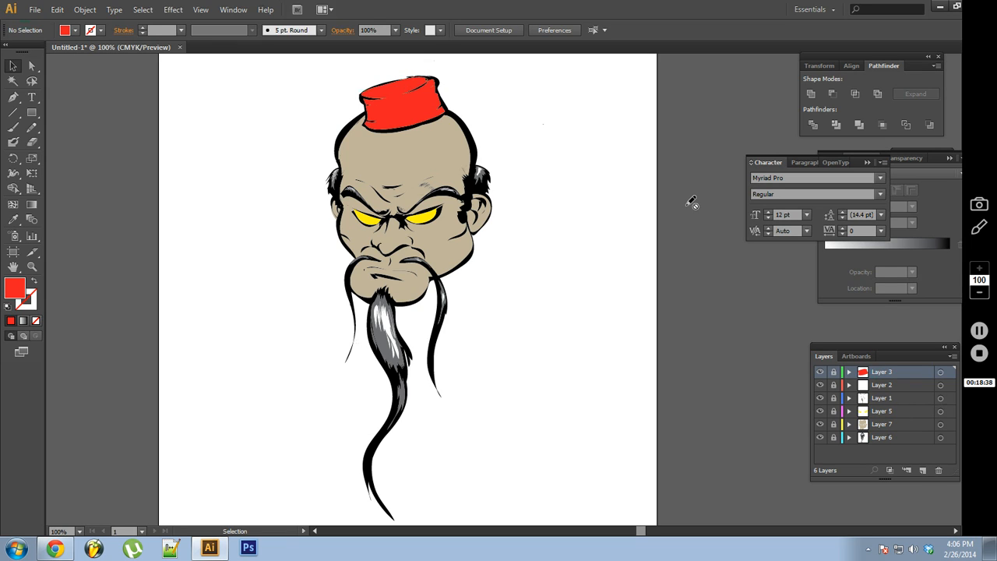
pyautogui.moveTo(889, 9)
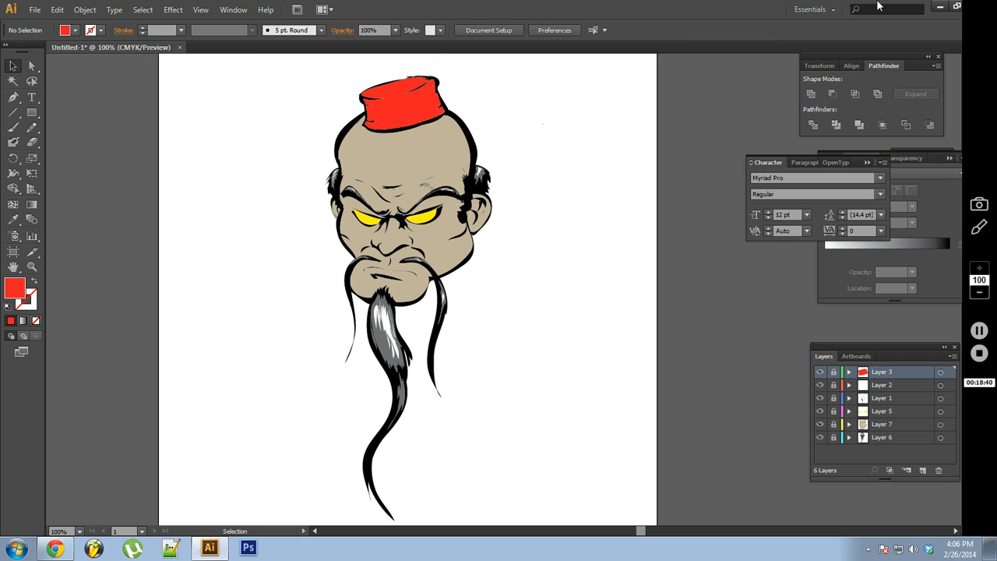